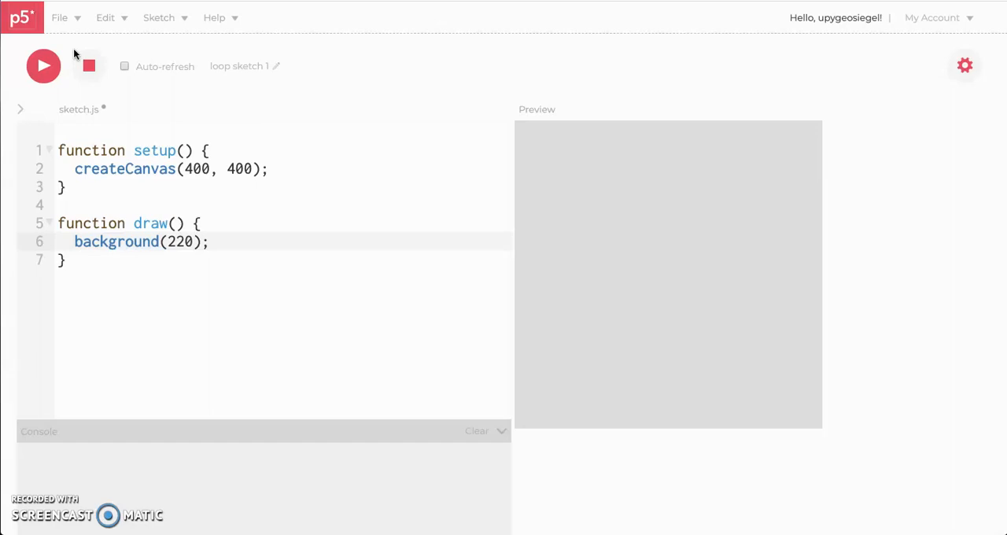
{"action": "mouse_move", "coordinate": [249, 66]}
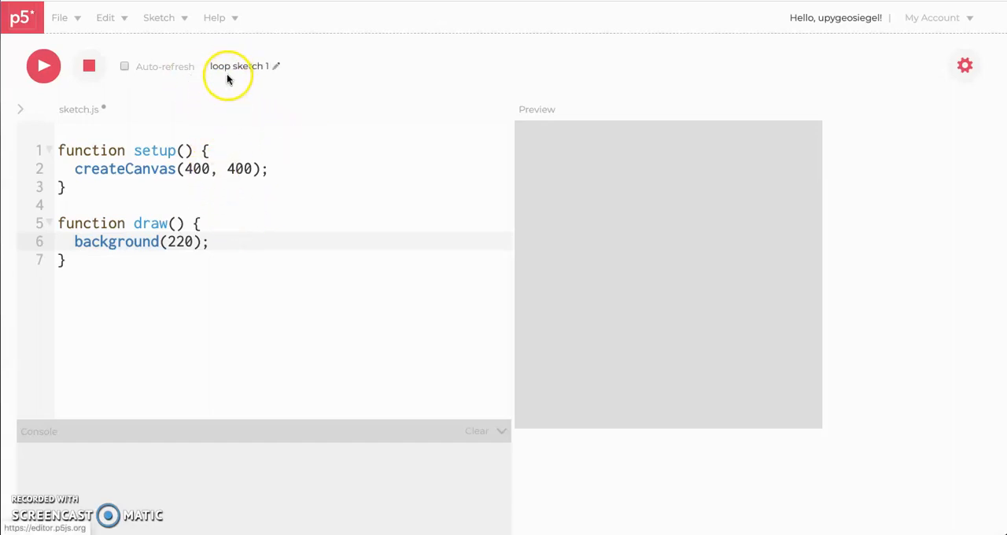
{"action": "mouse_move", "coordinate": [223, 80]}
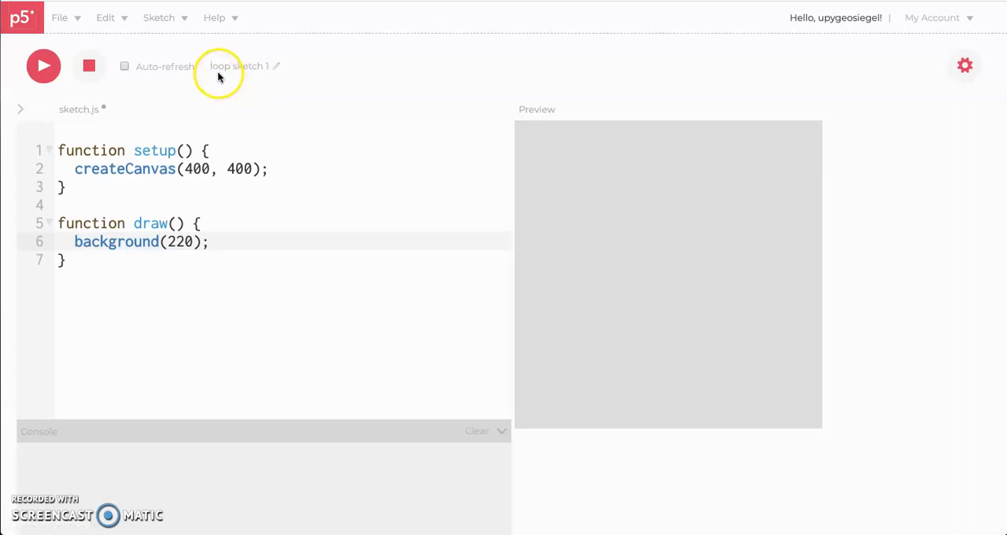
{"action": "mouse_move", "coordinate": [223, 53]}
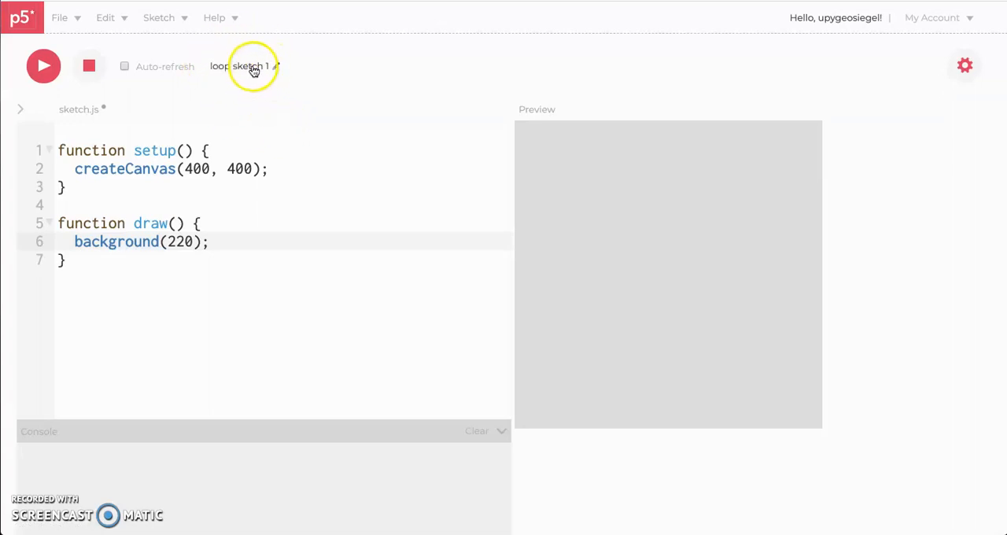
- Add ellipse(20,20,5), ellipse(40,10,5) and ellipse(100,40,5) to draw and run the sketch
{"action": "left_click", "coordinate": [251, 66]}
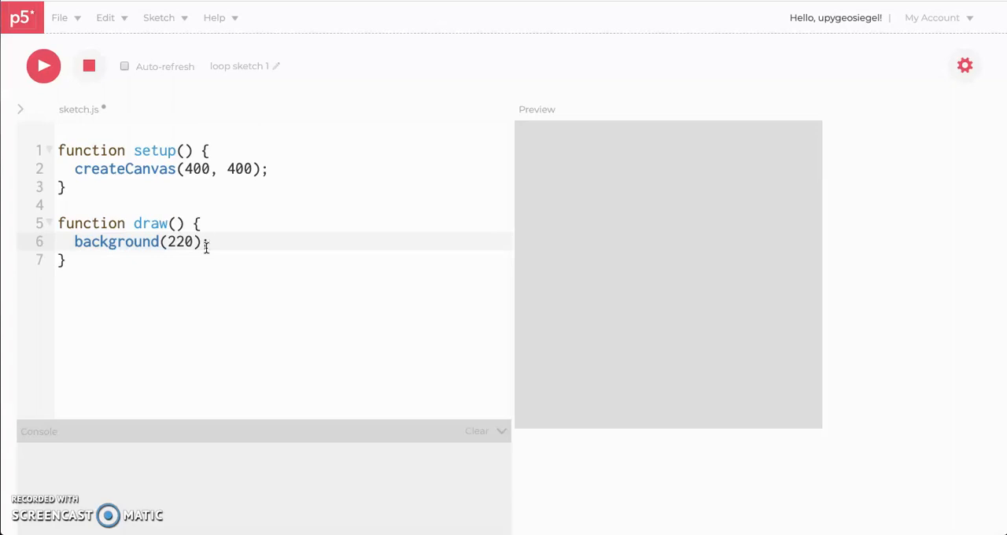
{"action": "mouse_move", "coordinate": [595, 195]}
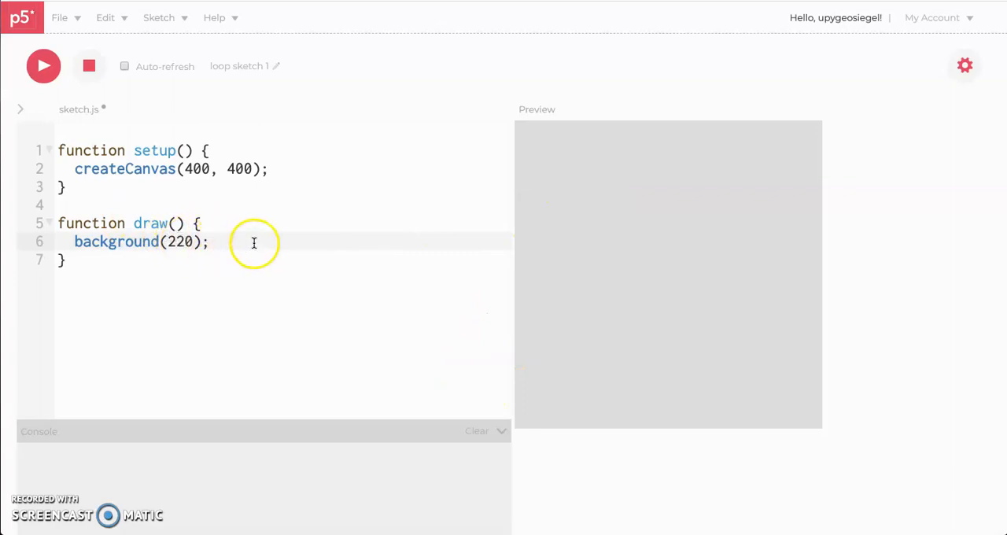
{"action": "mouse_move", "coordinate": [584, 268]}
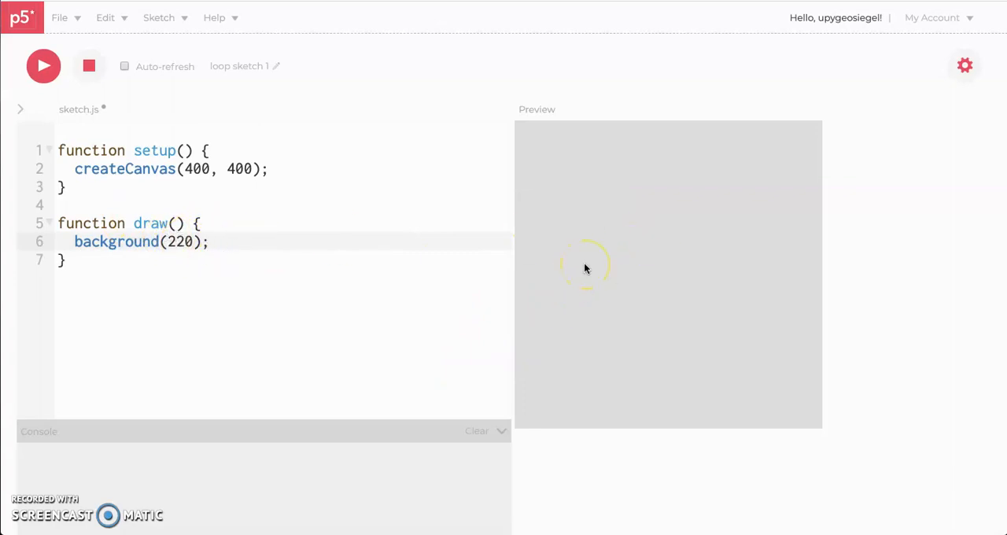
{"action": "type", "text": "ellipse"}
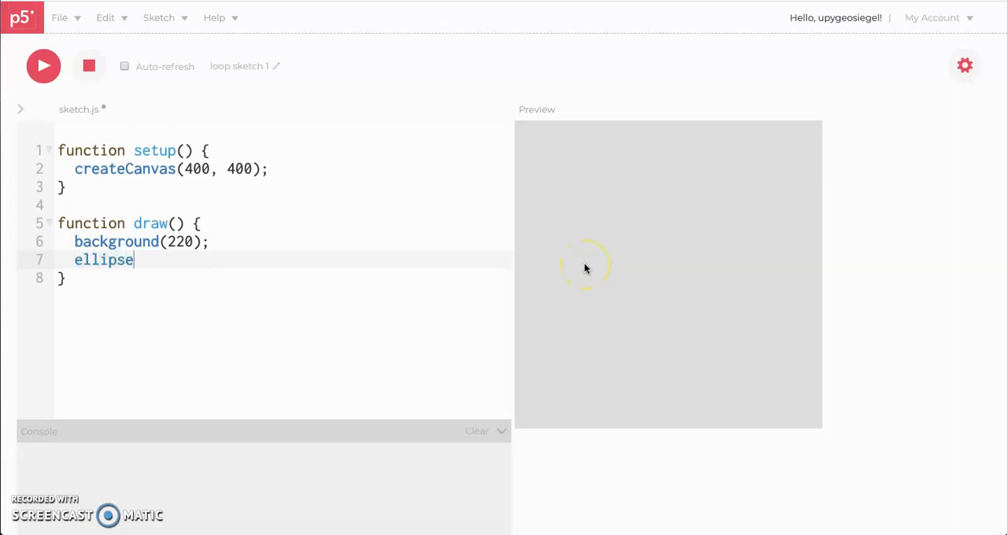
{"action": "type", "text": "(2"}
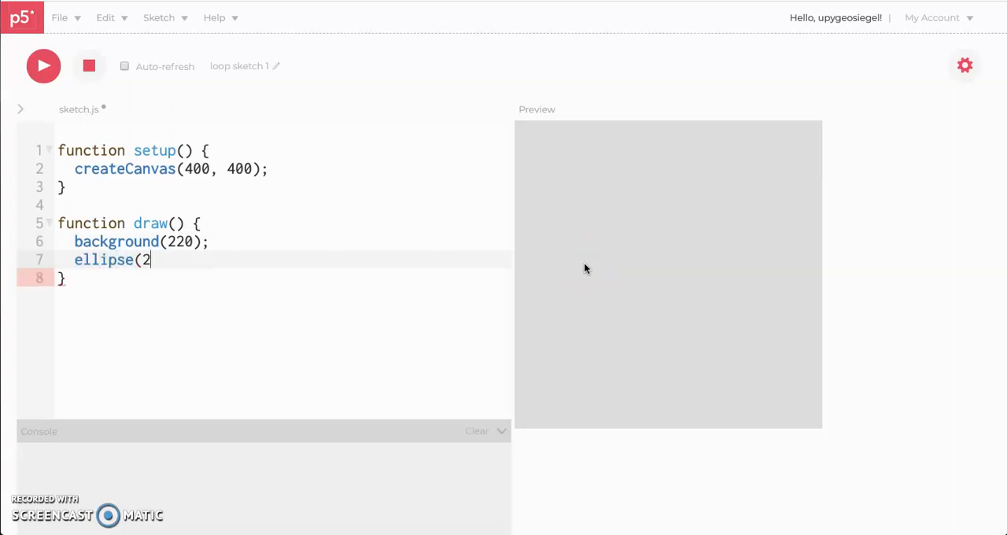
{"action": "type", "text": "0,20,5"}
{"action": "type", "text": "ellipse("}
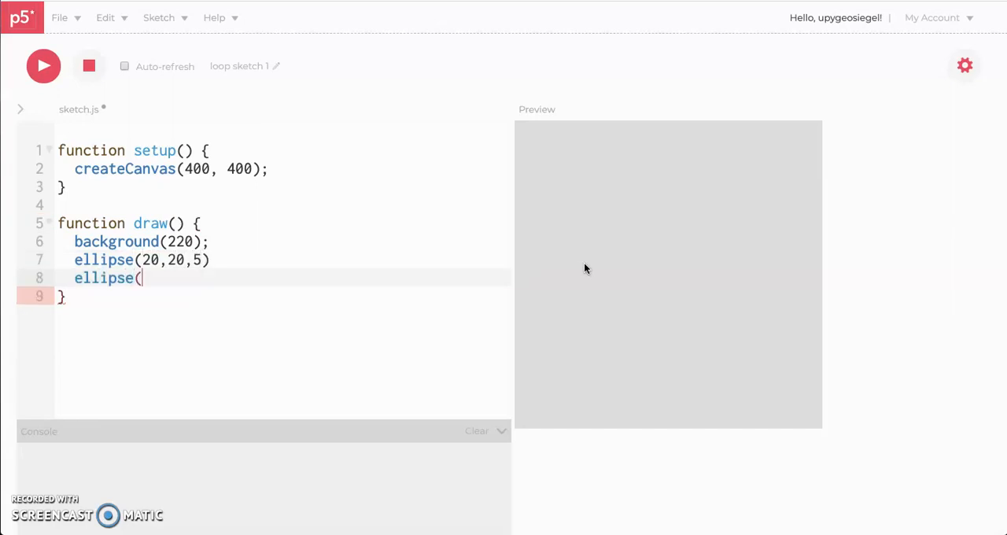
{"action": "type", "text": "40"}
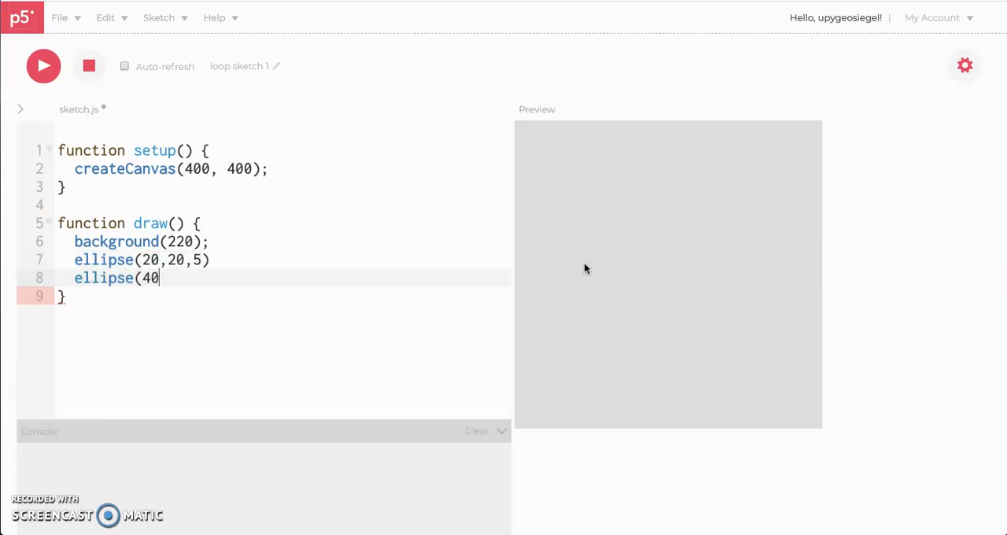
{"action": "type", "text": ",10,"}
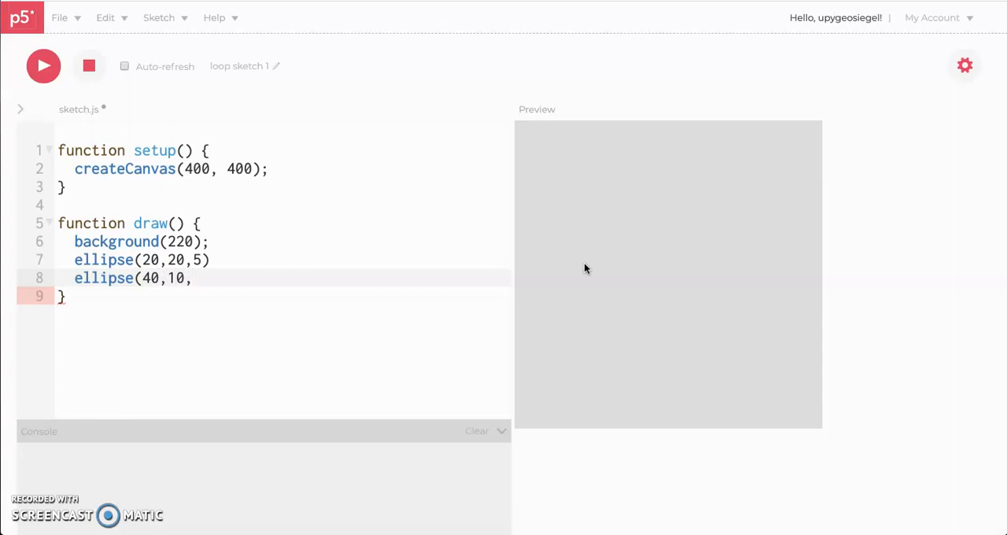
{"action": "type", "text": "5)"}
{"action": "type", "text": "ellipse(100,"}
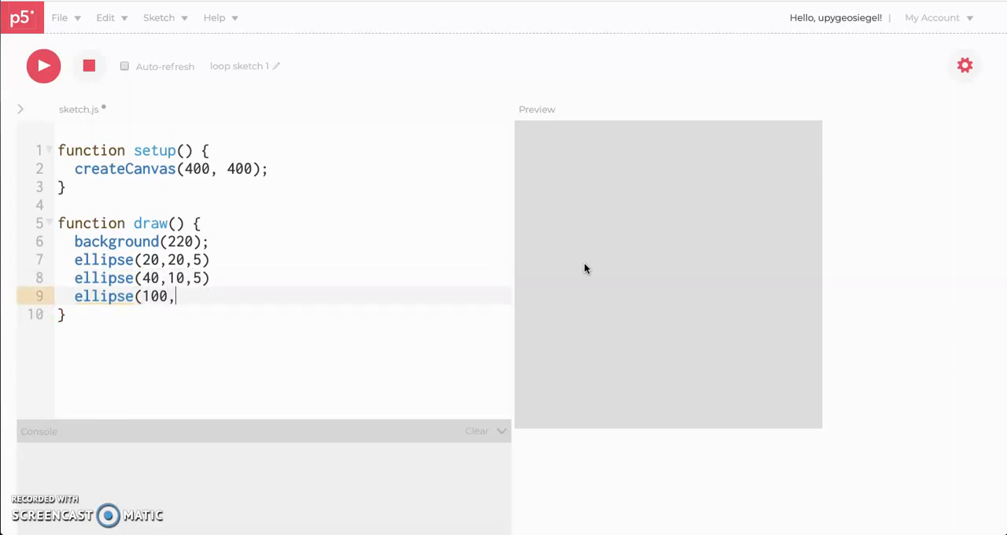
{"action": "type", "text": "40"}
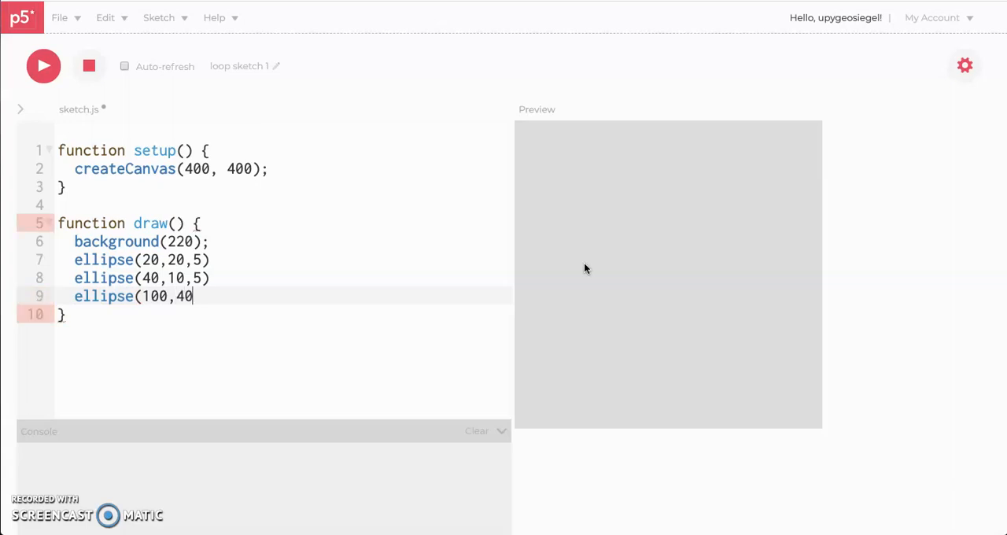
{"action": "type", "text": ",5)"}
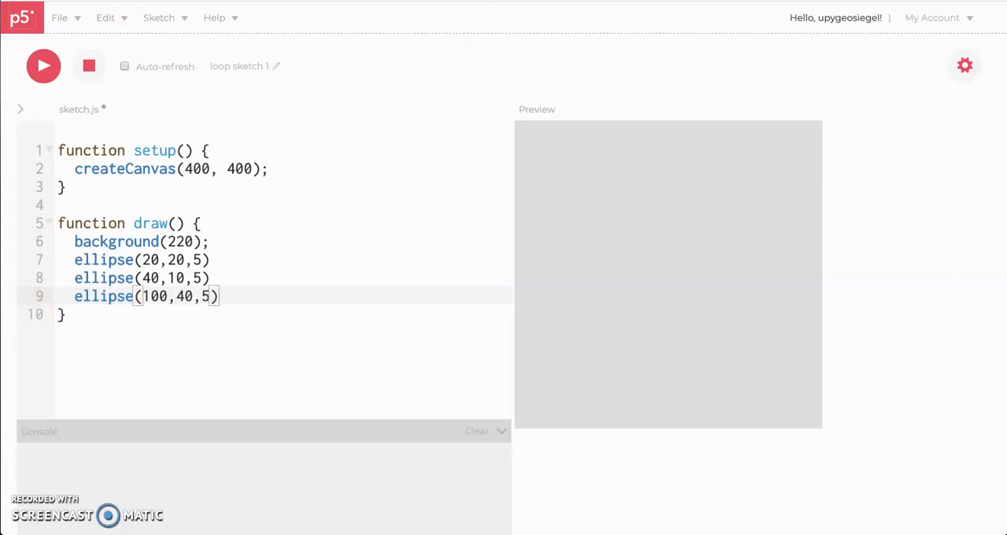
{"action": "left_click", "coordinate": [43, 65]}
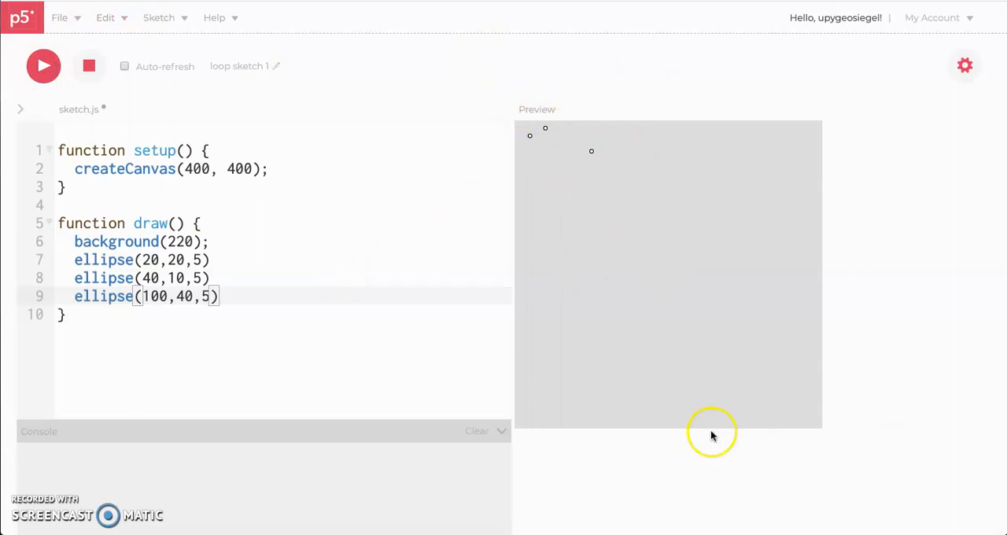
{"action": "mouse_move", "coordinate": [553, 233]}
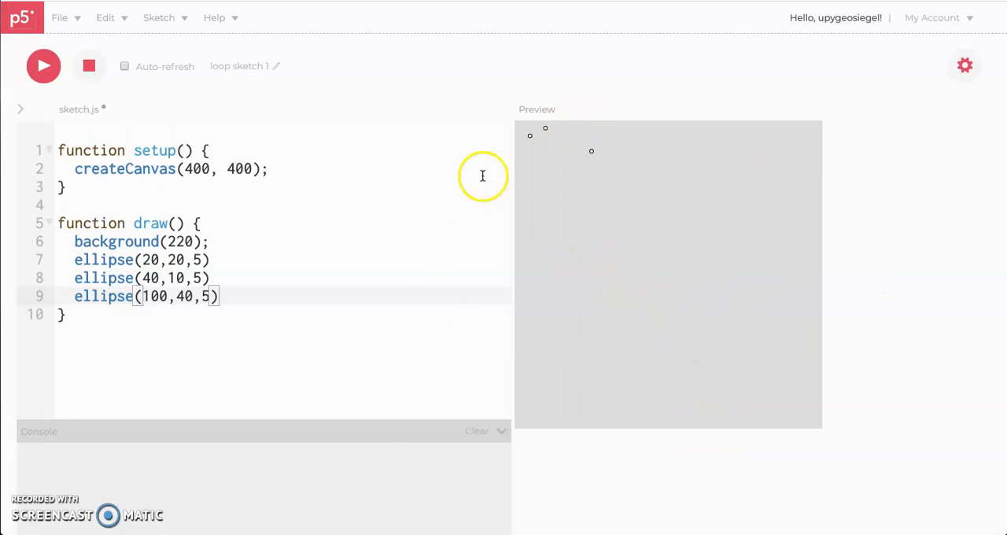
{"action": "mouse_move", "coordinate": [477, 200]}
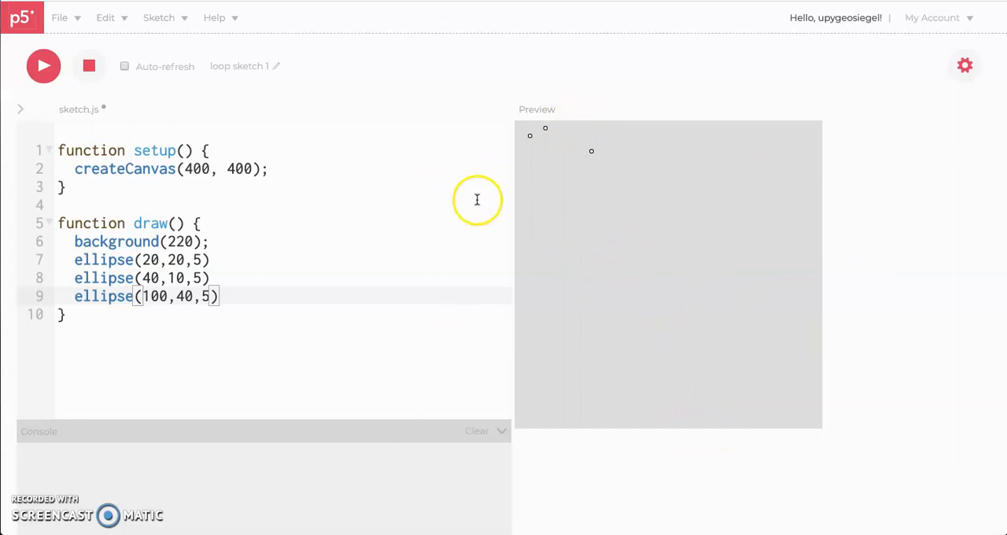
{"action": "mouse_move", "coordinate": [120, 150]}
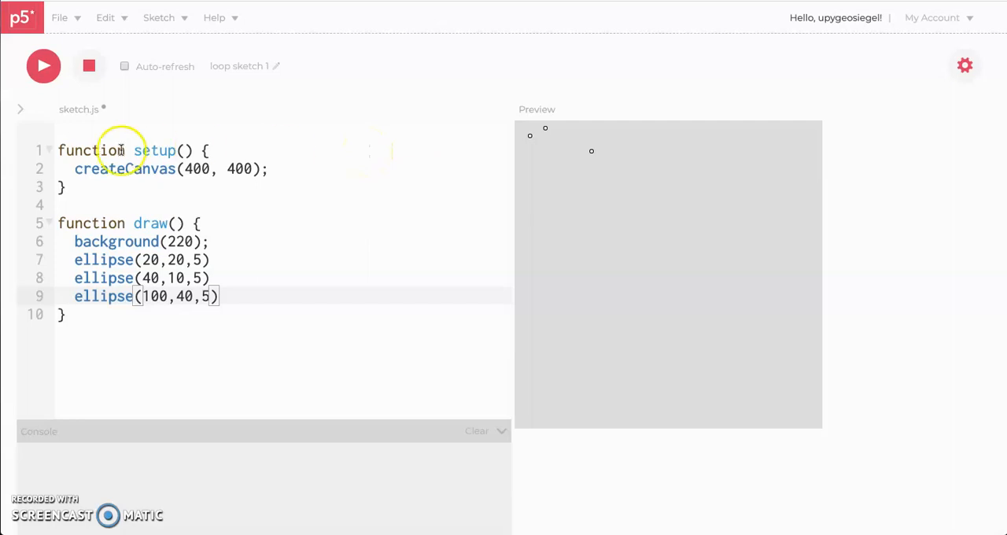
{"action": "mouse_move", "coordinate": [253, 295]}
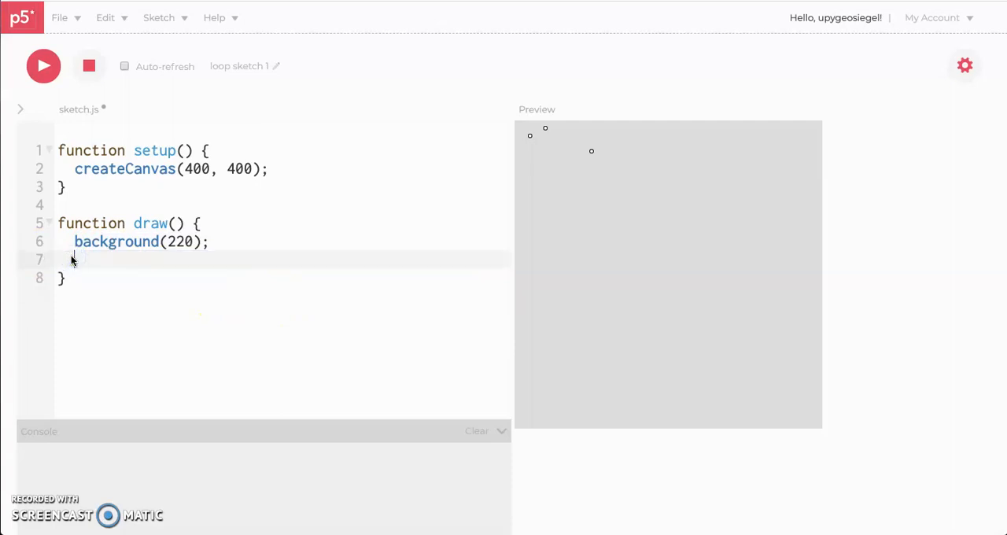
- Start the loop header 'for(i = 0' in draw below a blank line
{"action": "left_click", "coordinate": [132, 260]}
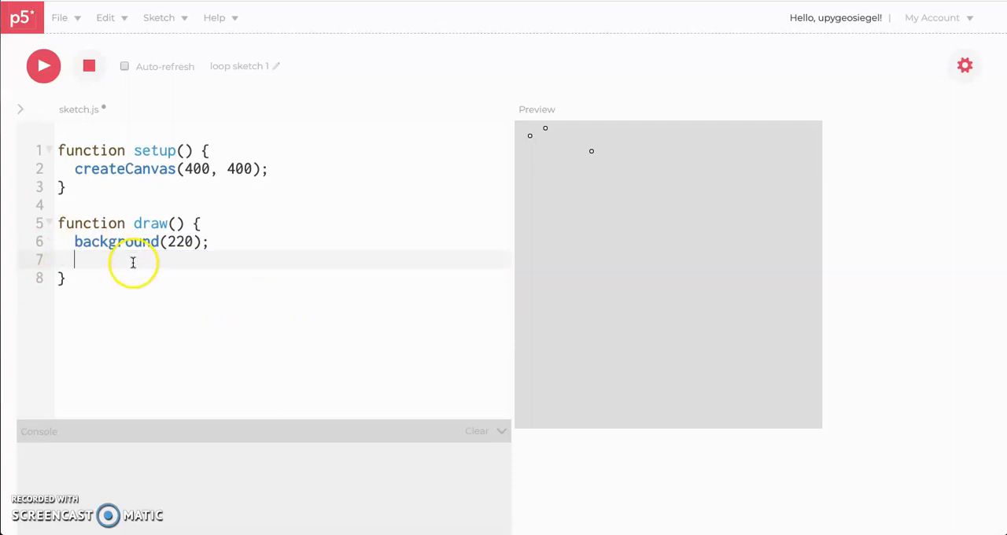
{"action": "mouse_move", "coordinate": [266, 362]}
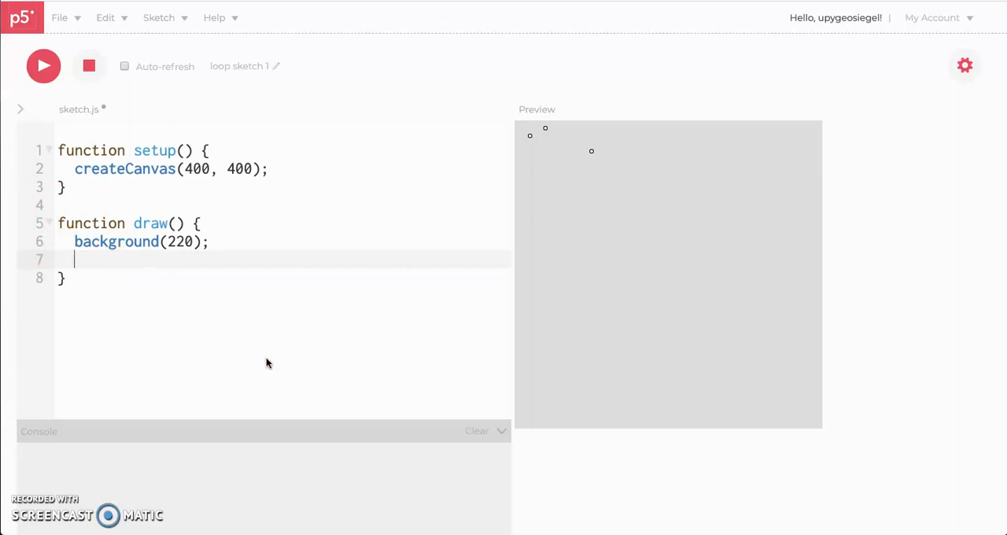
{"action": "type", "text": "for("}
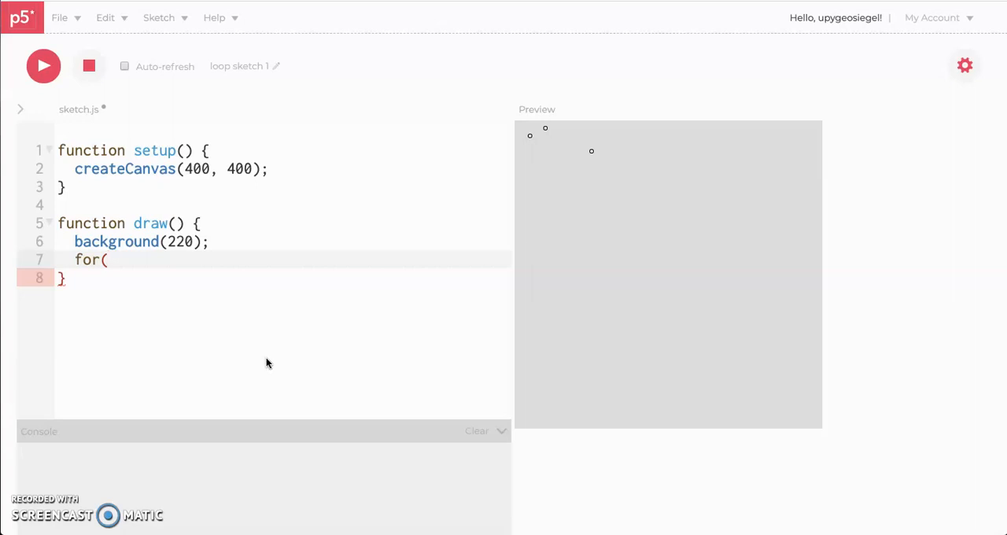
{"action": "type", "text": "i = 0"}
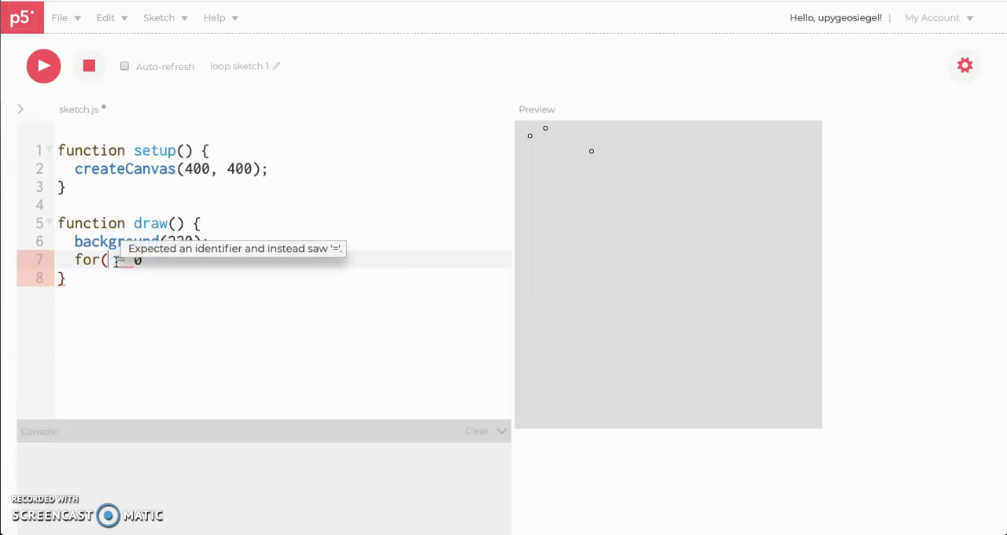
{"action": "type", "text": "i = 0"}
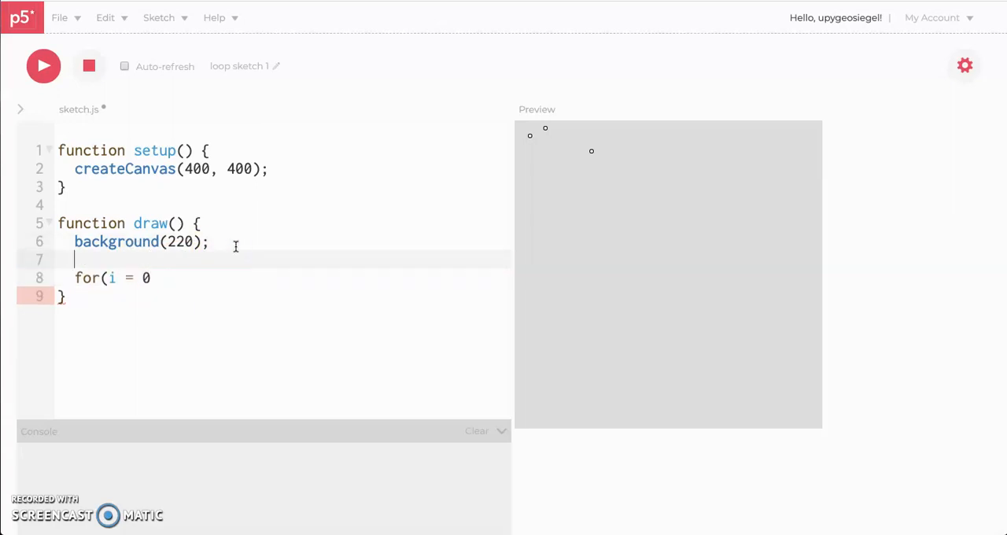
- Write the comment '// for loops take three args: 1) Where to start 2) Where to end 3) How much to increment by'
{"action": "type", "text": "//"}
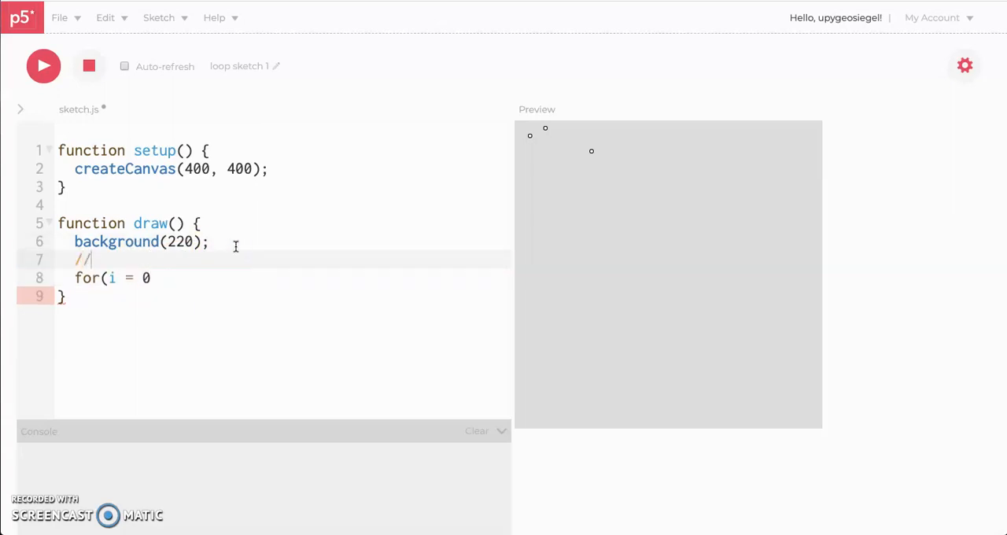
{"action": "type", "text": "for l"}
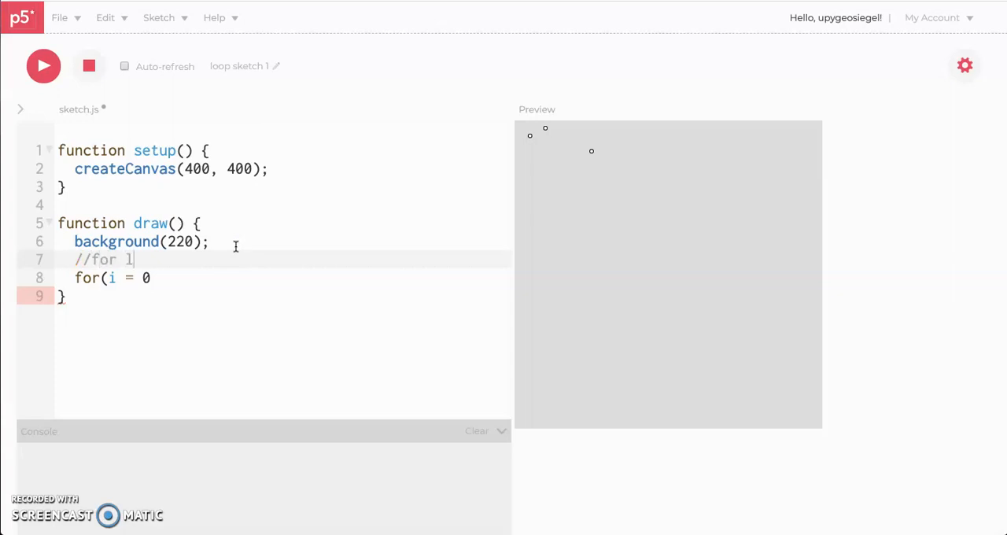
{"action": "type", "text": "oops take three a"}
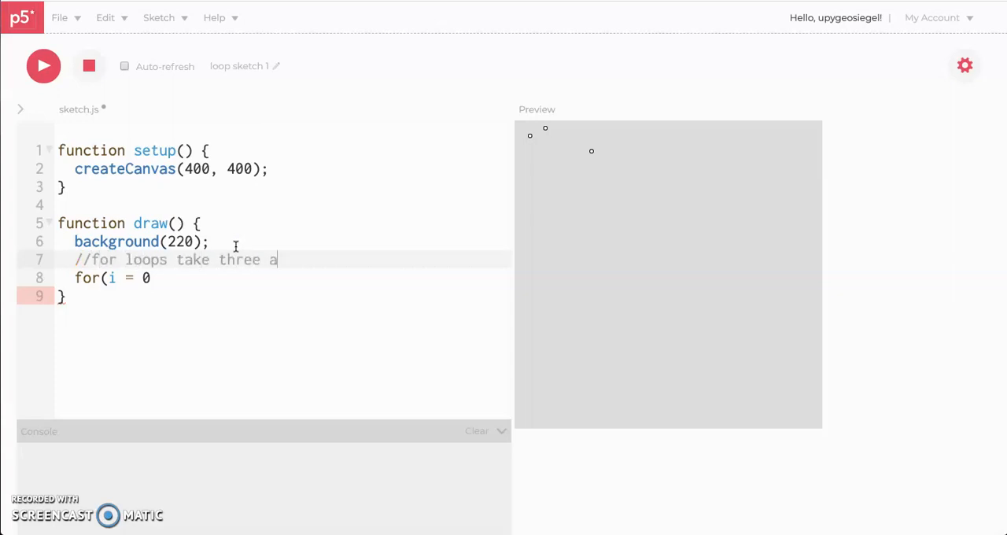
{"action": "type", "text": "rug"}
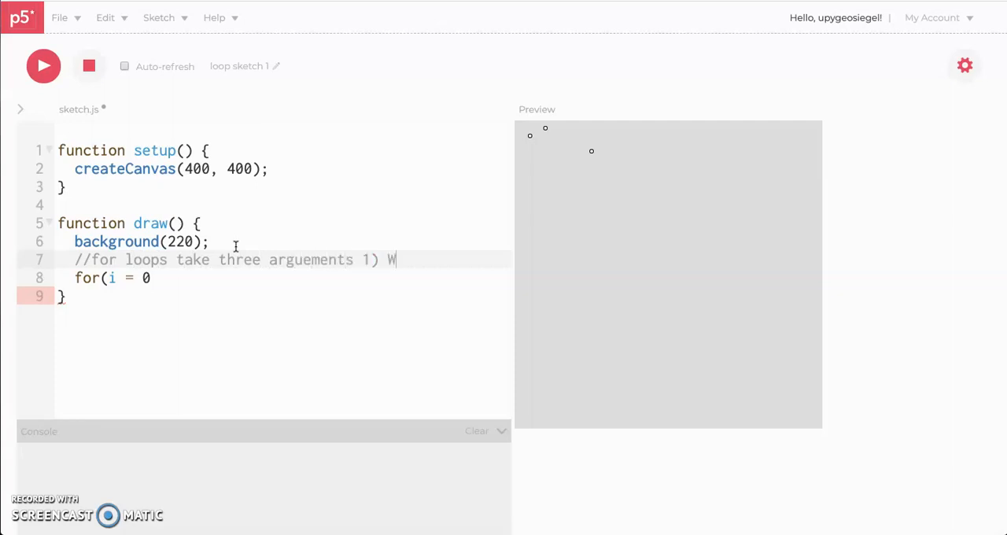
{"action": "type", "text": "here to start"}
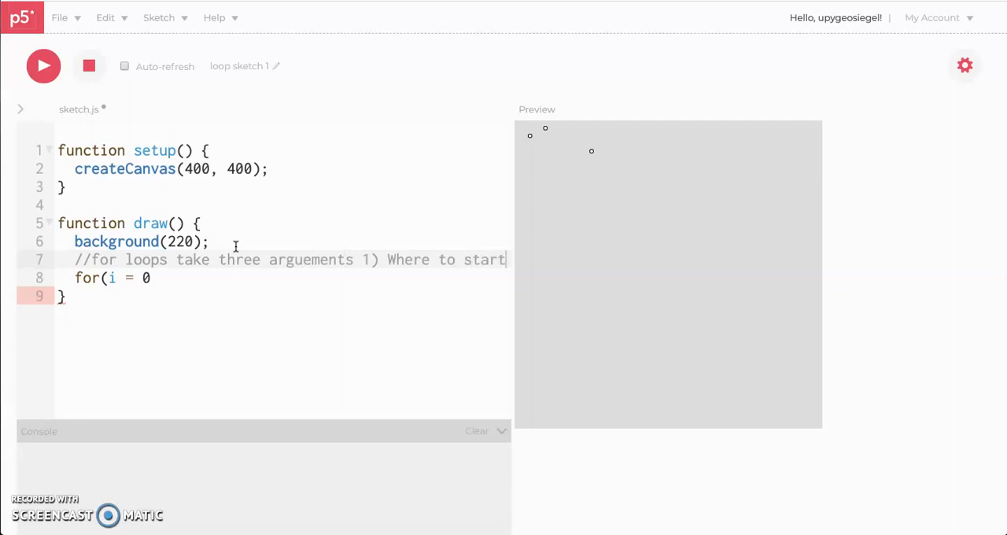
{"action": "type", "text": "2) W"}
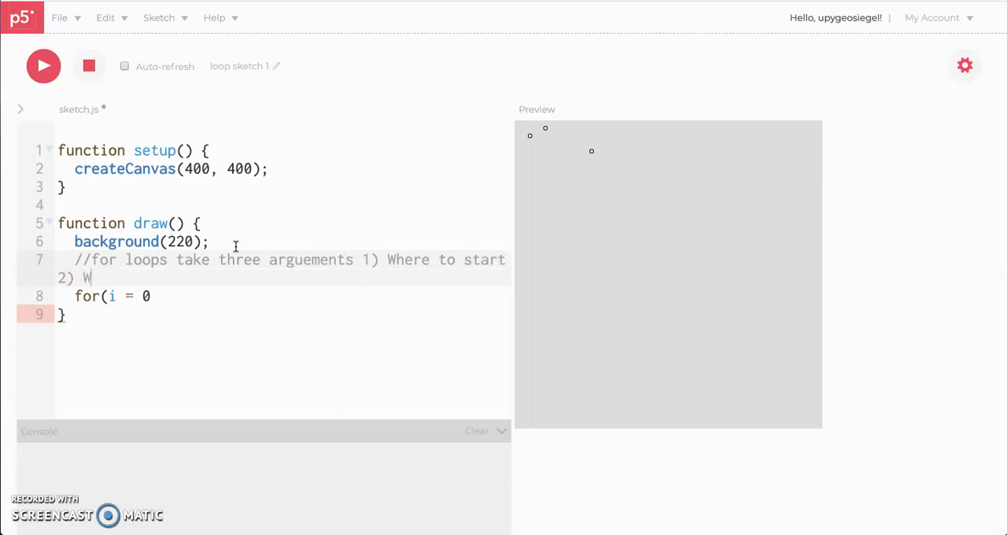
{"action": "type", "text": "here to en"}
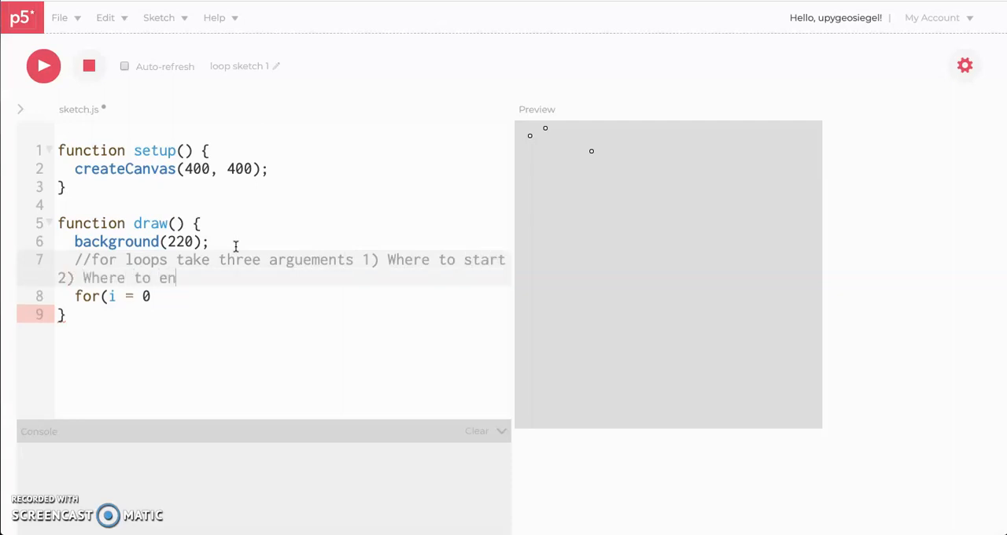
{"action": "type", "text": "d 3)"}
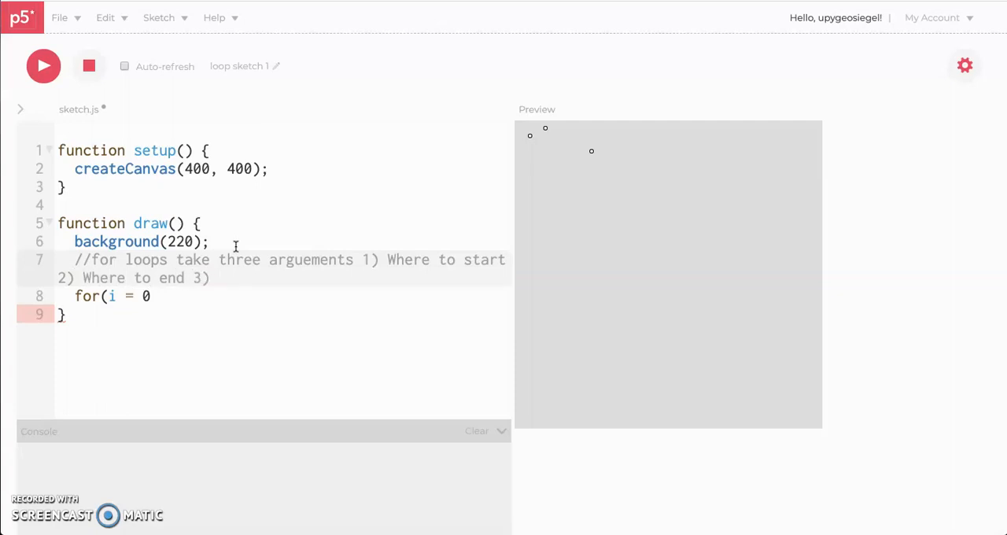
{"action": "type", "text": "How much to"}
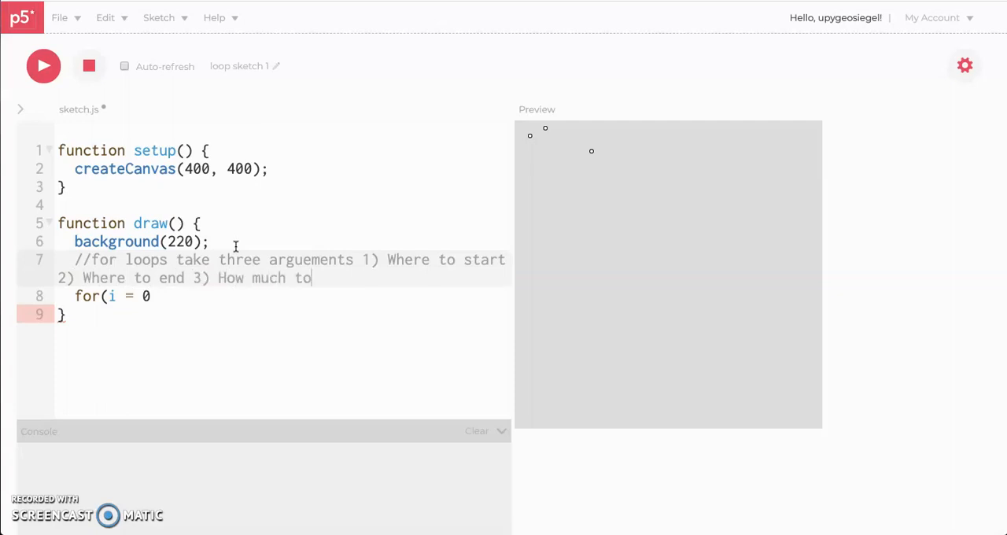
{"action": "type", "text": "increment b"}
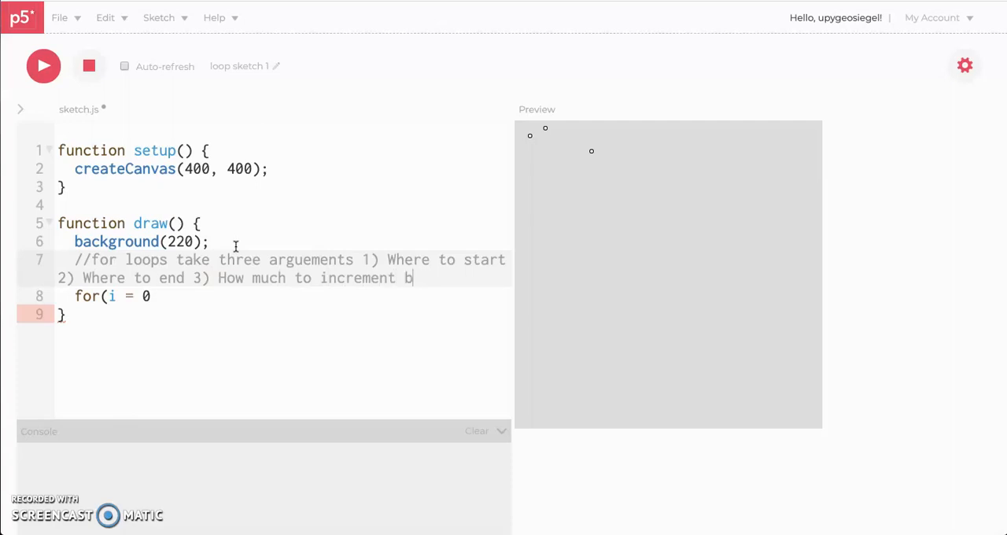
{"action": "type", "text": "y"}
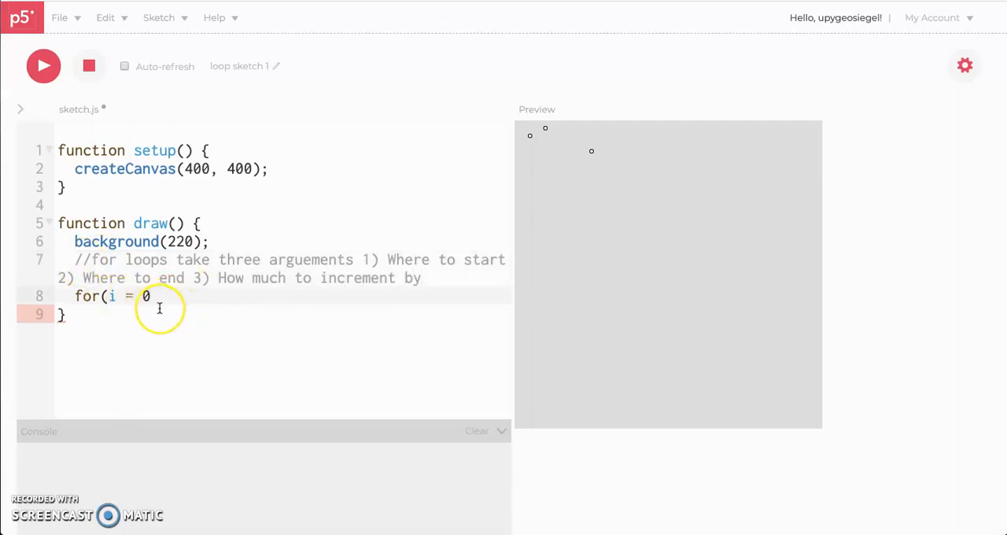
- Finish the header as for(i = 0; i < 20; i++) with an empty braced body
{"action": "type", "text": ";i < 20"}
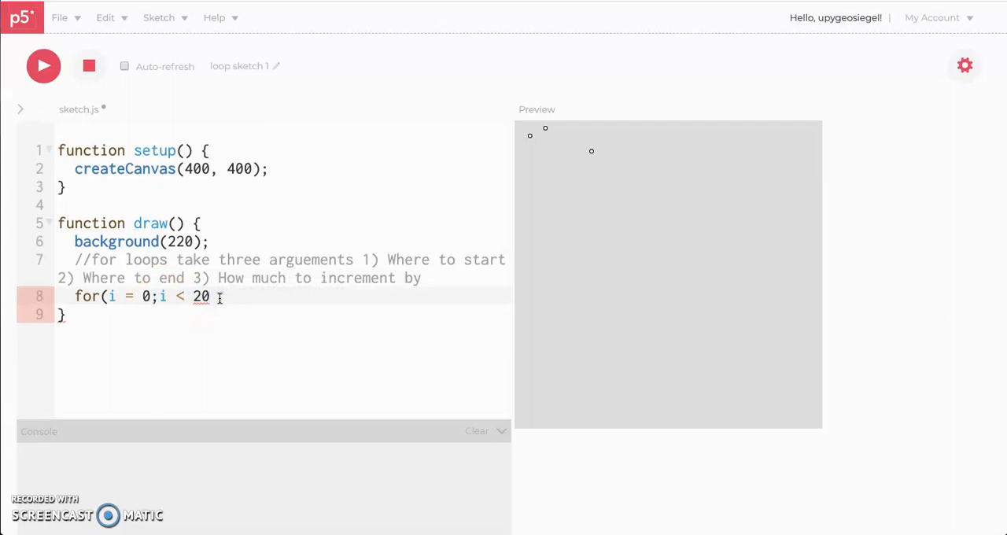
{"action": "type", "text": ";"}
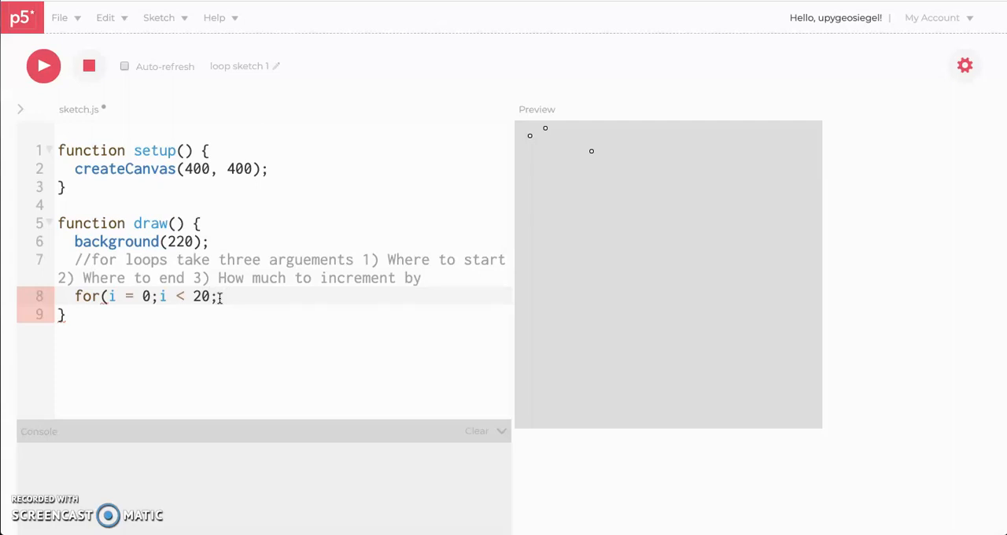
{"action": "type", "text": "i ++"}
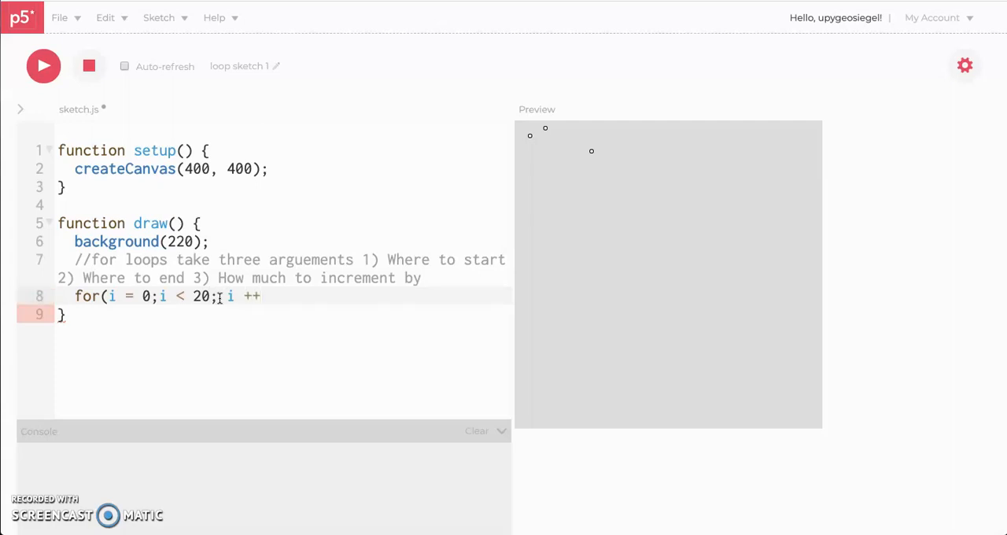
{"action": "key", "text": "Backspace"}
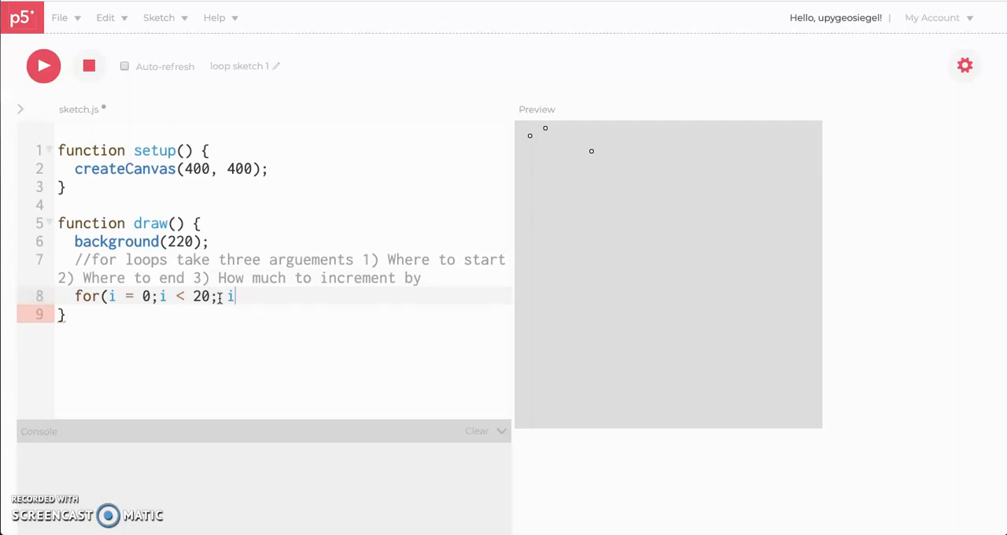
{"action": "type", "text": "+="}
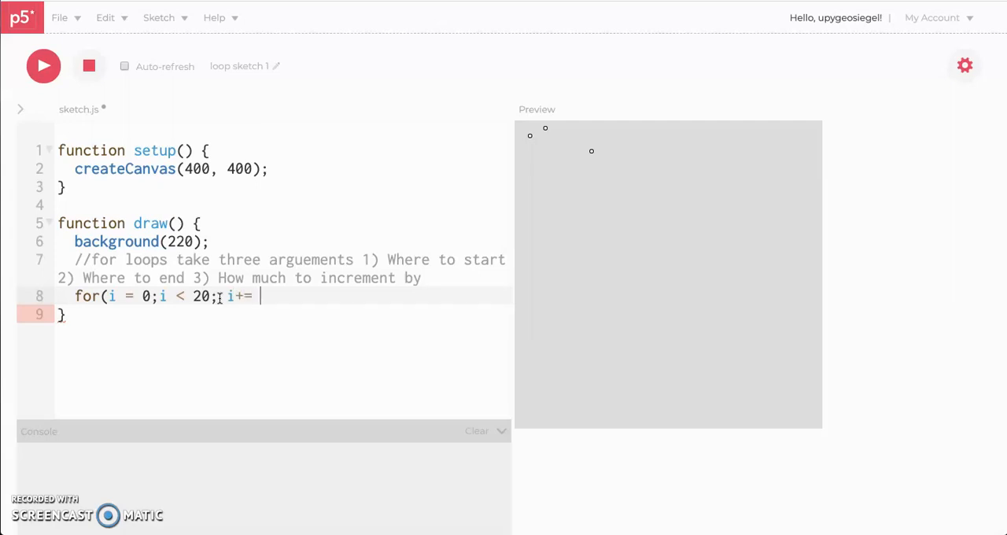
{"action": "key", "text": "Backspace"}
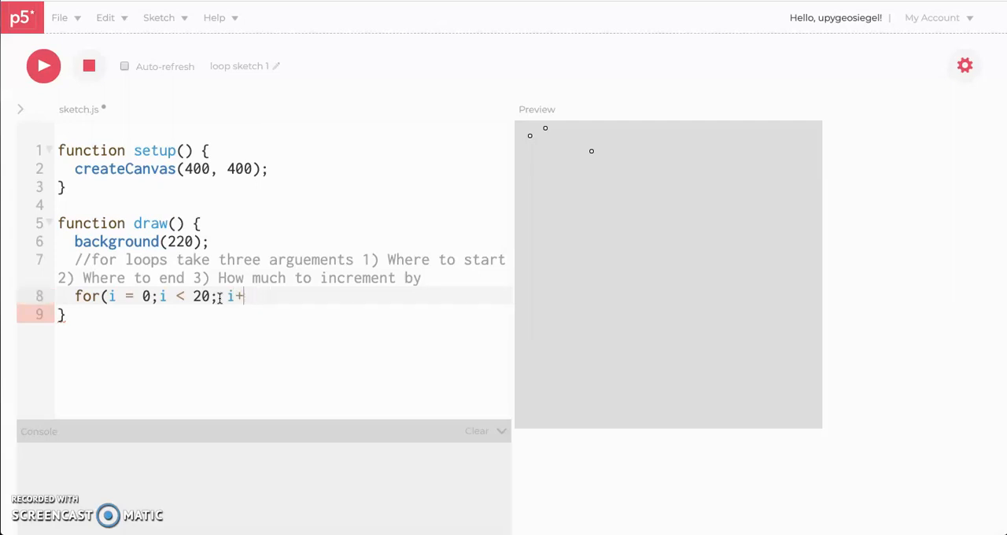
{"action": "type", "text": "= 10"}
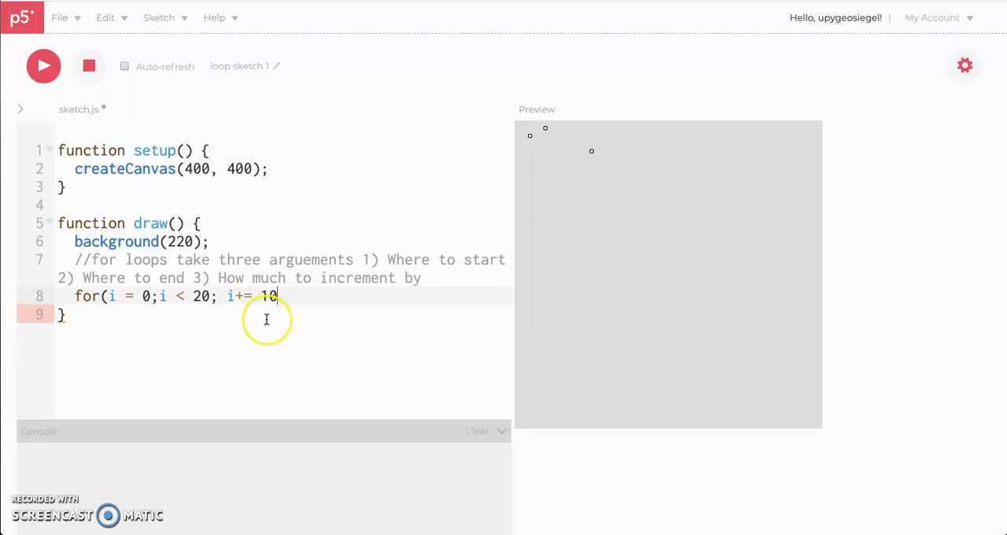
{"action": "key", "text": "Backspace"}
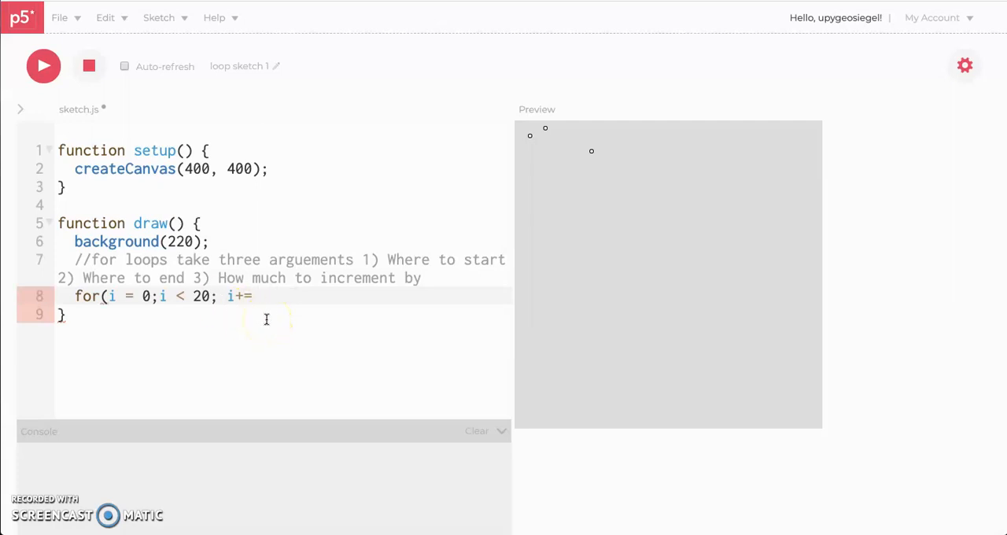
{"action": "key", "text": "Backspace"}
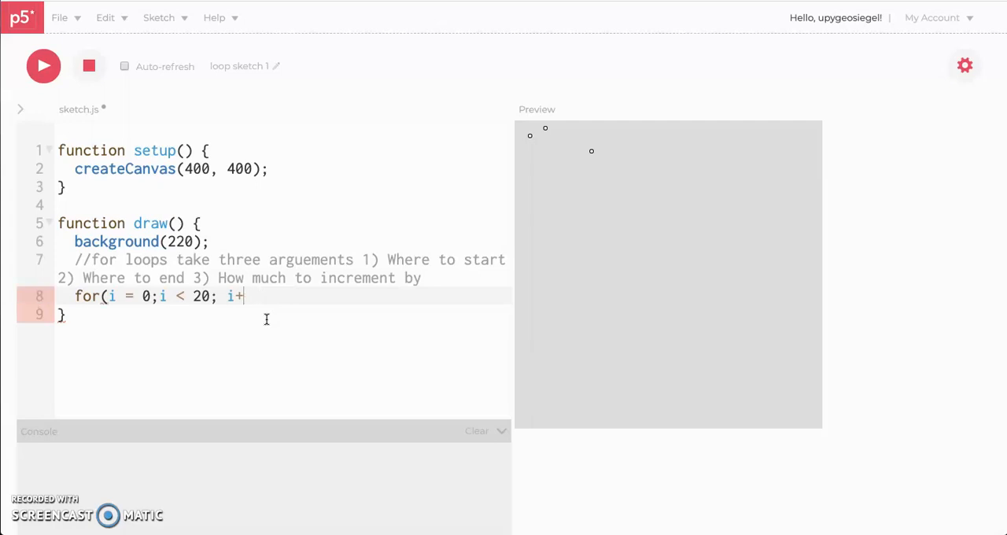
{"action": "type", "text": "+){"}
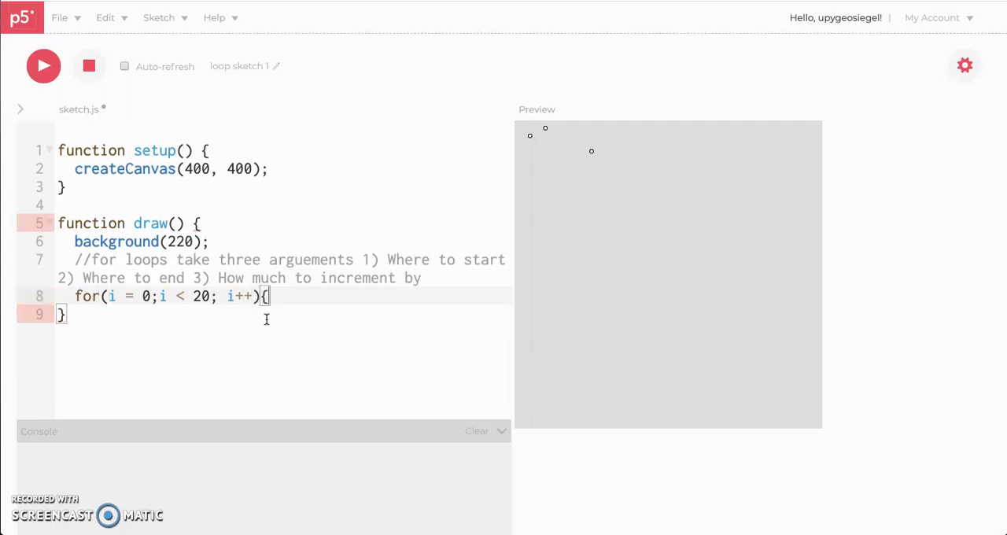
{"action": "key", "text": "Return"}
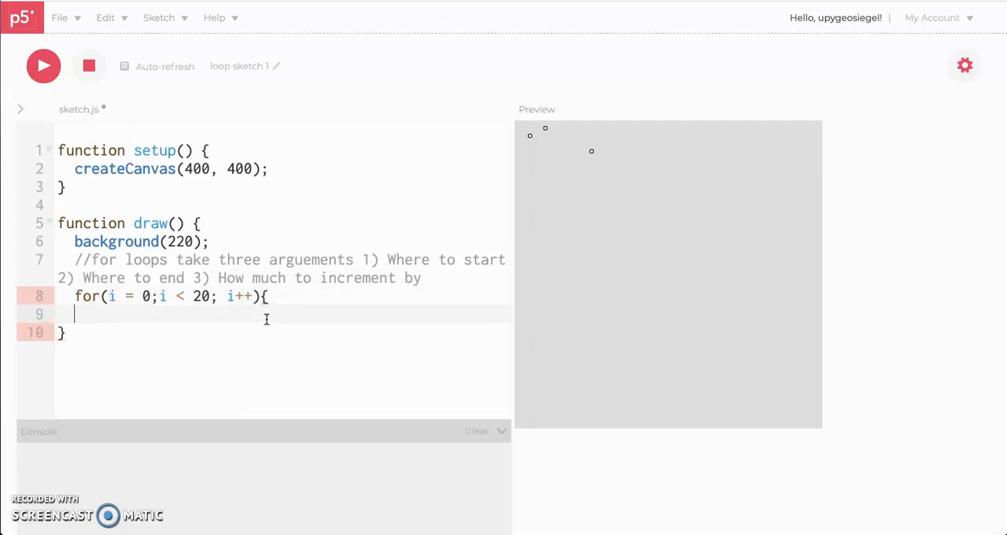
{"action": "key", "text": "enter"}
{"action": "type", "text": "}"}
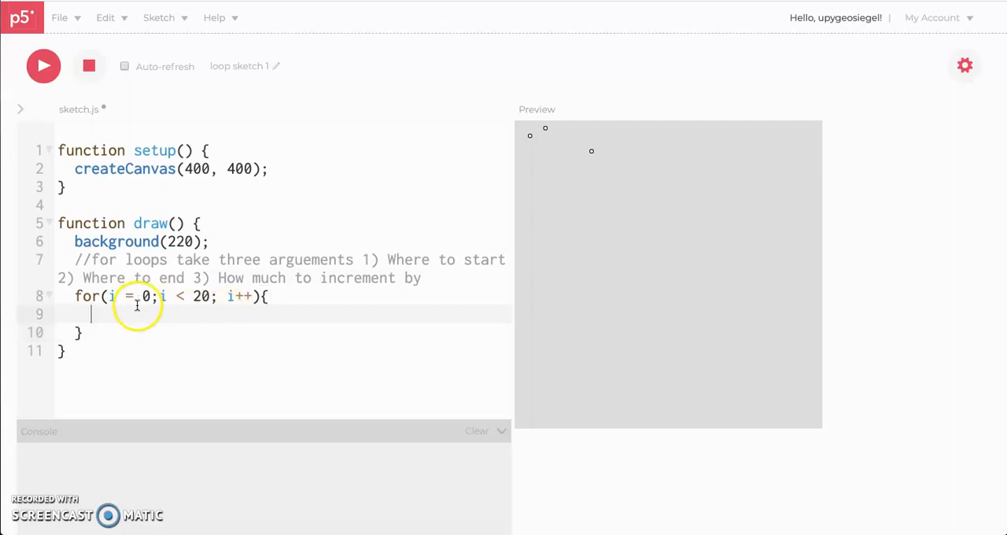
- Put ellipse(i, 20, 20) inside the for loop body
{"action": "type", "text": "ellipse("}
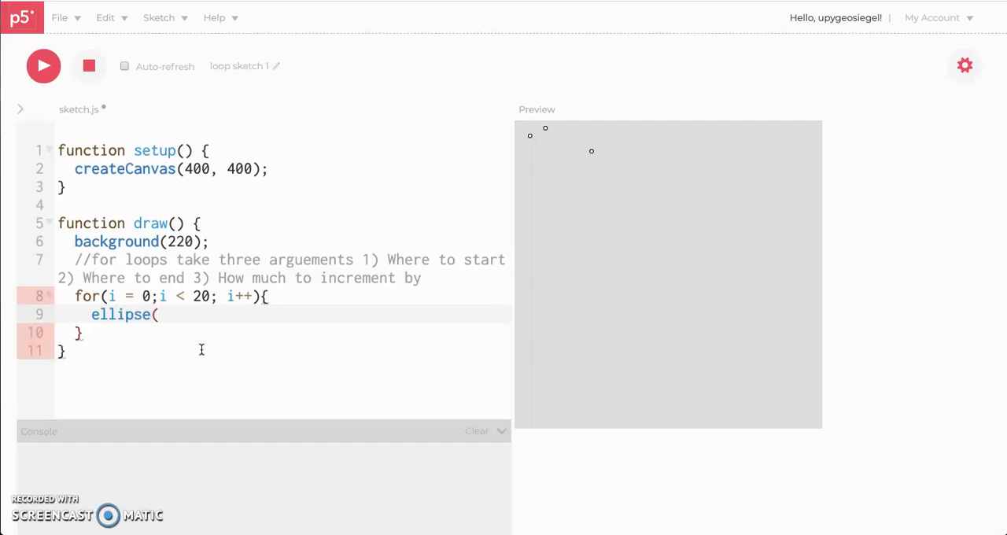
{"action": "type", "text": "i"}
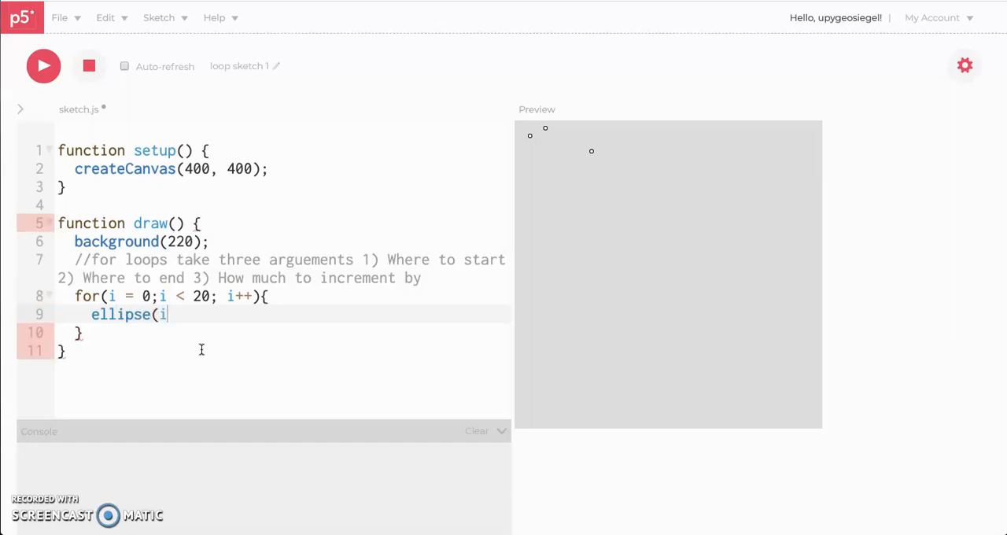
{"action": "type", "text": ","}
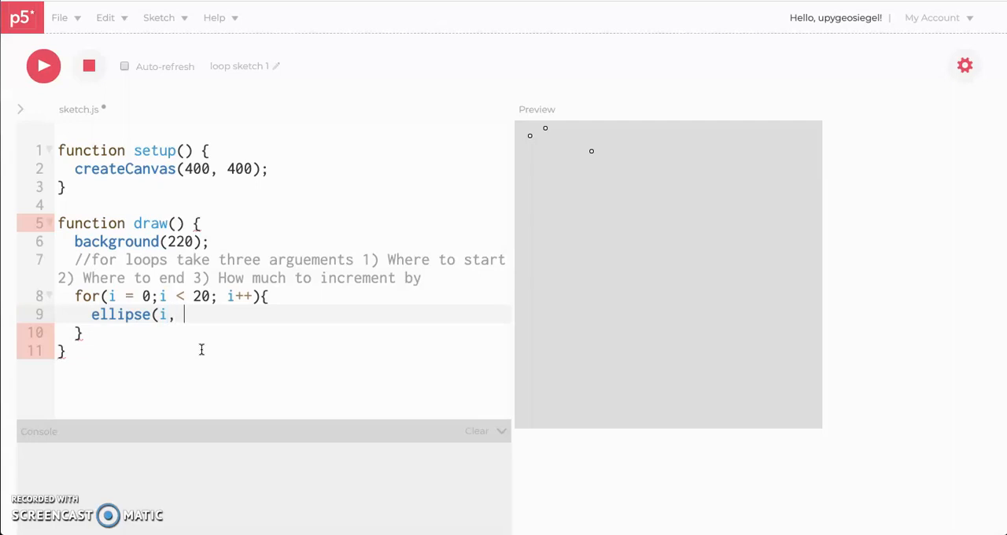
{"action": "type", "text": "20,"}
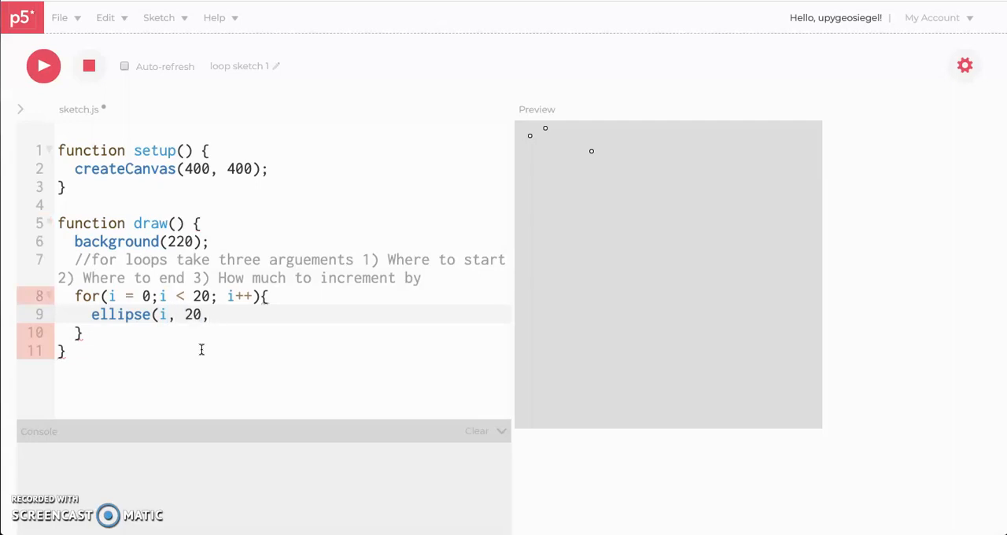
{"action": "type", "text": "20)"}
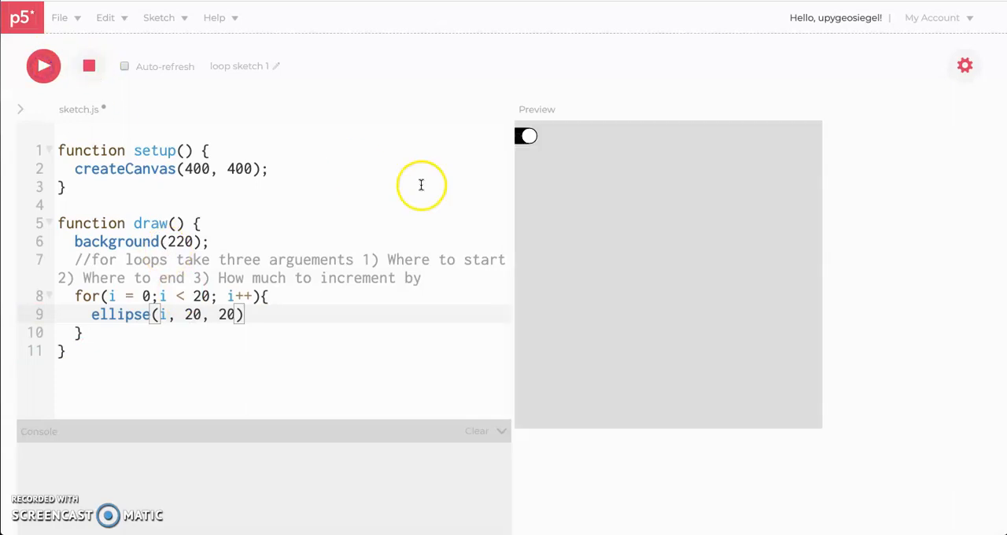
{"action": "mouse_move", "coordinate": [519, 144]}
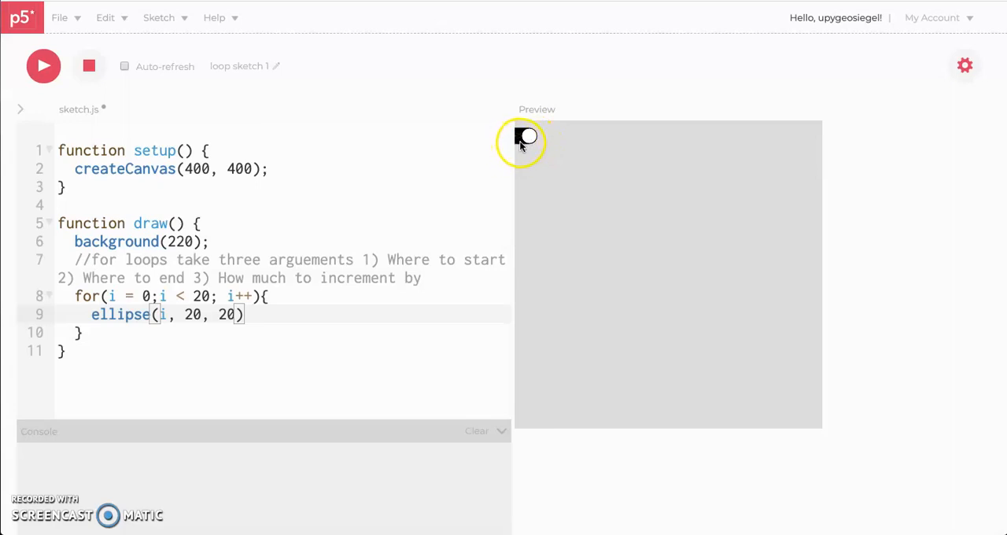
{"action": "mouse_move", "coordinate": [385, 151]}
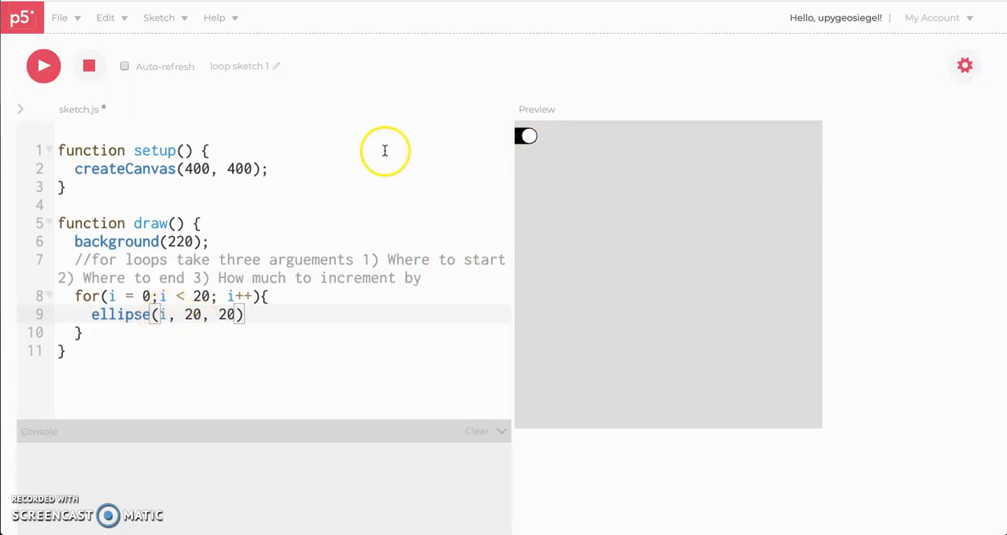
{"action": "mouse_move", "coordinate": [518, 148]}
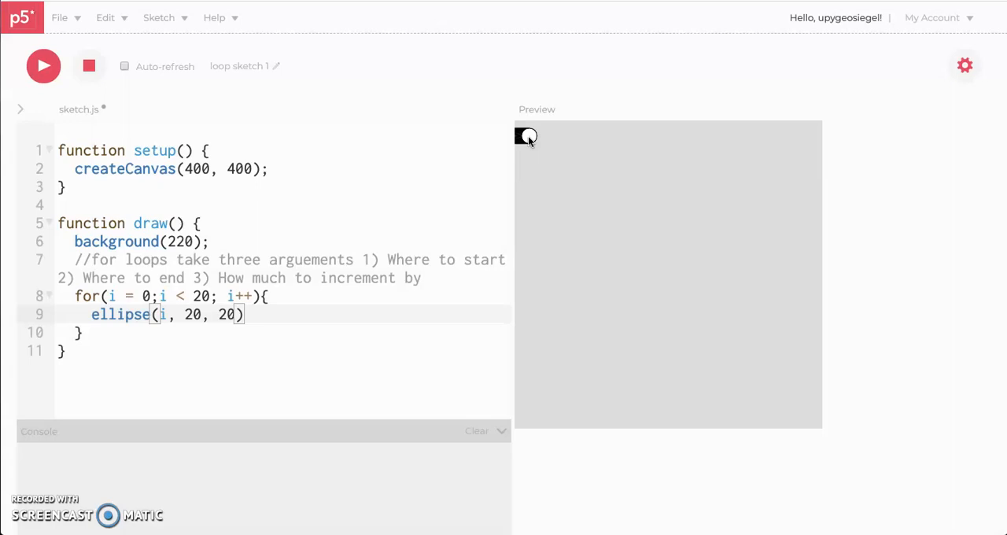
{"action": "mouse_move", "coordinate": [501, 229]}
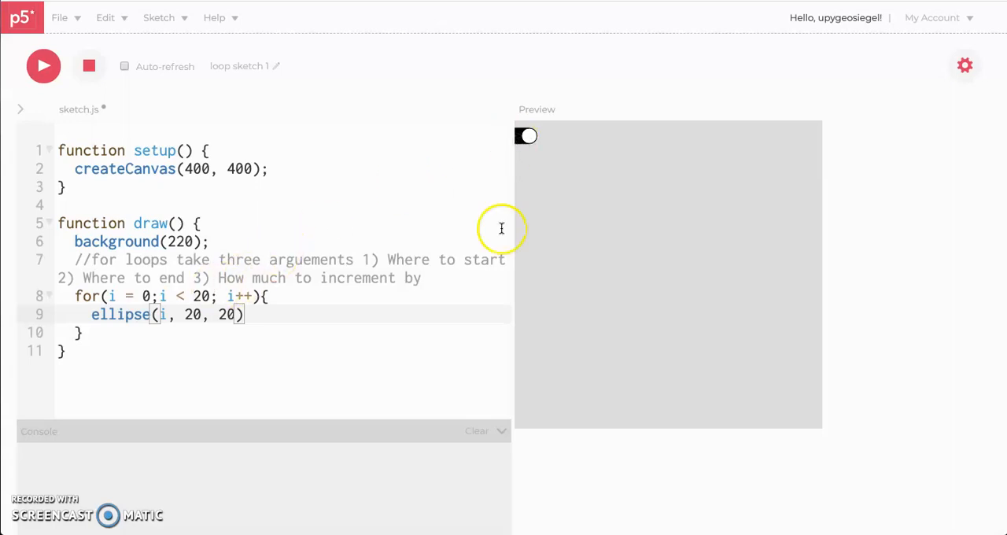
{"action": "mouse_move", "coordinate": [577, 149]}
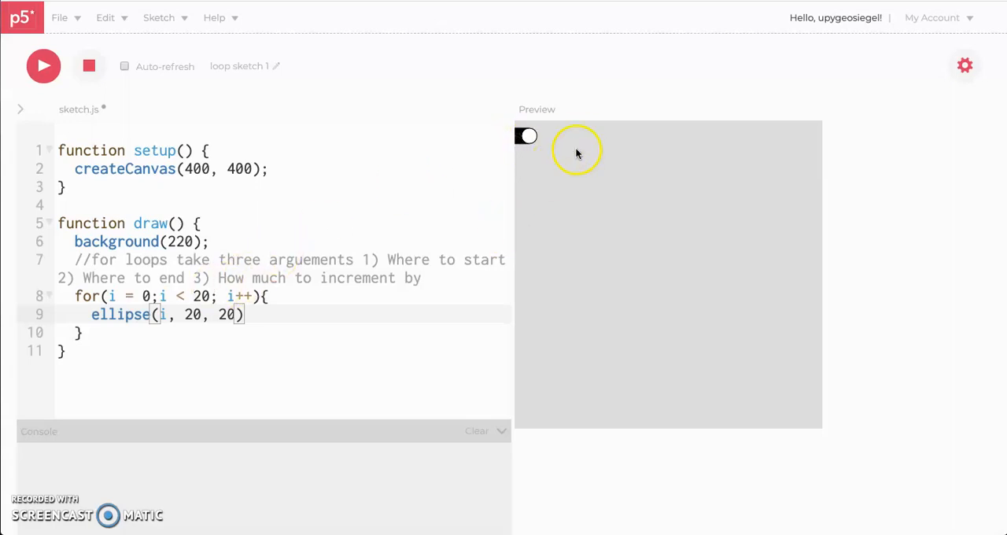
{"action": "mouse_move", "coordinate": [821, 148]}
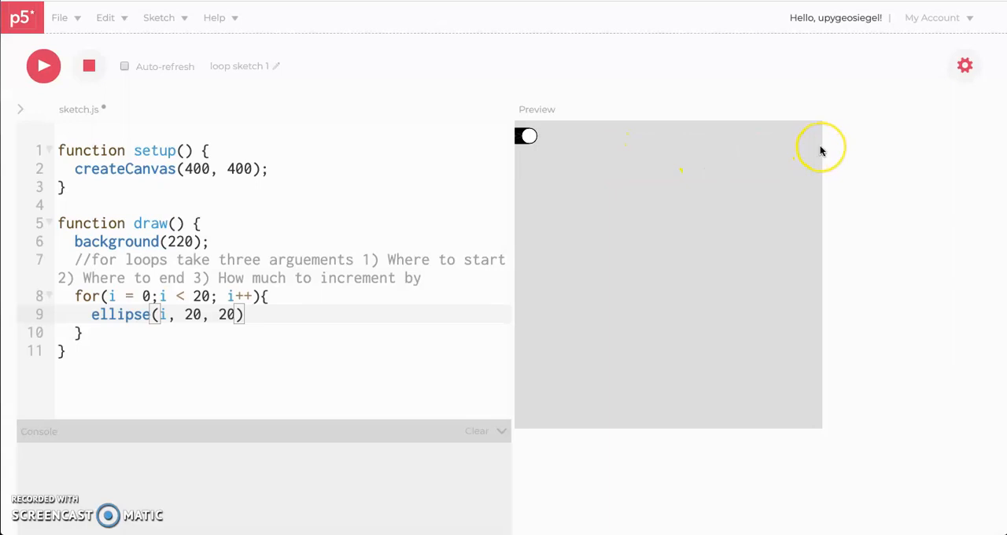
{"action": "mouse_move", "coordinate": [493, 120]}
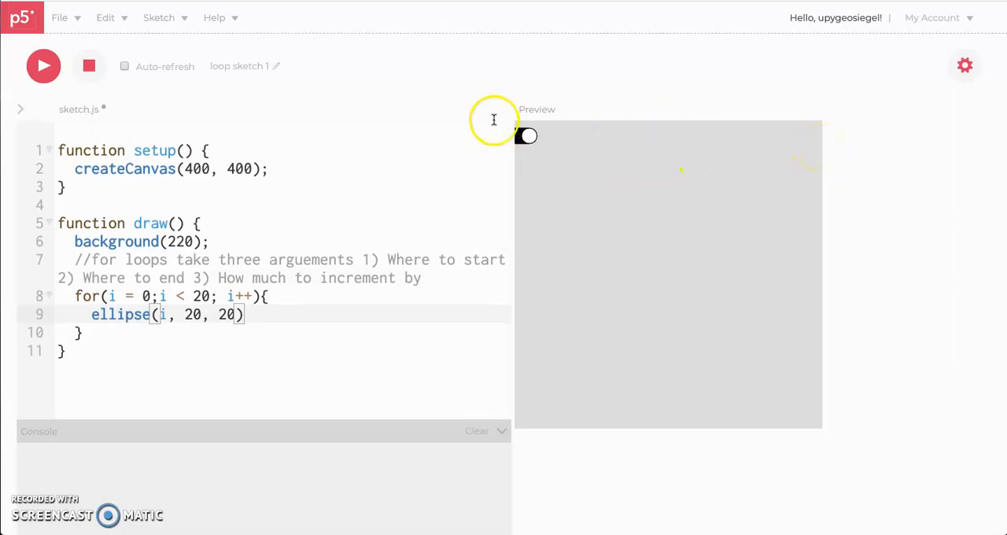
{"action": "mouse_move", "coordinate": [161, 314]}
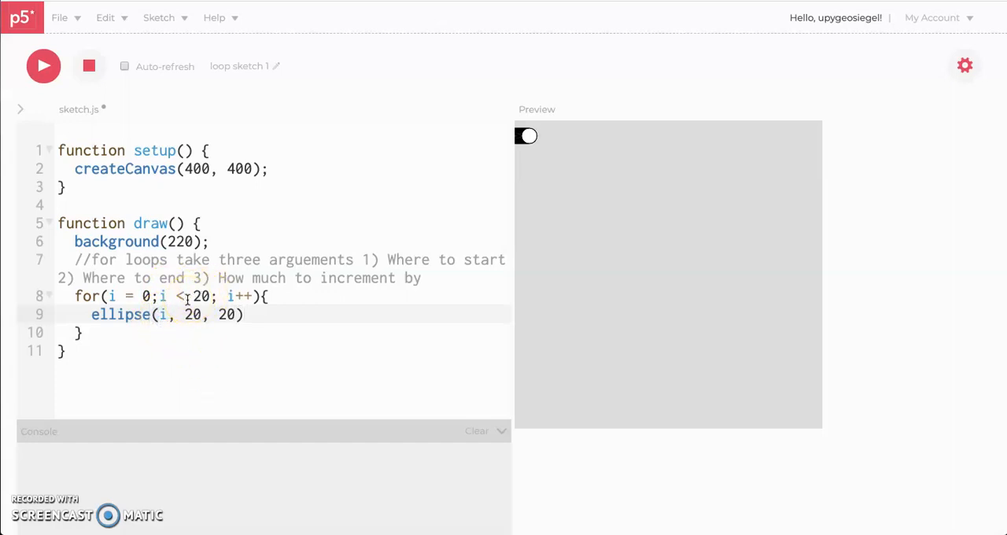
- Change the ellipse x to i*25 and rerun to see an evenly spaced row
{"action": "type", "text": "*25"}
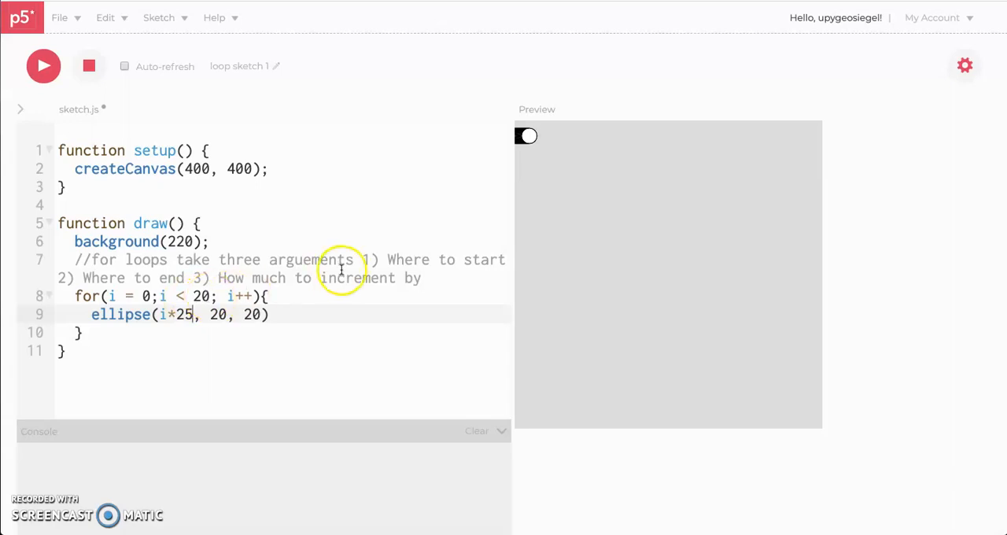
{"action": "left_click", "coordinate": [43, 66]}
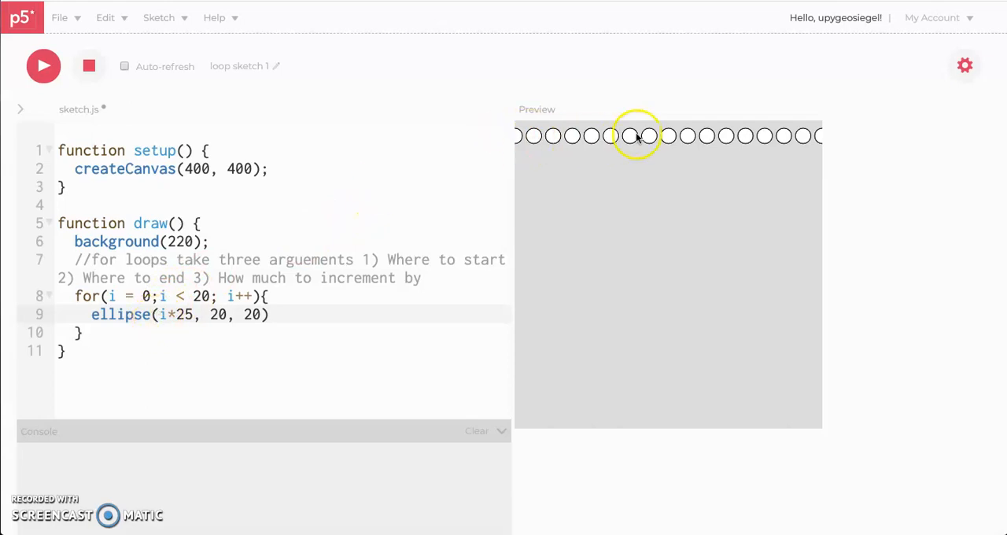
{"action": "mouse_move", "coordinate": [518, 105]}
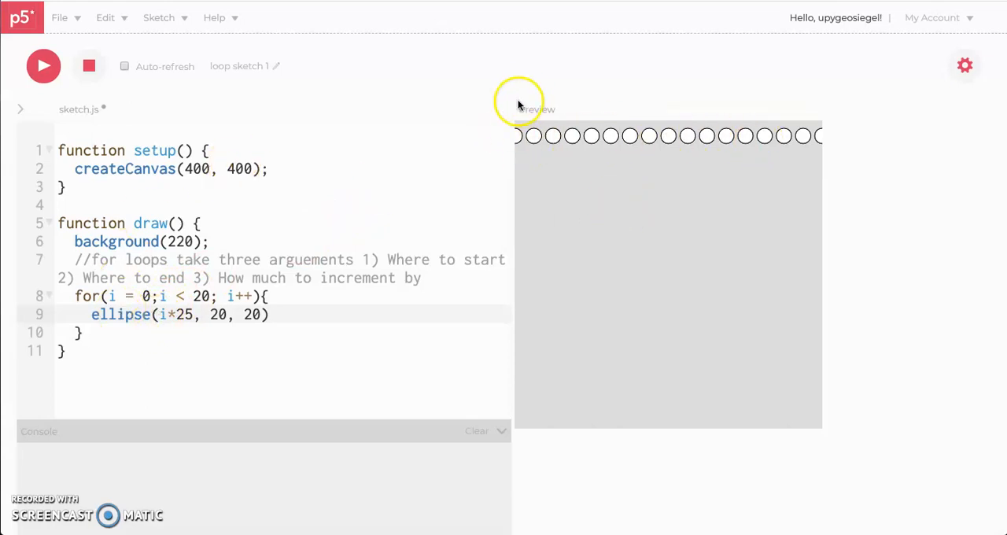
{"action": "mouse_move", "coordinate": [530, 155]}
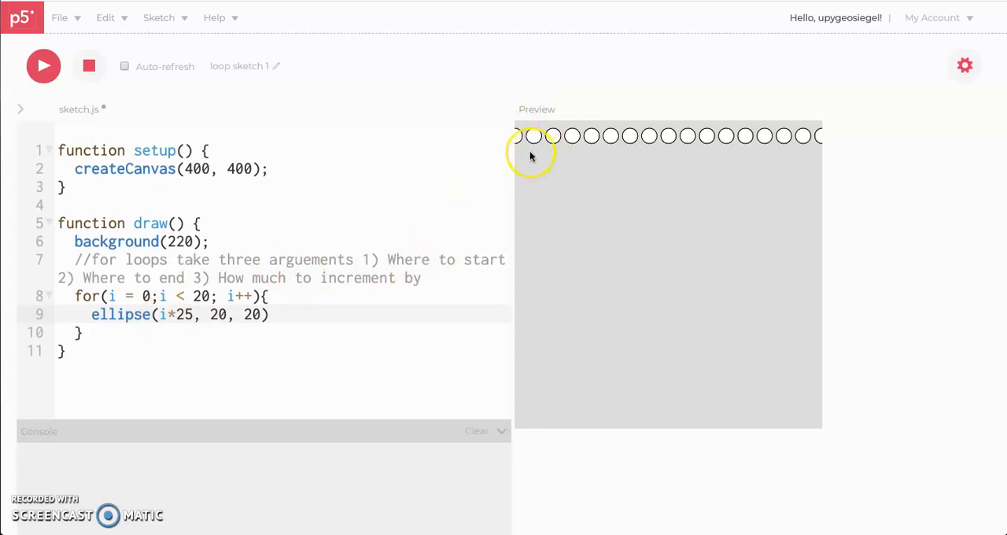
{"action": "mouse_move", "coordinate": [514, 137]}
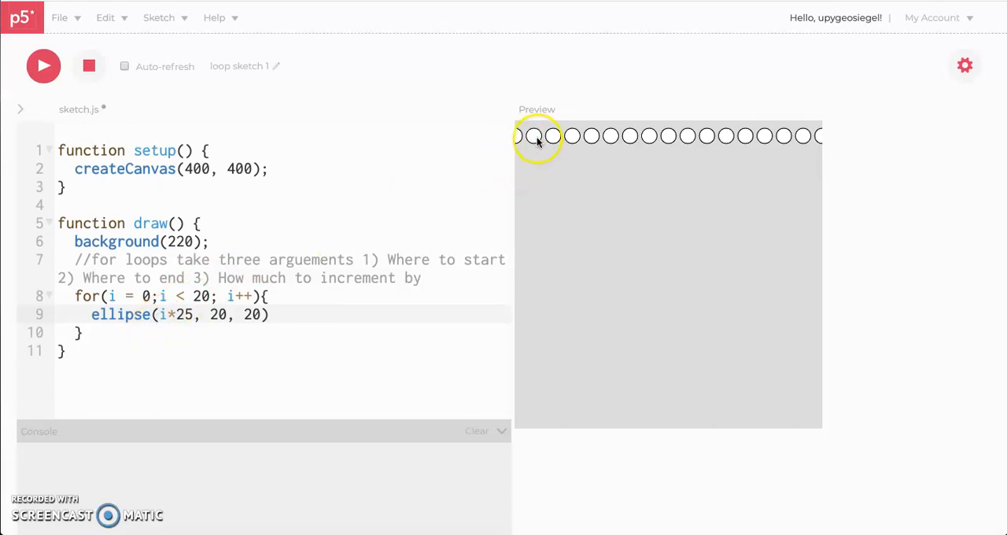
{"action": "mouse_move", "coordinate": [542, 136]}
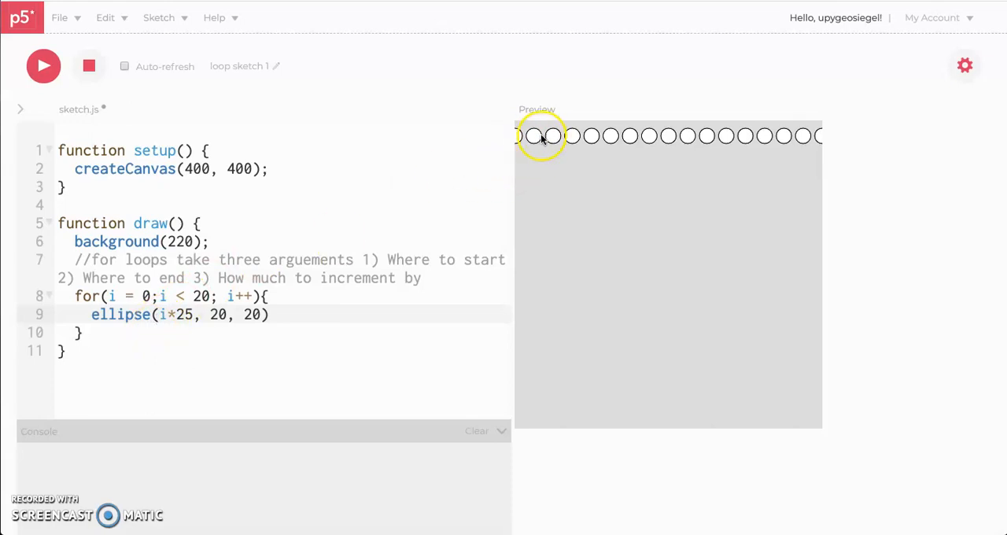
{"action": "mouse_move", "coordinate": [572, 137]}
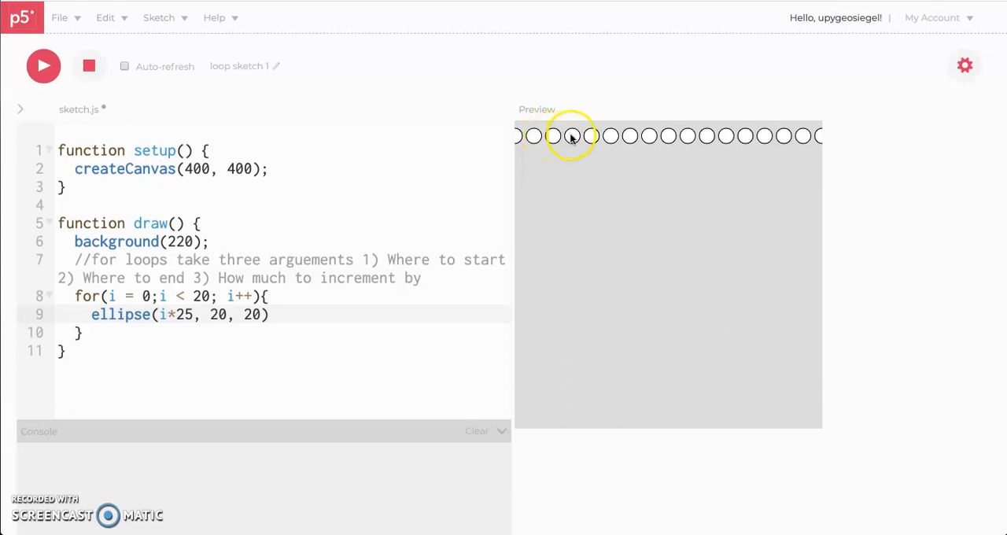
{"action": "mouse_move", "coordinate": [583, 140]}
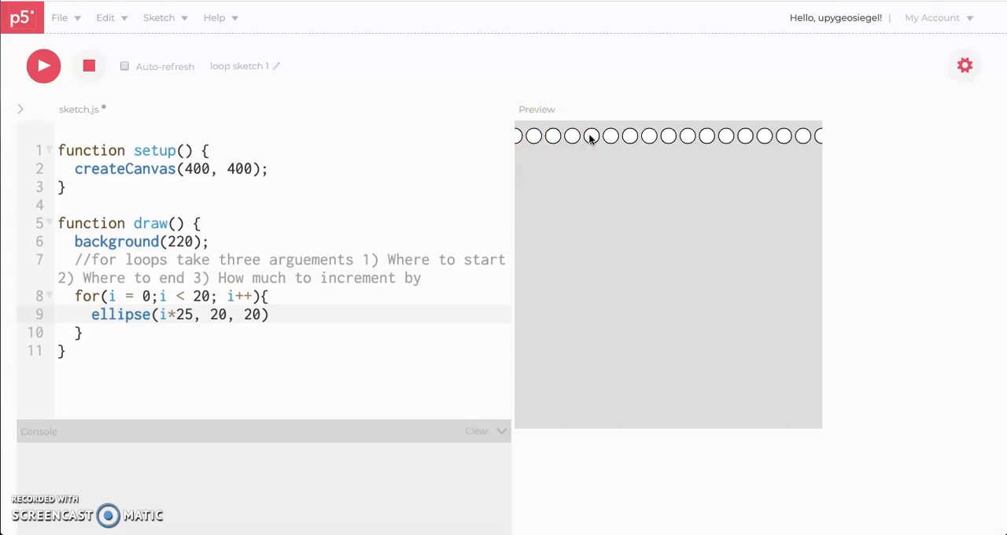
{"action": "mouse_move", "coordinate": [480, 150]}
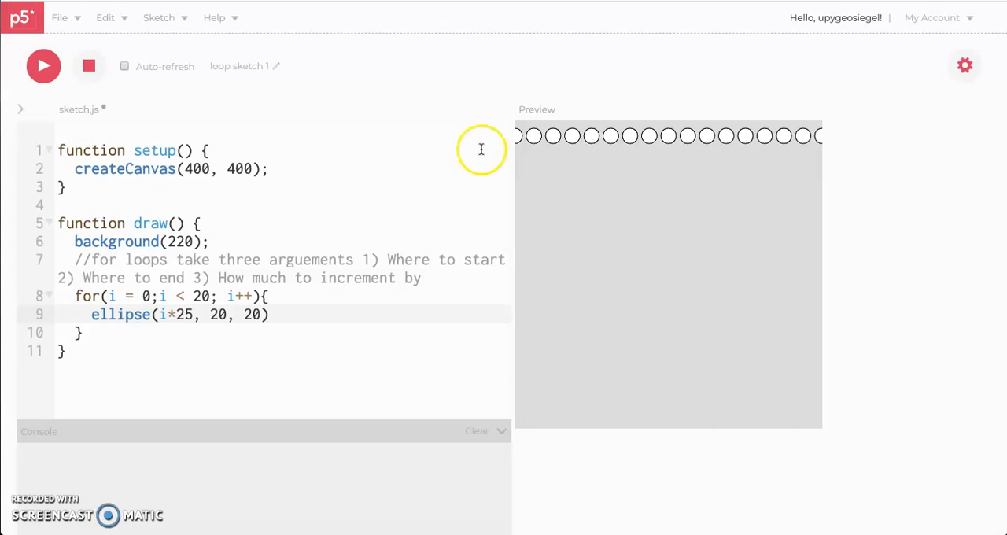
{"action": "mouse_move", "coordinate": [536, 103]}
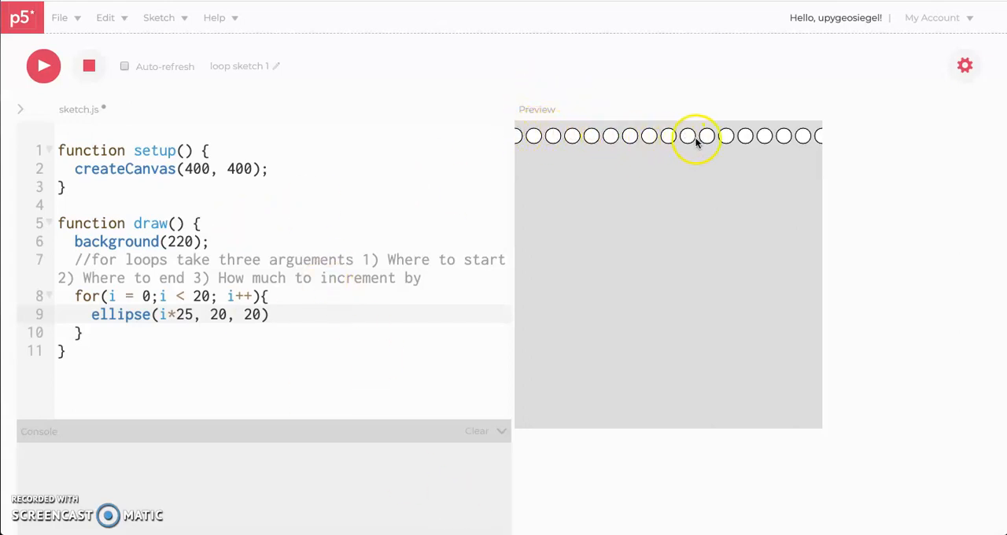
{"action": "mouse_move", "coordinate": [817, 138]}
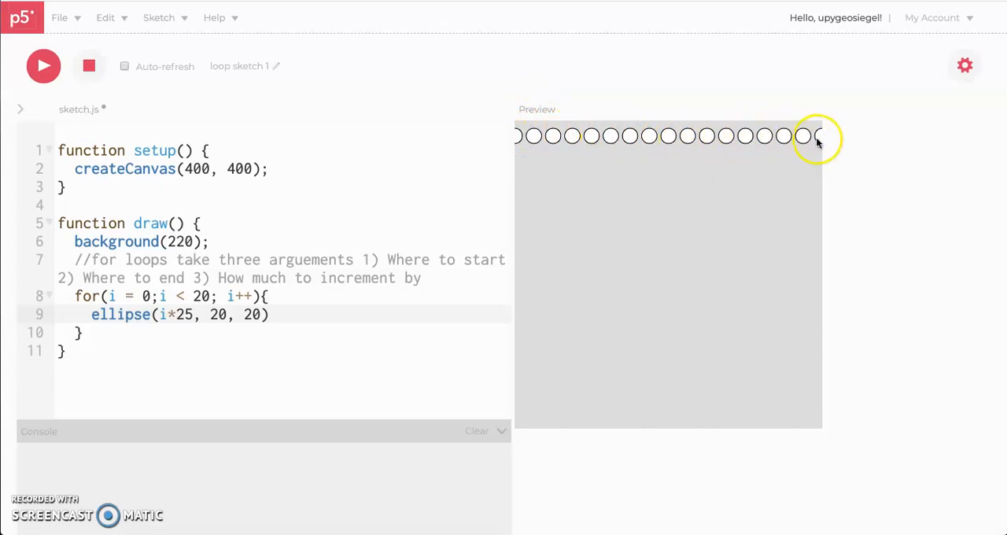
{"action": "mouse_move", "coordinate": [265, 240]}
{"action": "type", "text": "0"}
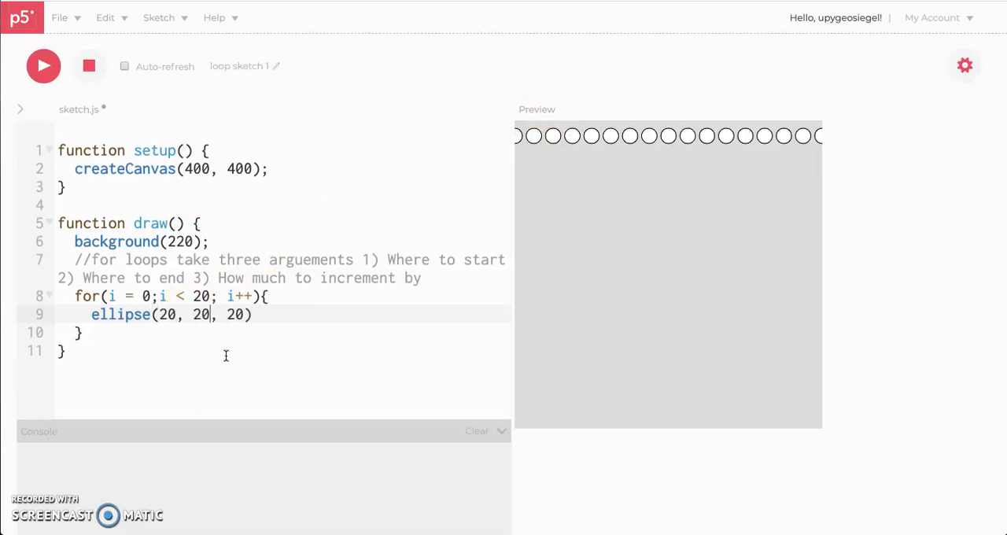
- Rewrite the call as ellipse(20, i*25, 20) and run to draw a vertical column
{"action": "type", "text": "I"}
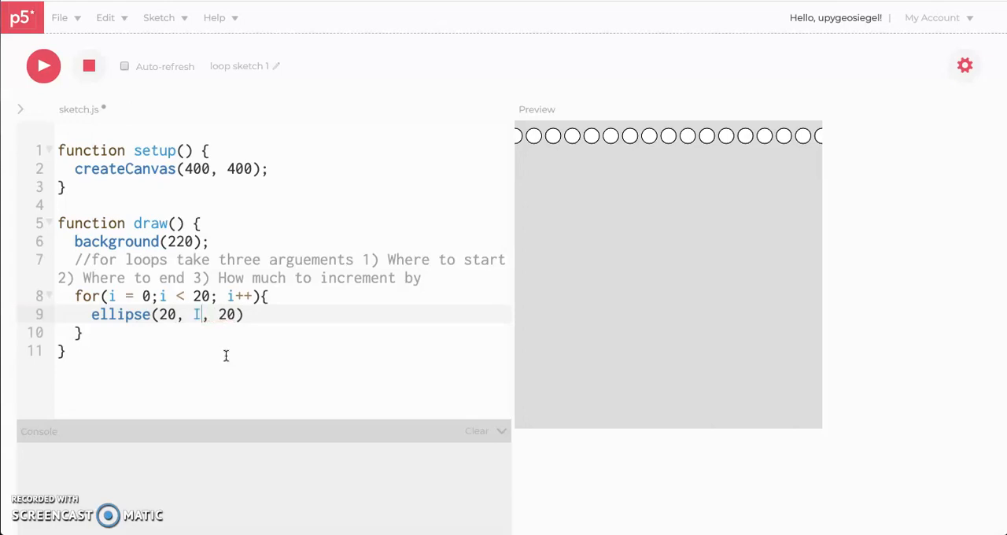
{"action": "type", "text": "*25"}
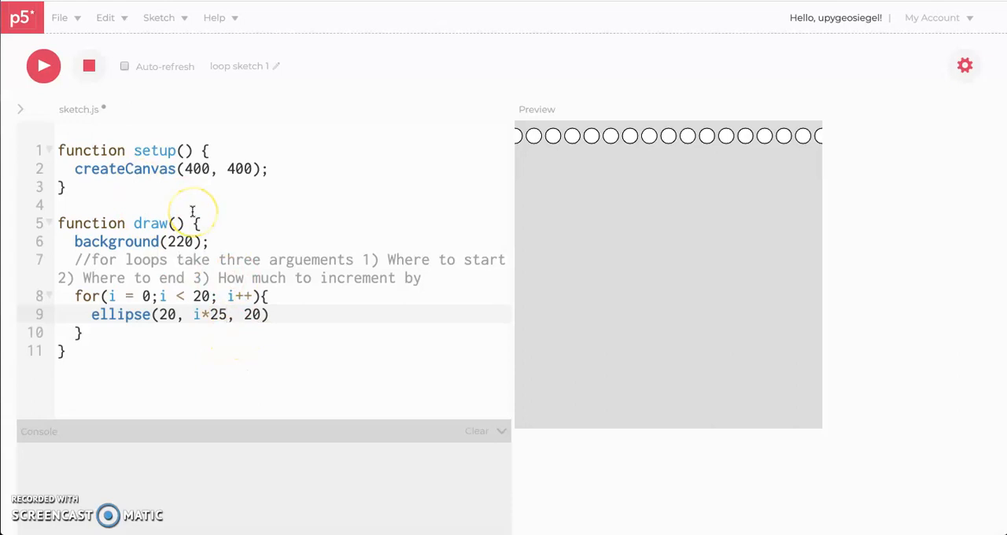
{"action": "mouse_move", "coordinate": [176, 189]}
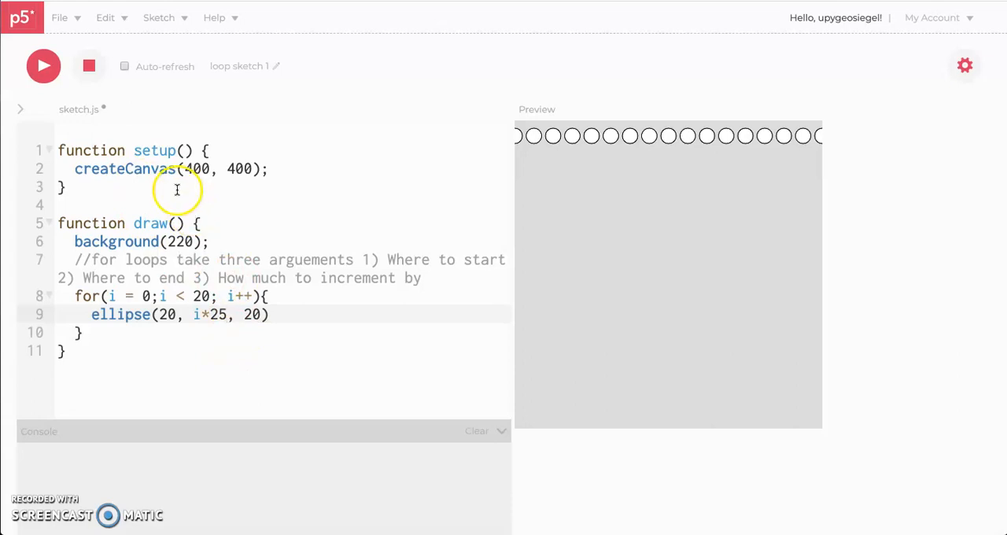
{"action": "left_click", "coordinate": [43, 66]}
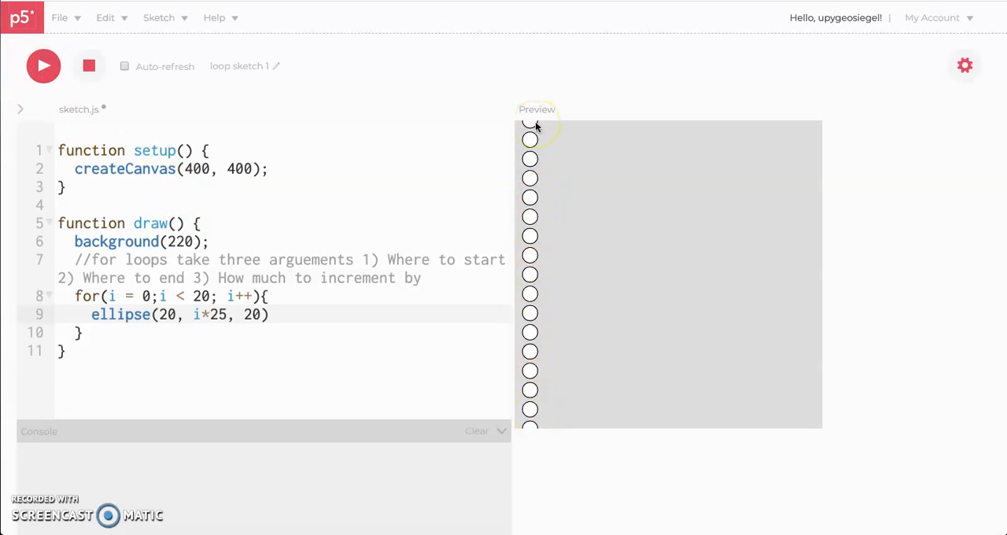
{"action": "mouse_move", "coordinate": [536, 125]}
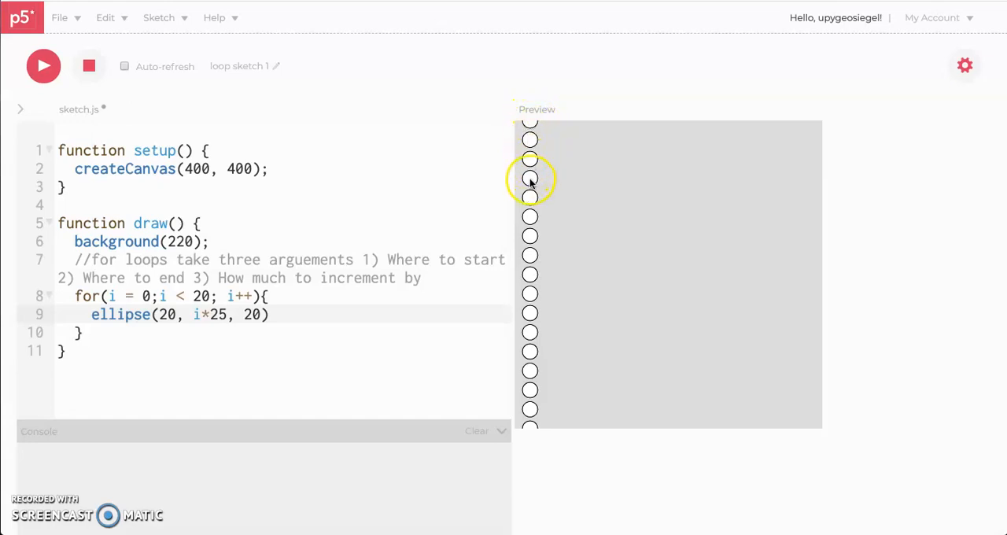
{"action": "mouse_move", "coordinate": [488, 267]}
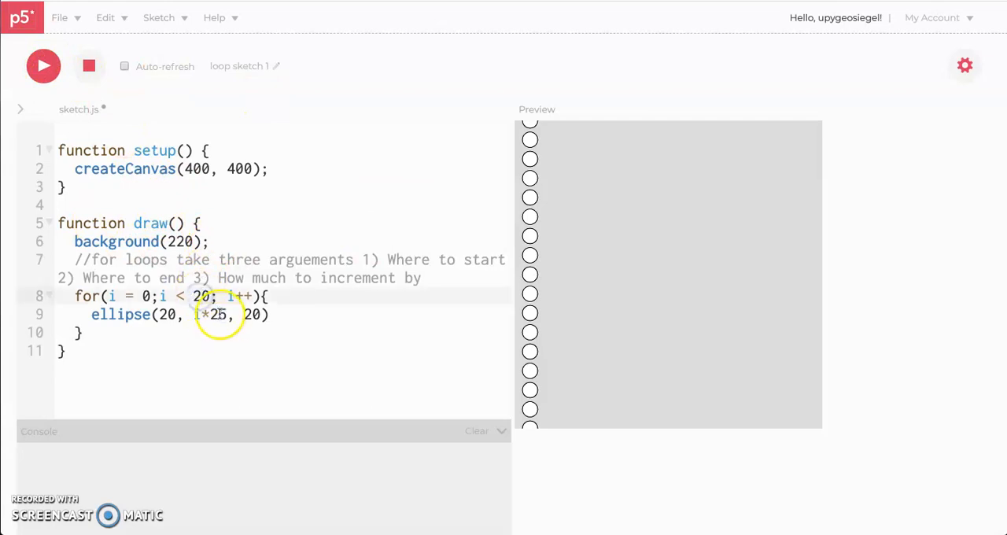
- Change the call to ellipse(20, 20, i*3) and run to see concentric growing circles
{"action": "type", "text": "2"}
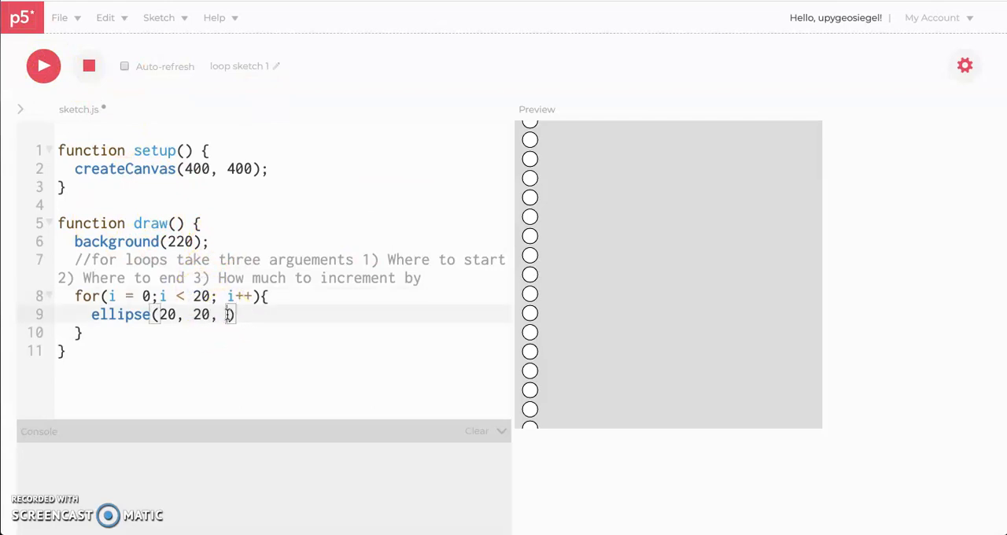
{"action": "type", "text": "i*"}
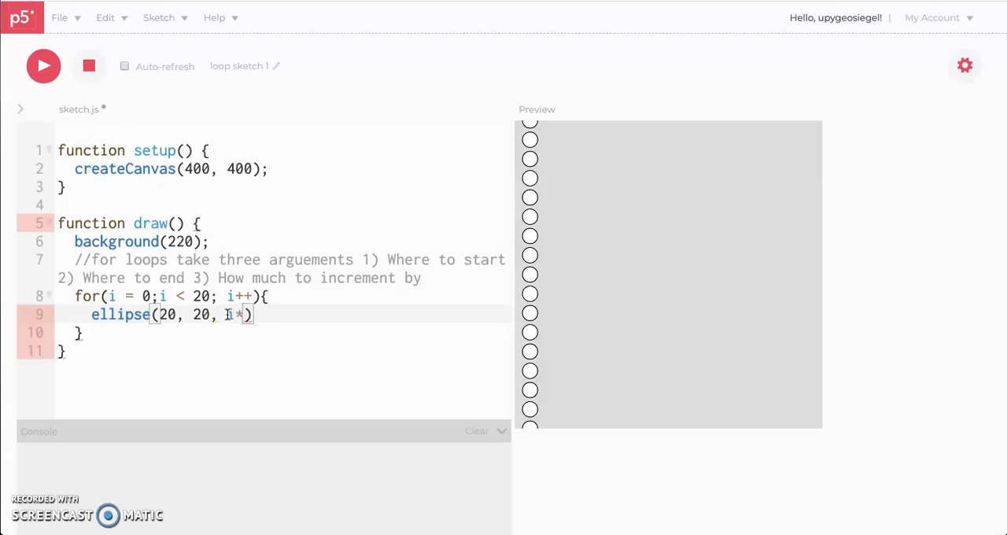
{"action": "type", "text": "3"}
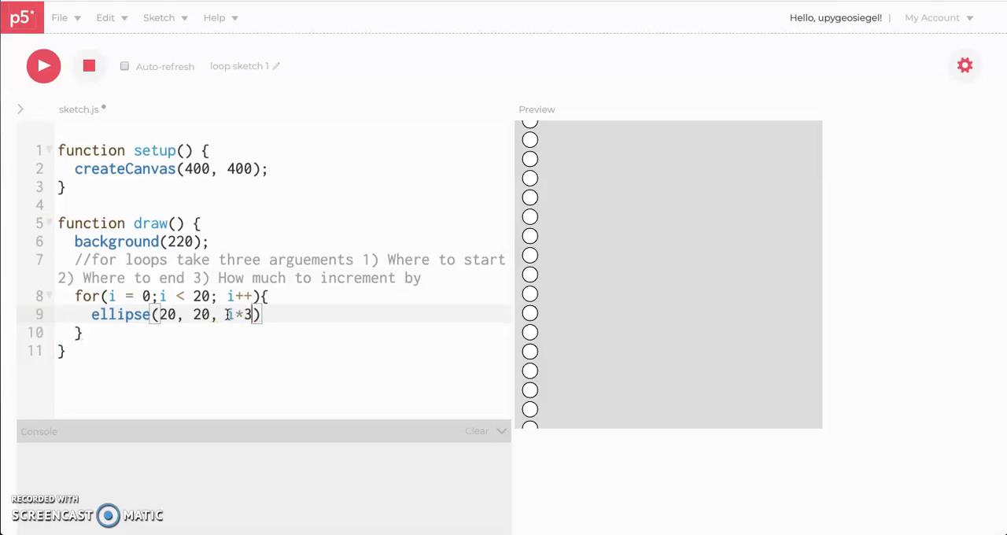
{"action": "mouse_move", "coordinate": [321, 263]}
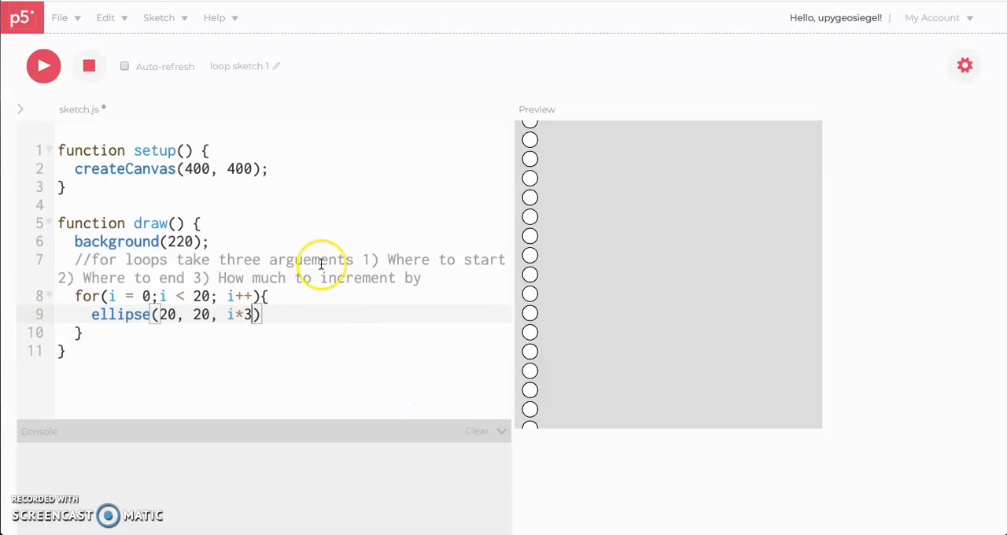
{"action": "mouse_move", "coordinate": [187, 108]}
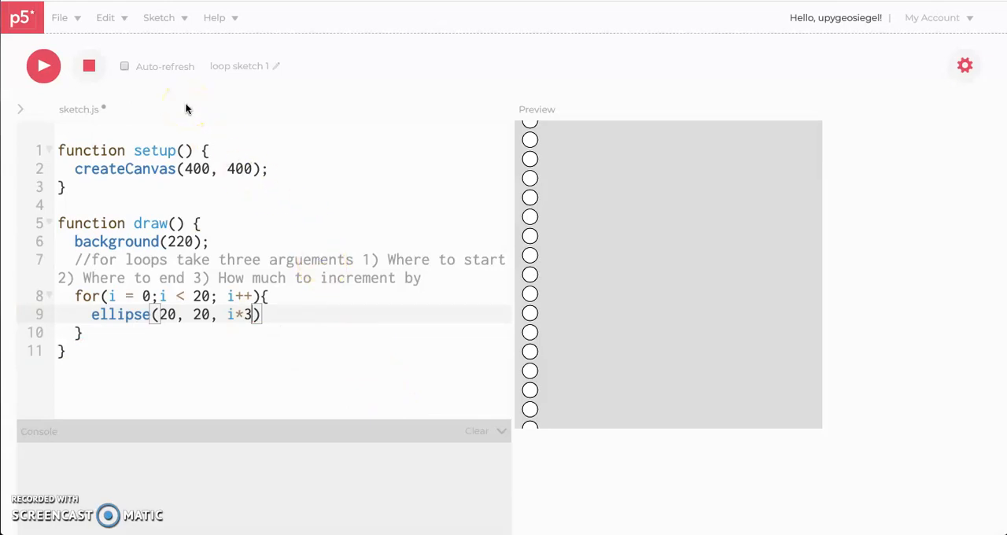
{"action": "mouse_move", "coordinate": [124, 103]}
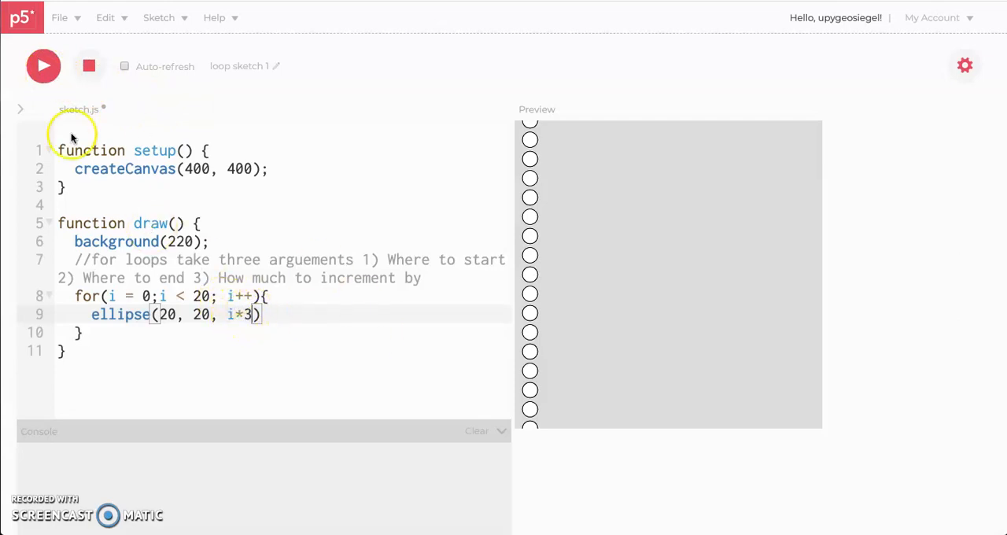
{"action": "left_click", "coordinate": [43, 66]}
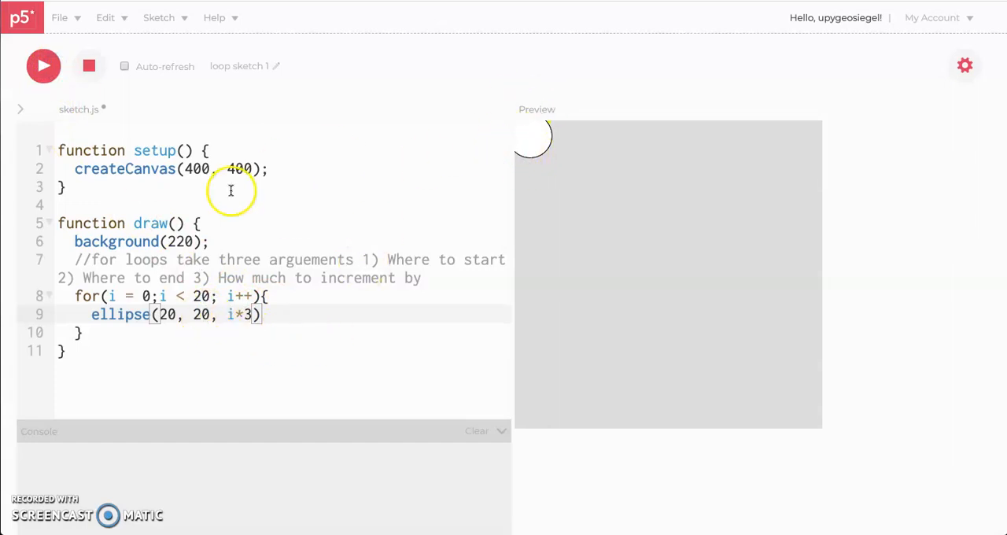
{"action": "mouse_move", "coordinate": [280, 383]}
{"action": "type", "text": "i*"}
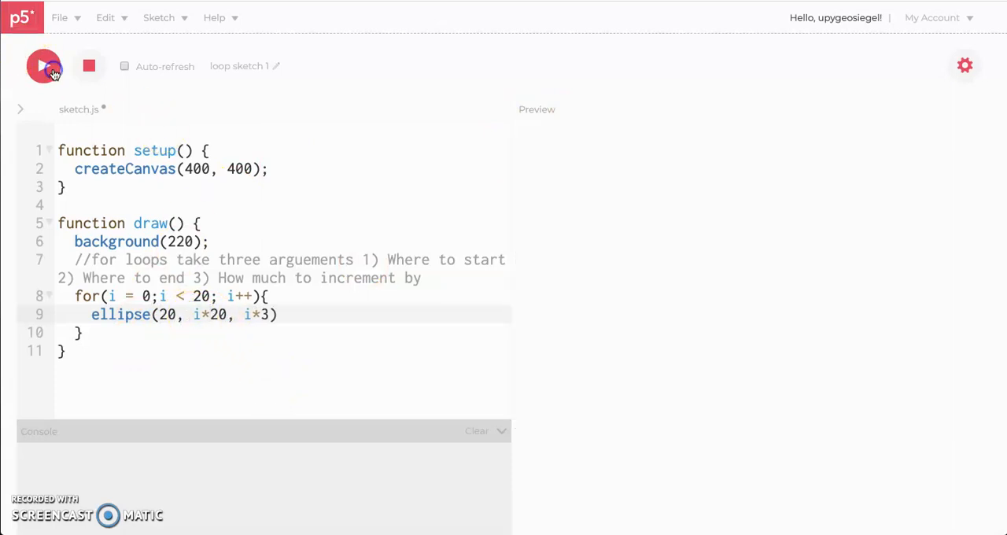
- Run ellipse(20, i*20, i*3) to show a column of steadily growing circles
{"action": "left_click", "coordinate": [43, 66]}
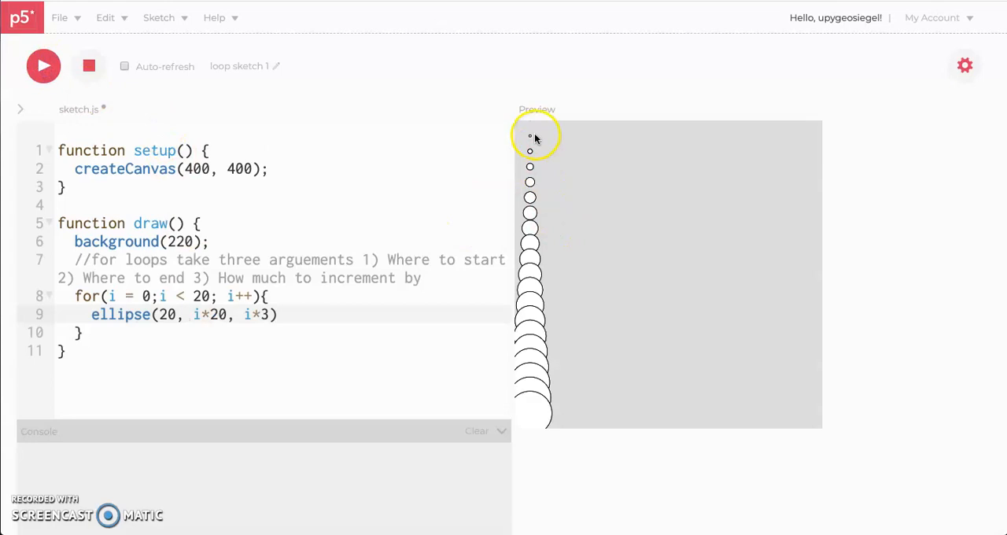
{"action": "mouse_move", "coordinate": [533, 156]}
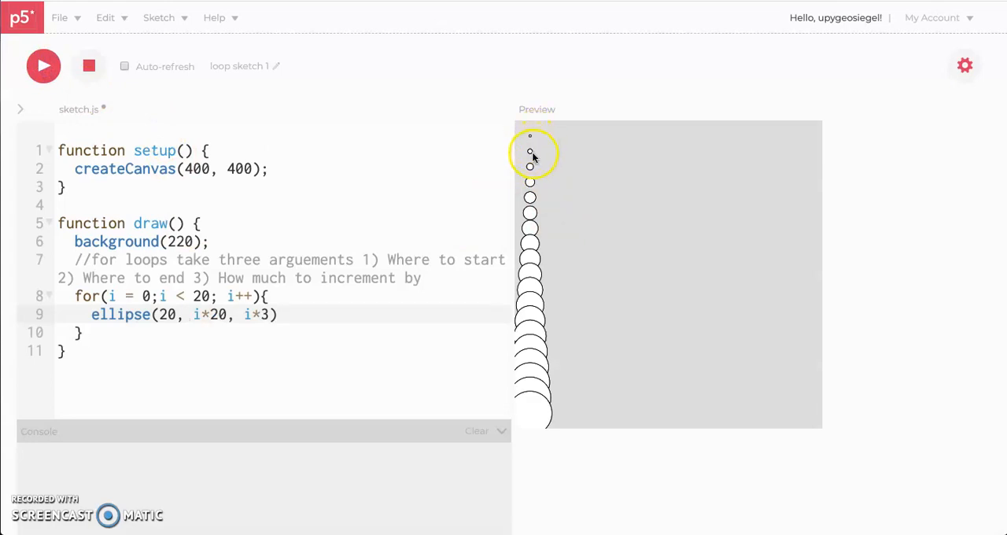
{"action": "mouse_move", "coordinate": [539, 133]}
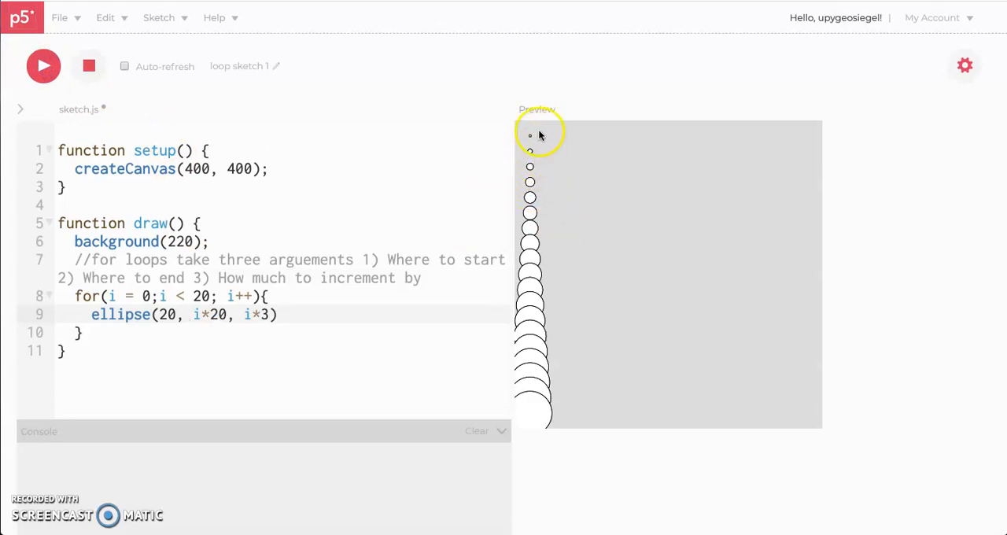
{"action": "mouse_move", "coordinate": [535, 142]}
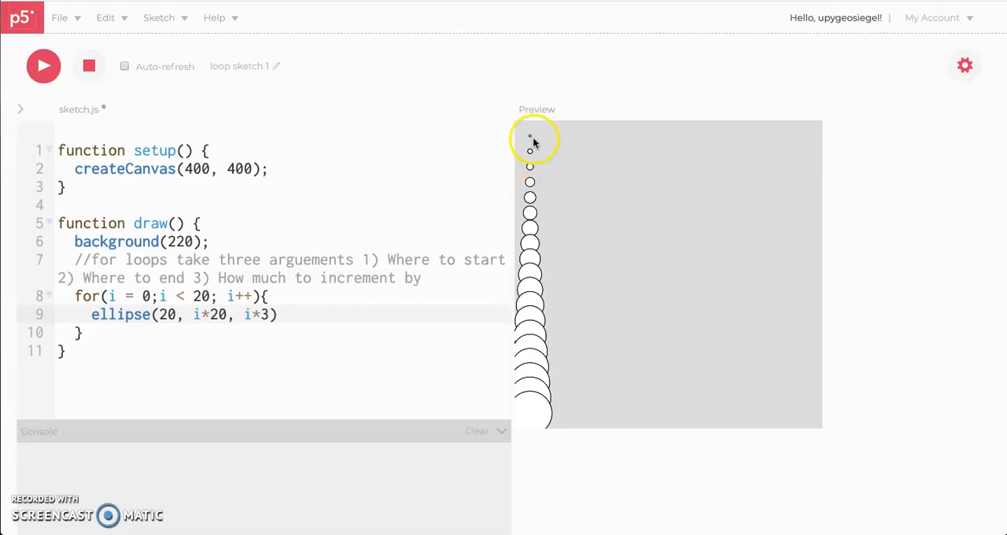
{"action": "mouse_move", "coordinate": [531, 125]}
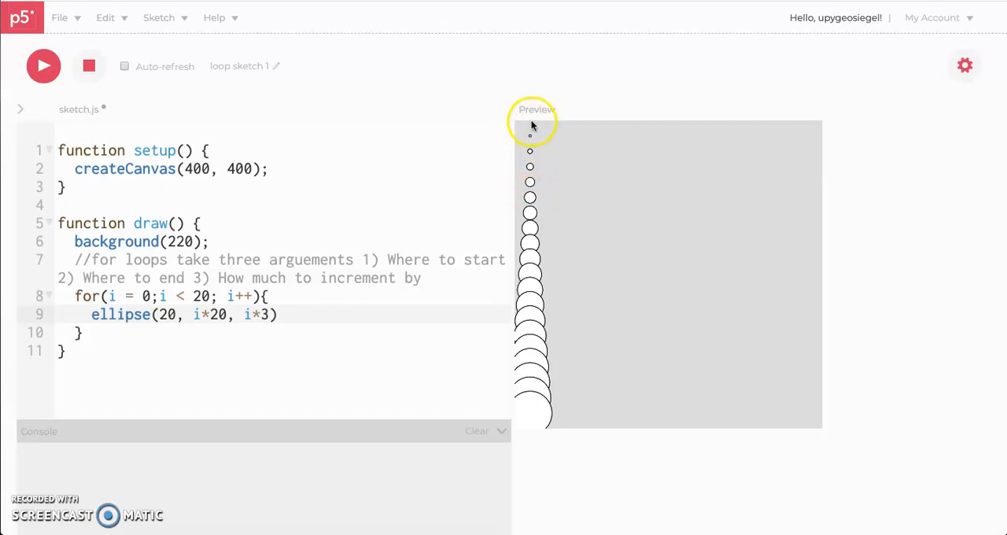
{"action": "mouse_move", "coordinate": [531, 140]}
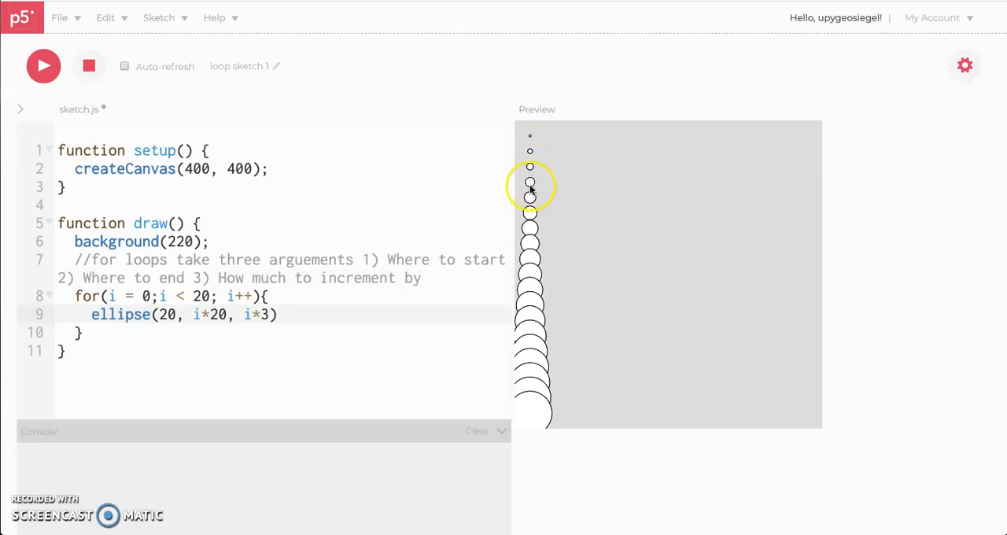
{"action": "mouse_move", "coordinate": [533, 334]}
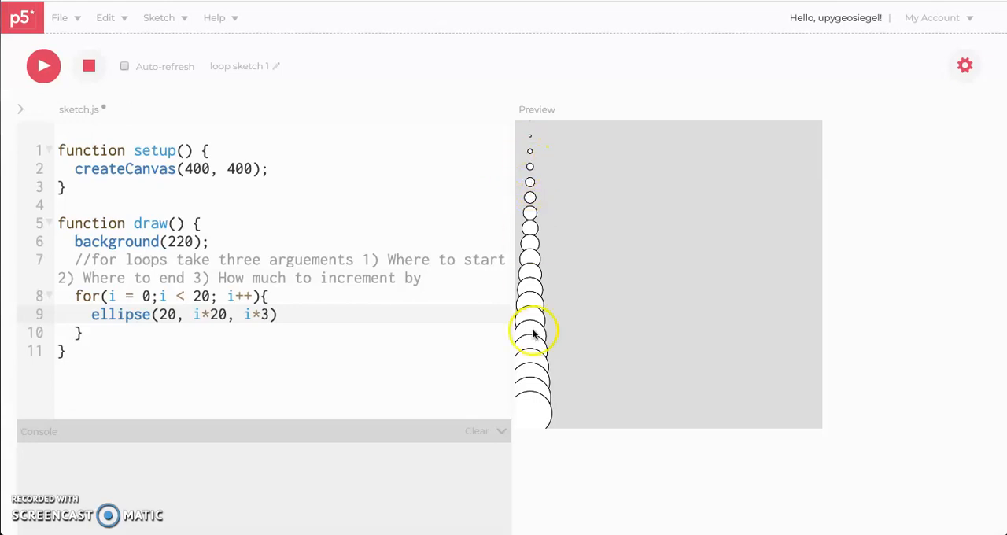
{"action": "mouse_move", "coordinate": [545, 398]}
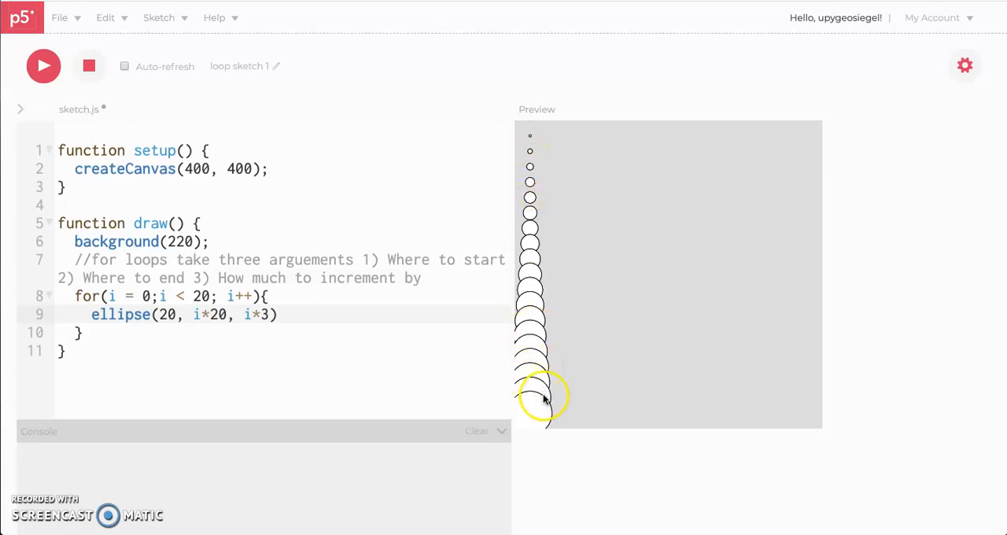
{"action": "mouse_move", "coordinate": [548, 348]}
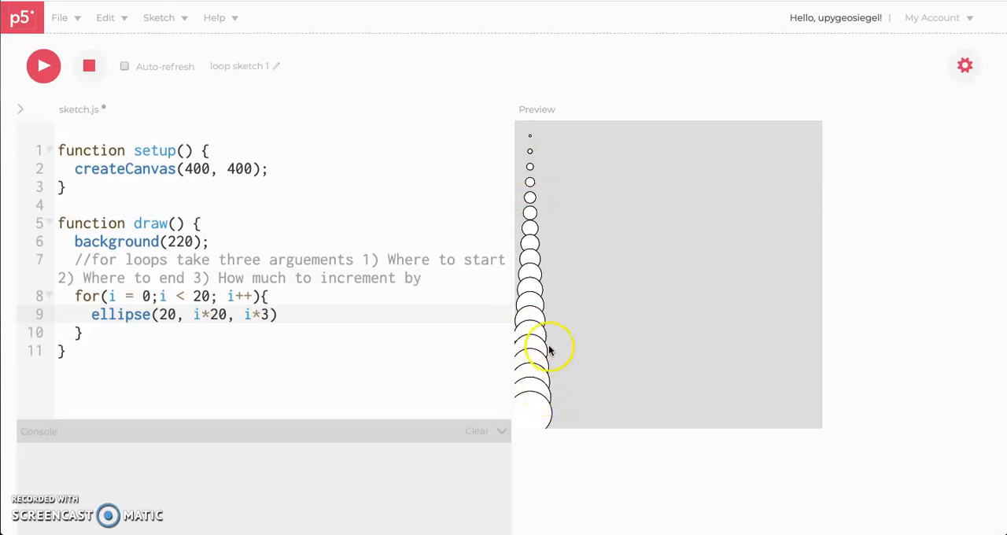
{"action": "mouse_move", "coordinate": [526, 197]}
{"action": "type", "text": "i*"}
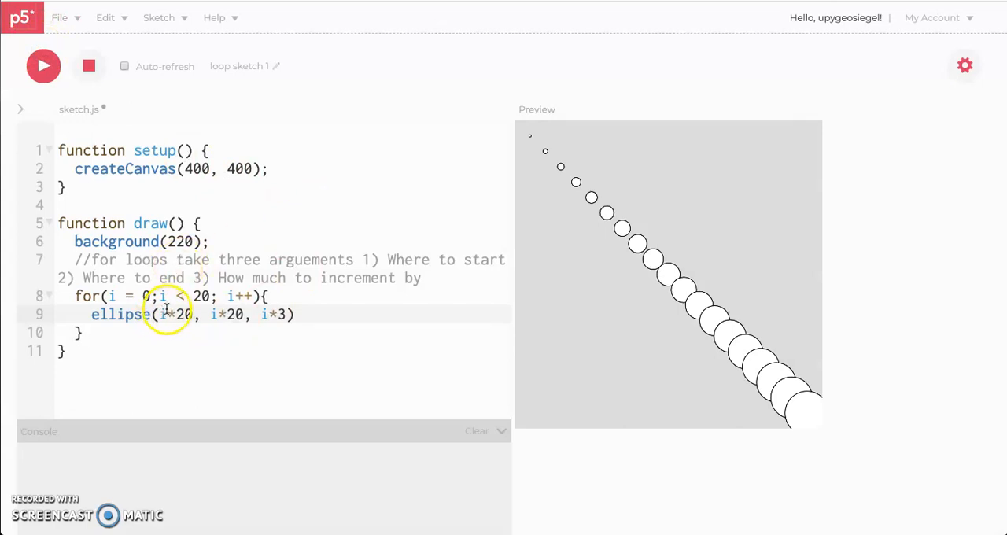
{"action": "mouse_move", "coordinate": [346, 288]}
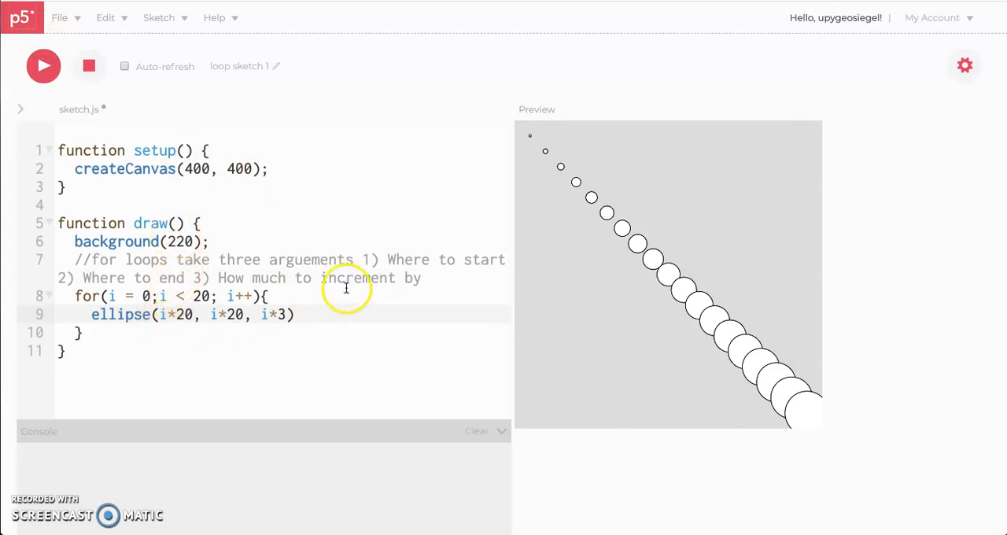
{"action": "mouse_move", "coordinate": [297, 289]}
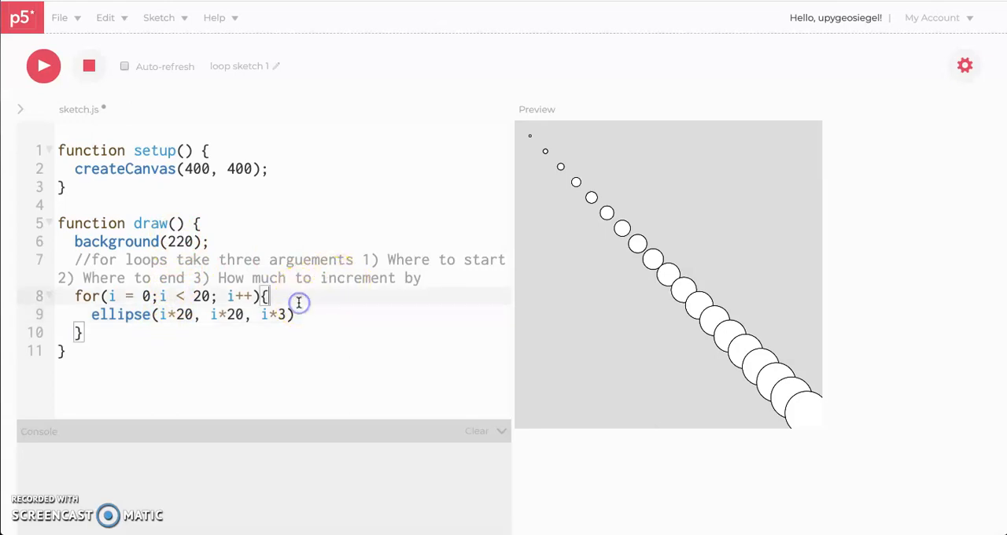
- Insert fill(i*15, 255-i, i*3) above the ellipse call in the loop
{"action": "type", "text": "fil"}
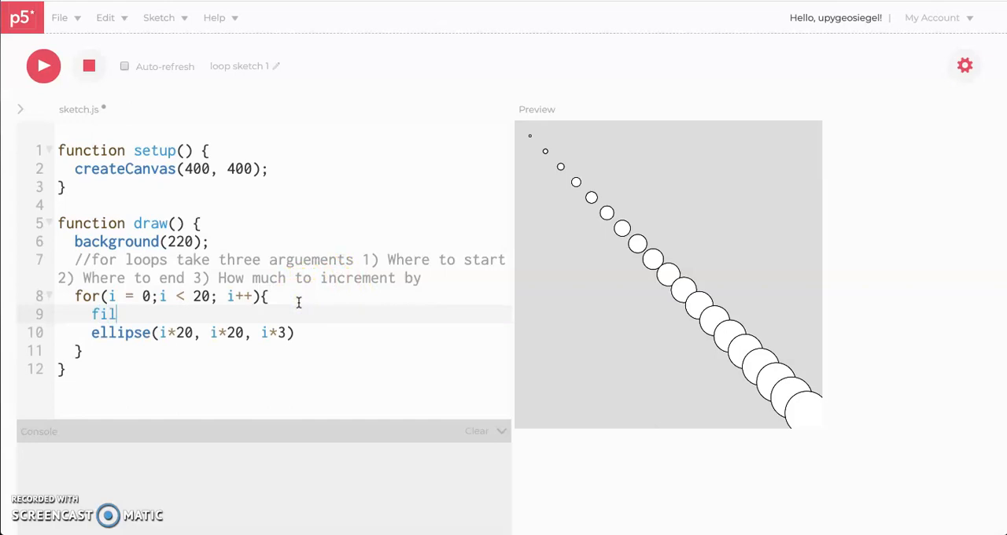
{"action": "type", "text": "l("}
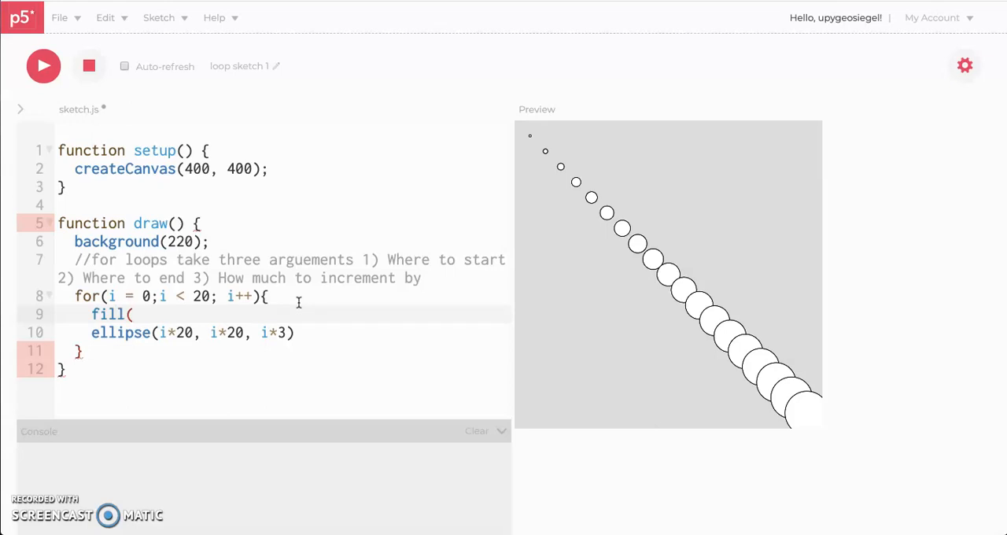
{"action": "type", "text": "i,"}
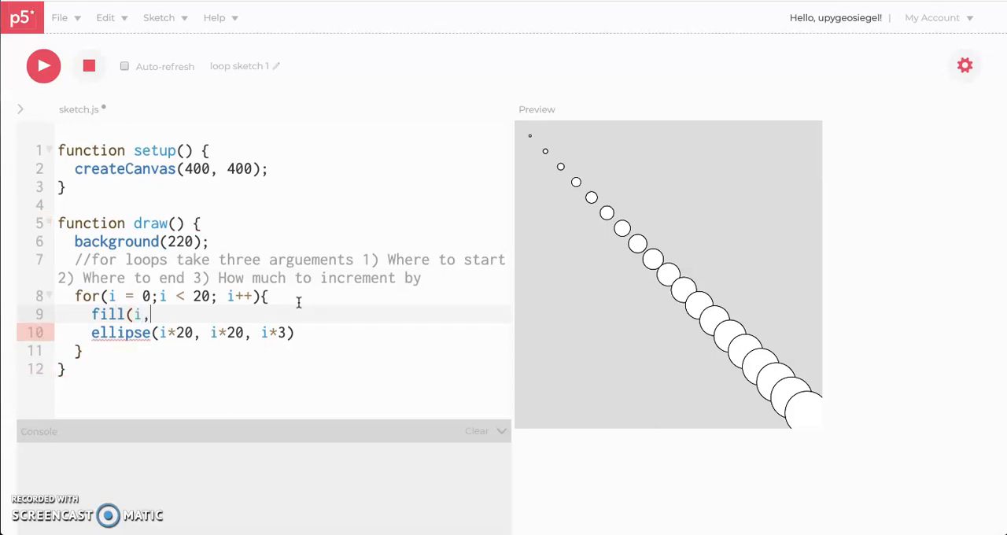
{"action": "type", "text": "2550"}
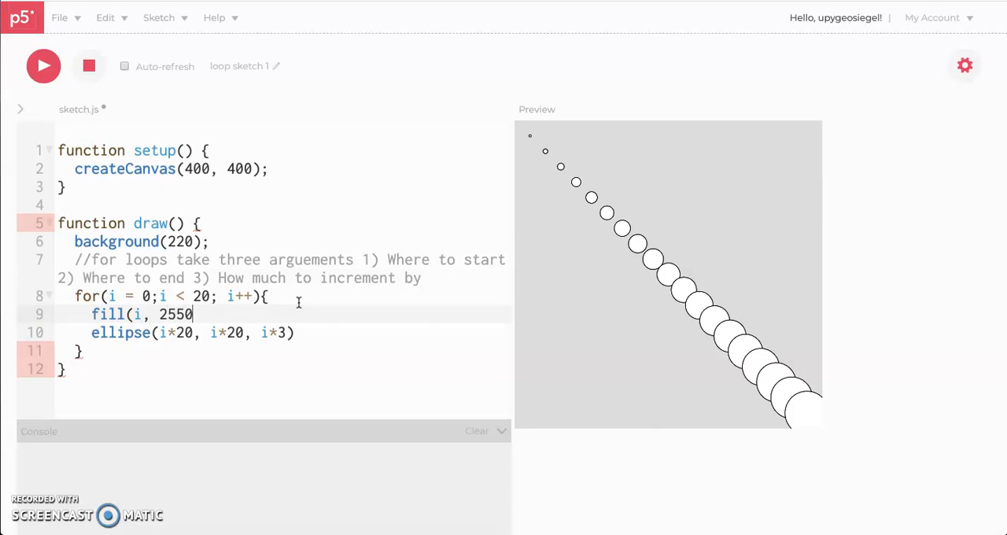
{"action": "type", "text": "i"}
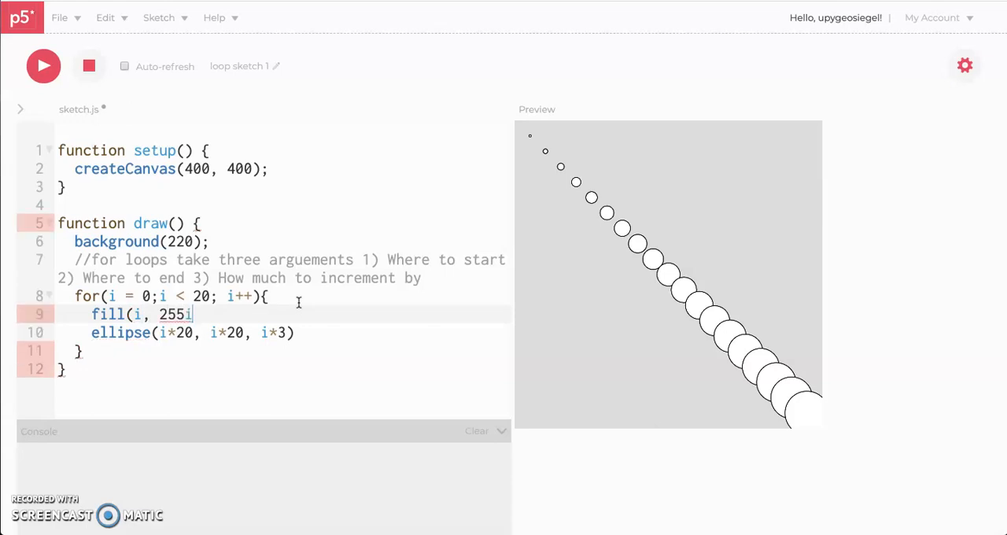
{"action": "key", "text": "Backspace"}
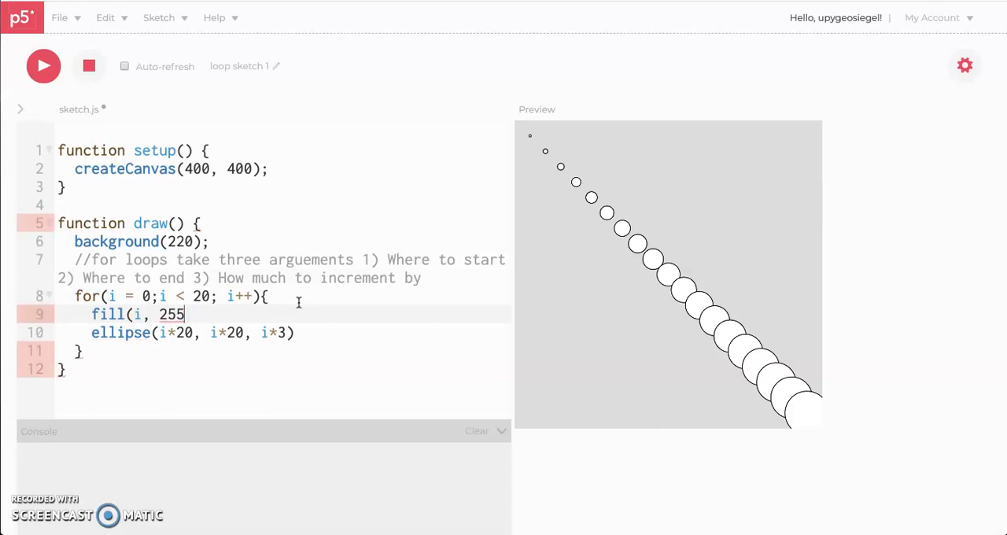
{"action": "type", "text": "-i;"}
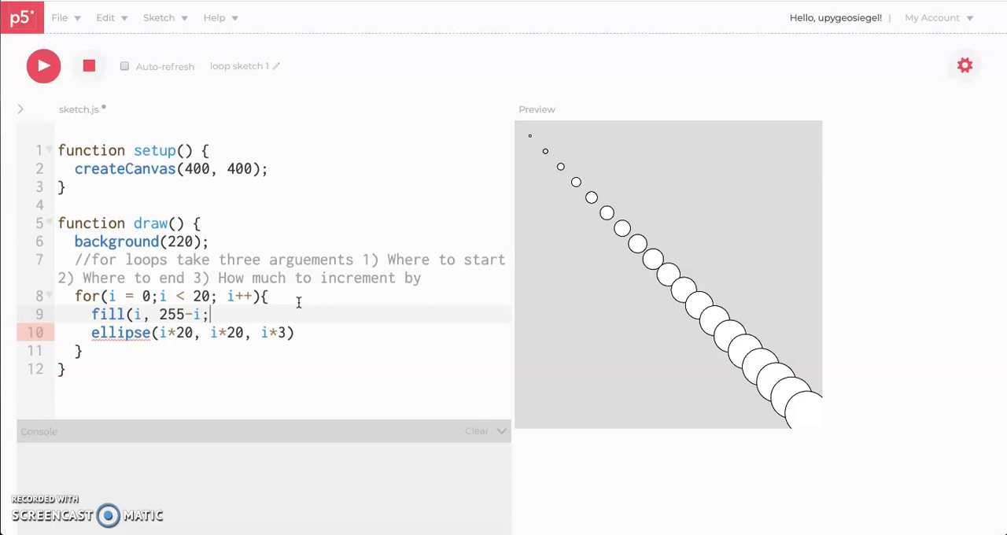
{"action": "type", "text": "i*"}
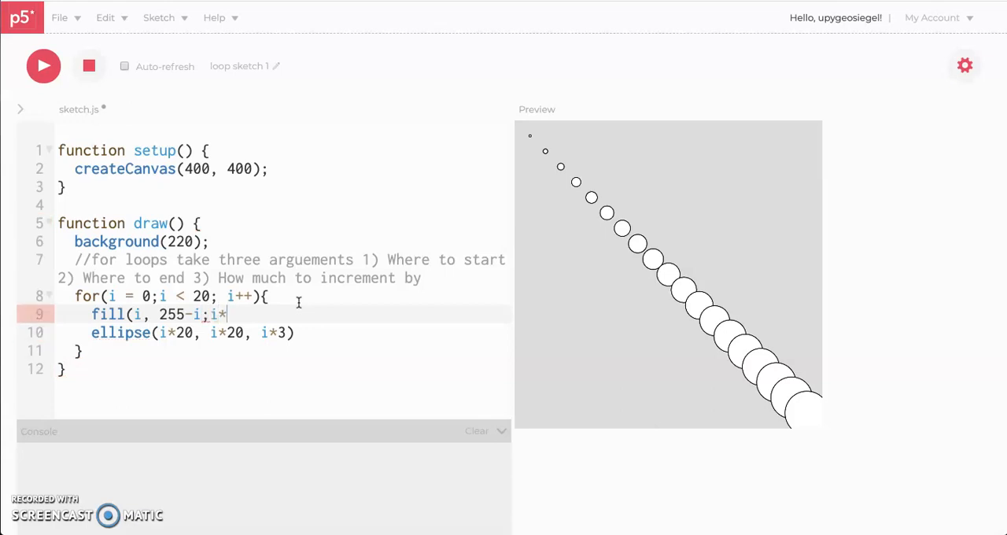
{"action": "type", "text": "3)"}
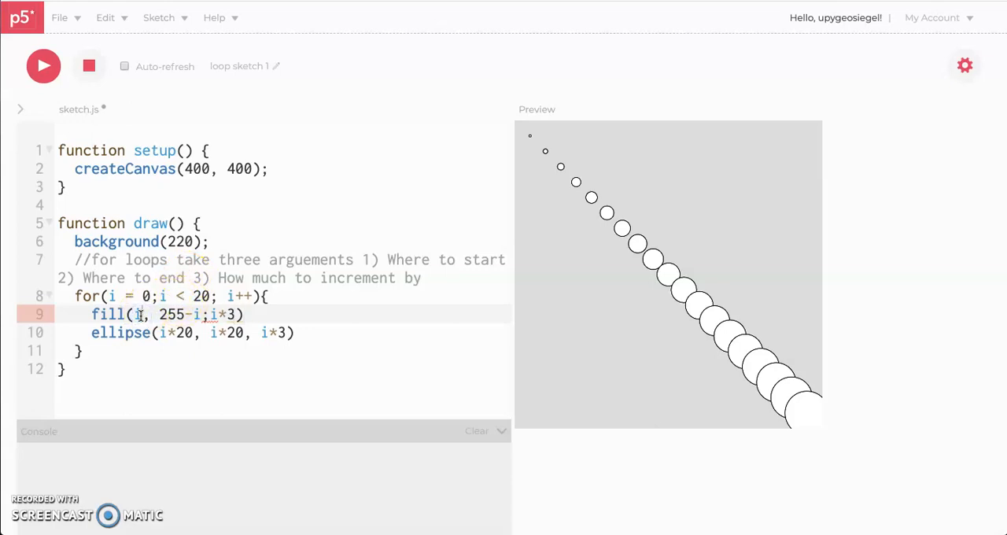
{"action": "type", "text": "*4"}
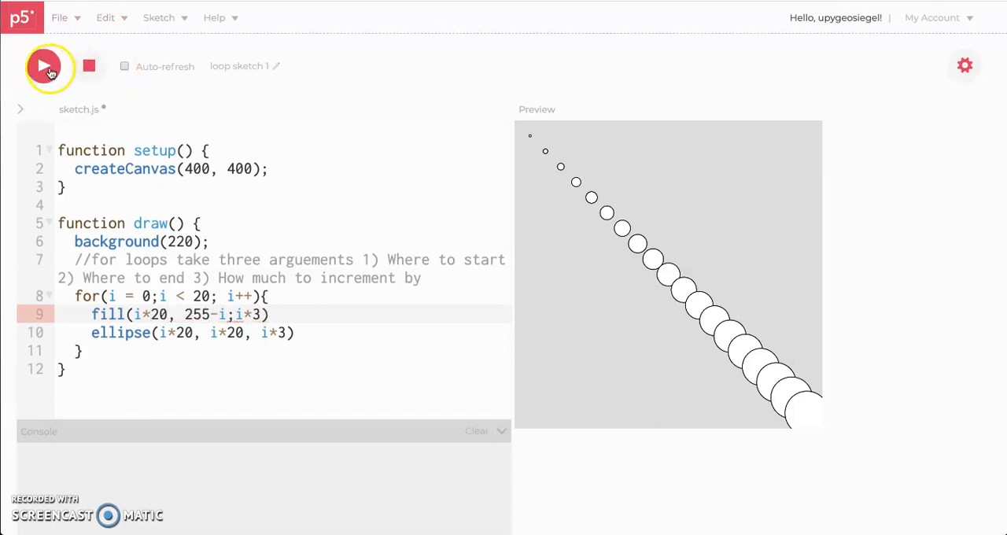
{"action": "mouse_move", "coordinate": [171, 274]}
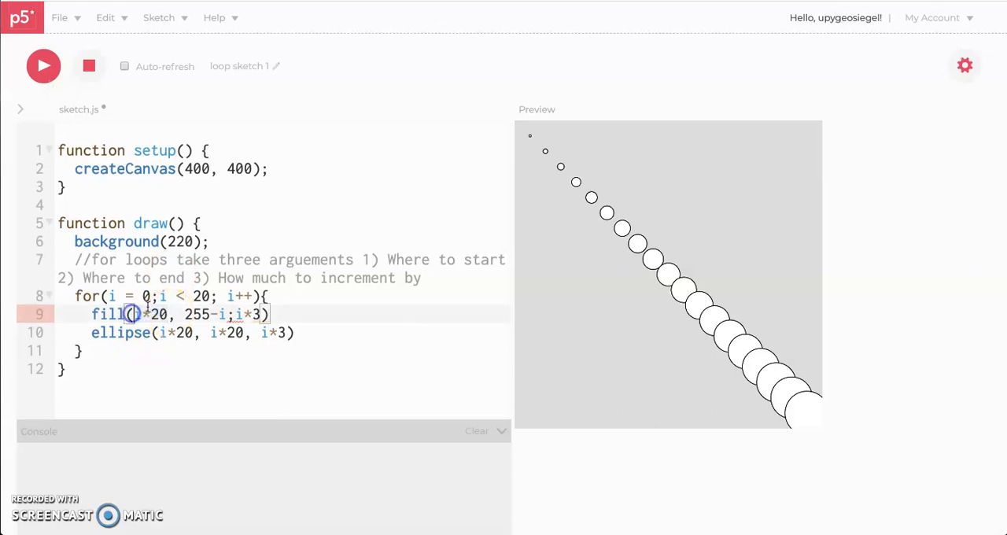
{"action": "type", "text": "15"}
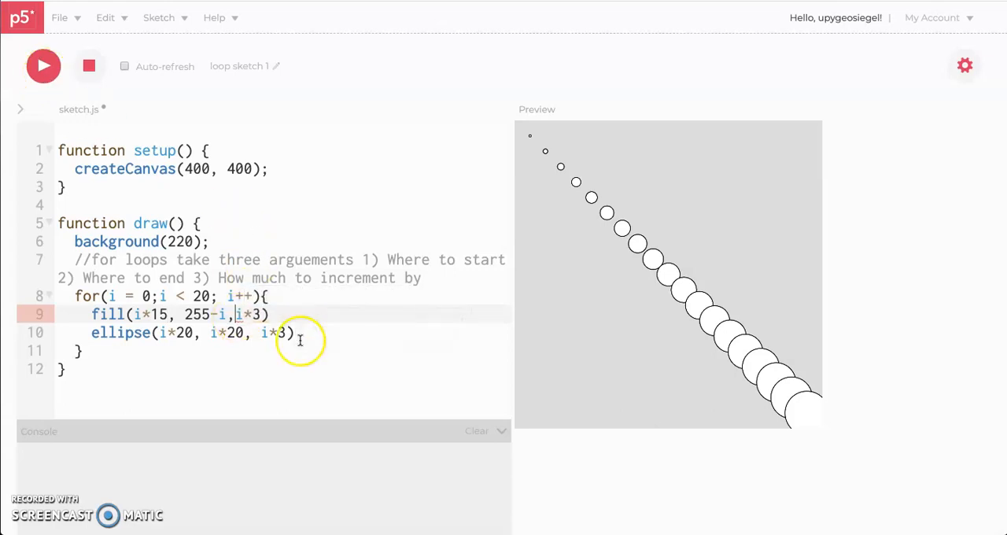
- Change the fill to fill(i*15, 255, 255) and rerun so circles fade cyan to white
{"action": "left_click", "coordinate": [43, 66]}
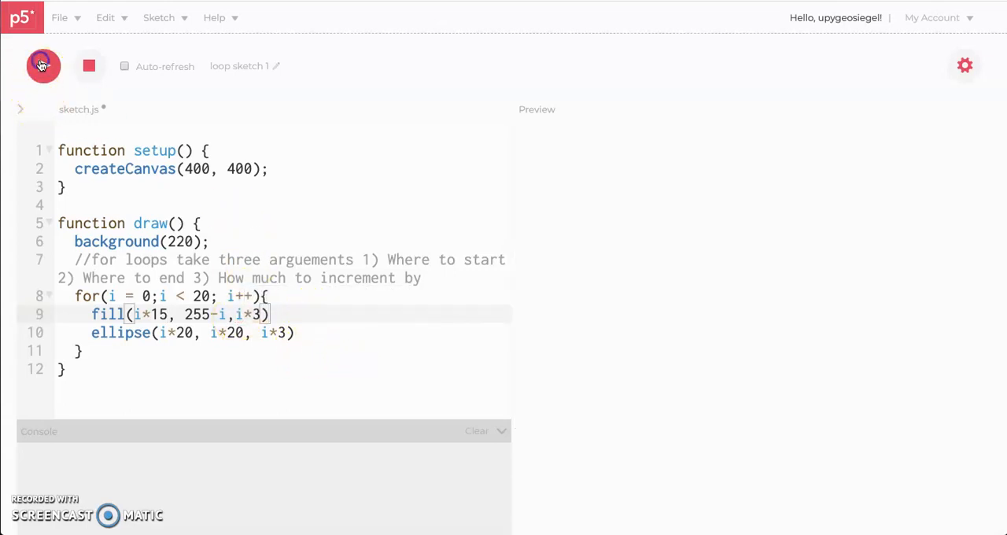
{"action": "left_click", "coordinate": [43, 65]}
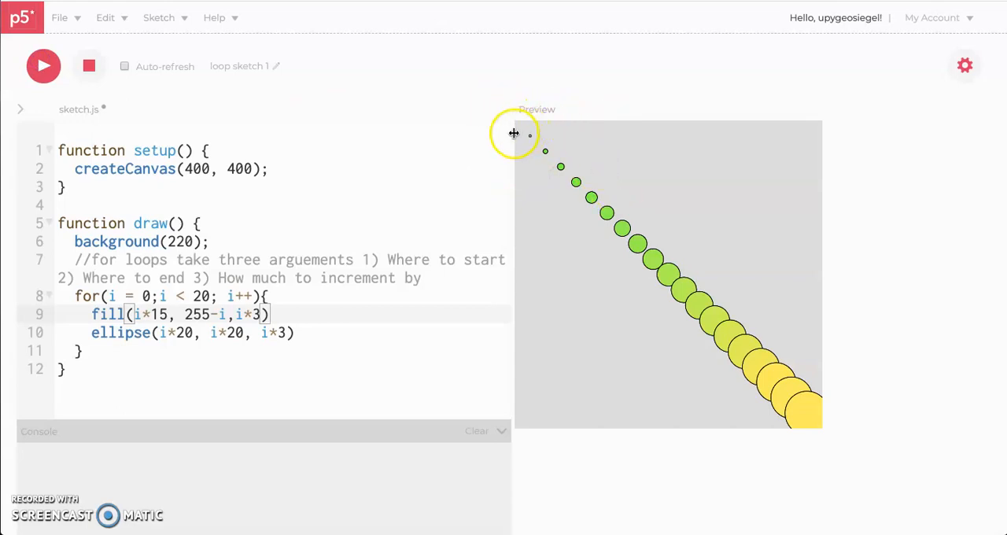
{"action": "mouse_move", "coordinate": [673, 259]}
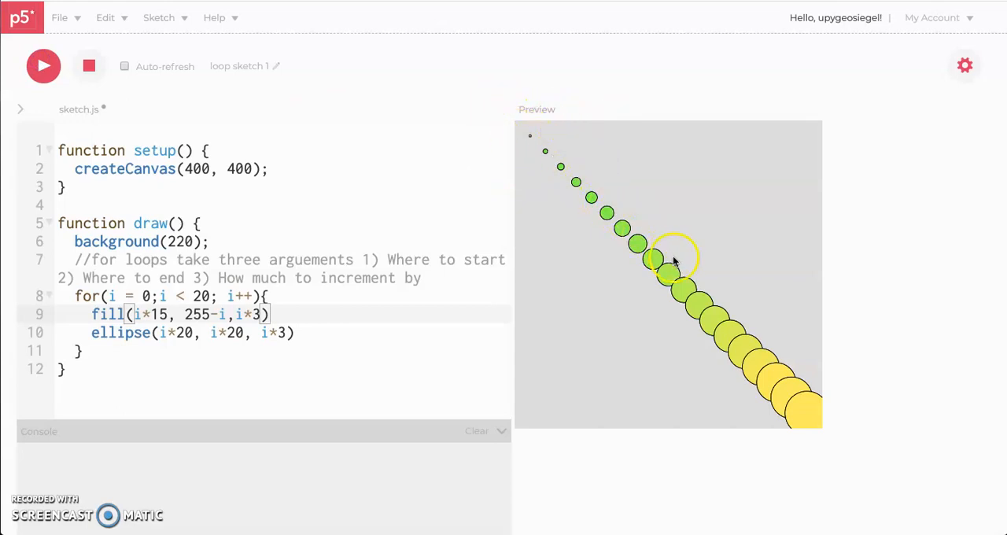
{"action": "mouse_move", "coordinate": [534, 177]}
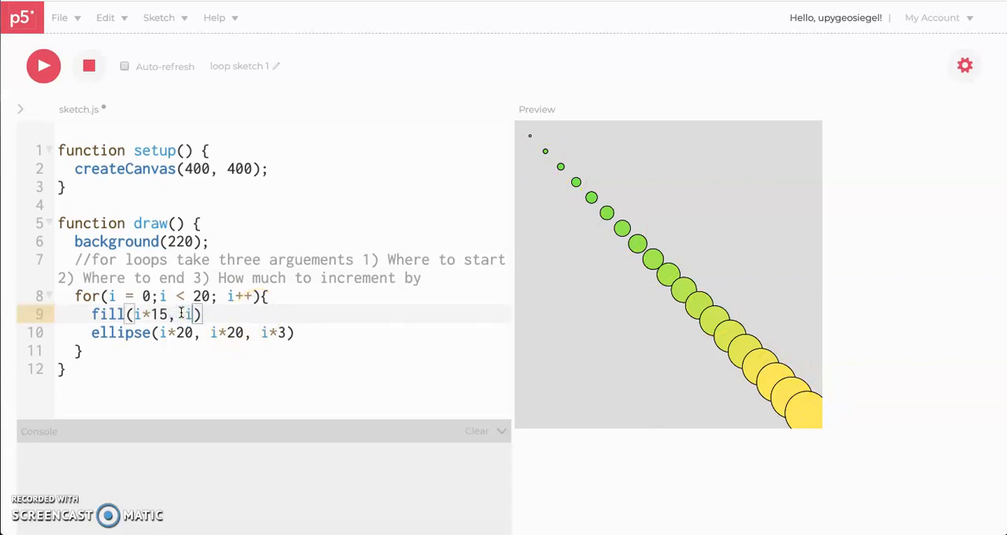
{"action": "type", "text": "55,255"}
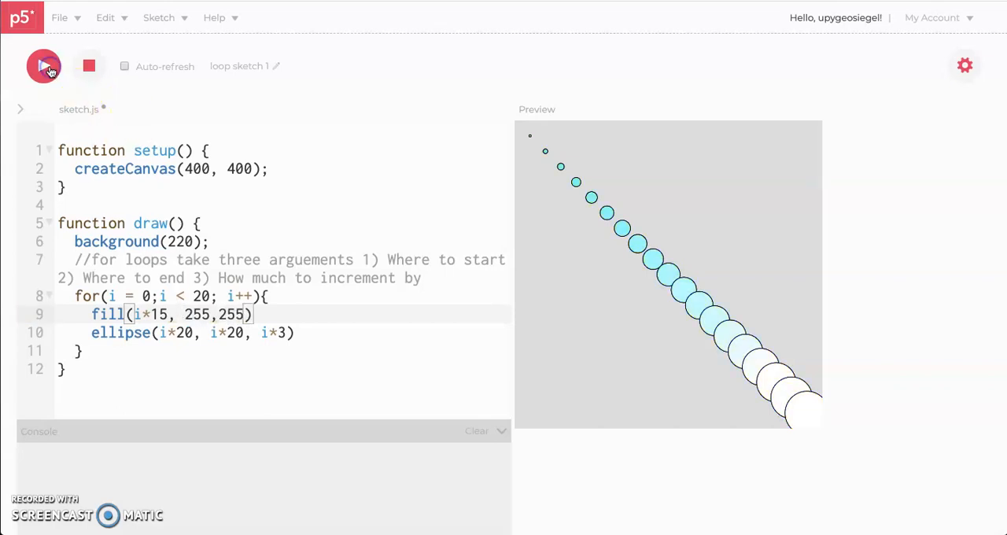
{"action": "mouse_move", "coordinate": [531, 175]}
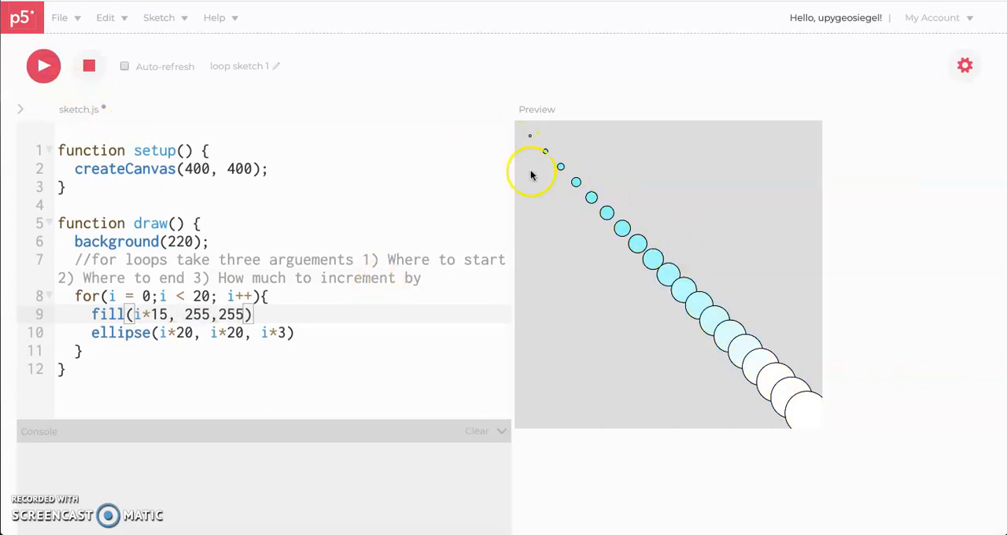
{"action": "mouse_move", "coordinate": [540, 169]}
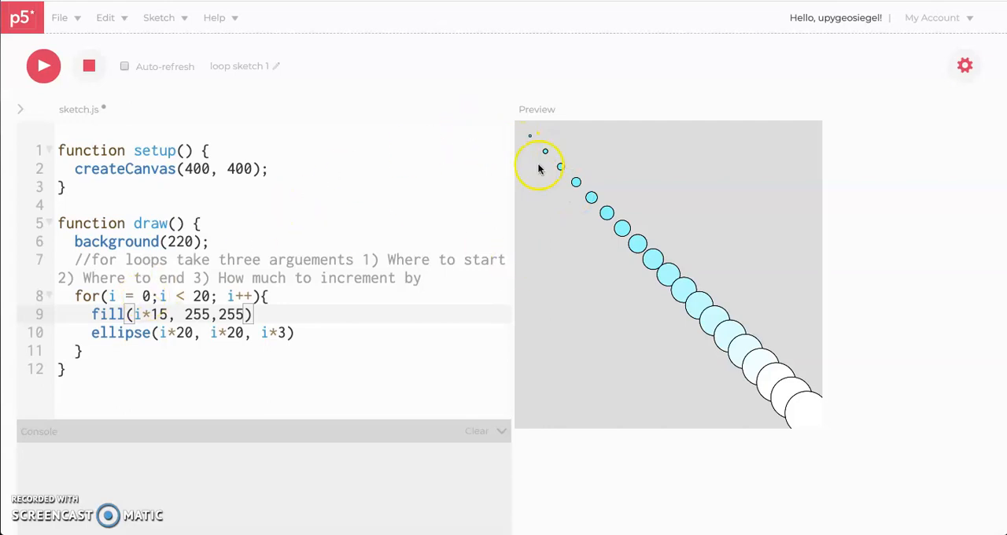
{"action": "mouse_move", "coordinate": [634, 244]}
{"action": "type", "text": "0"}
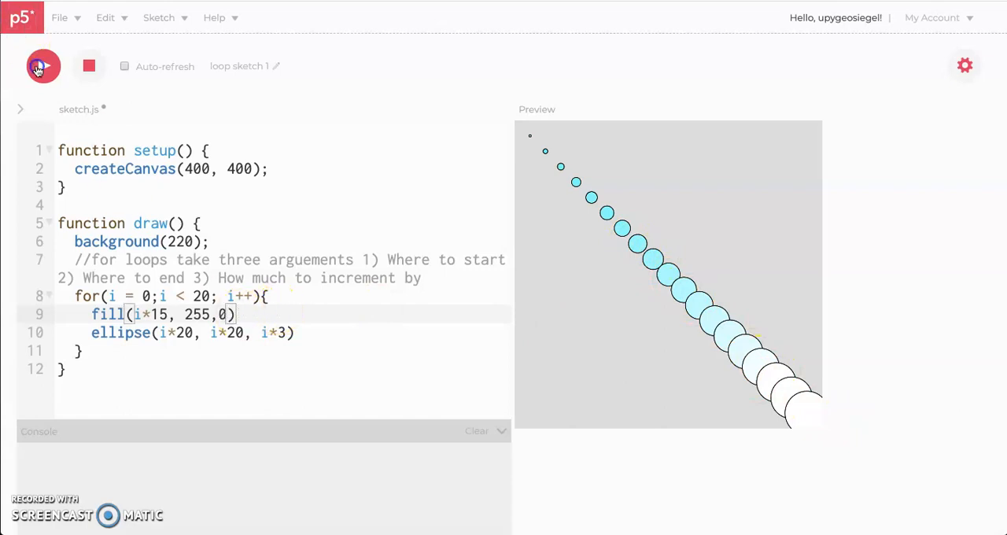
- Rerun the sketch with the green-to-yellow fill(i*15, 255, 0)
{"action": "left_click", "coordinate": [43, 65]}
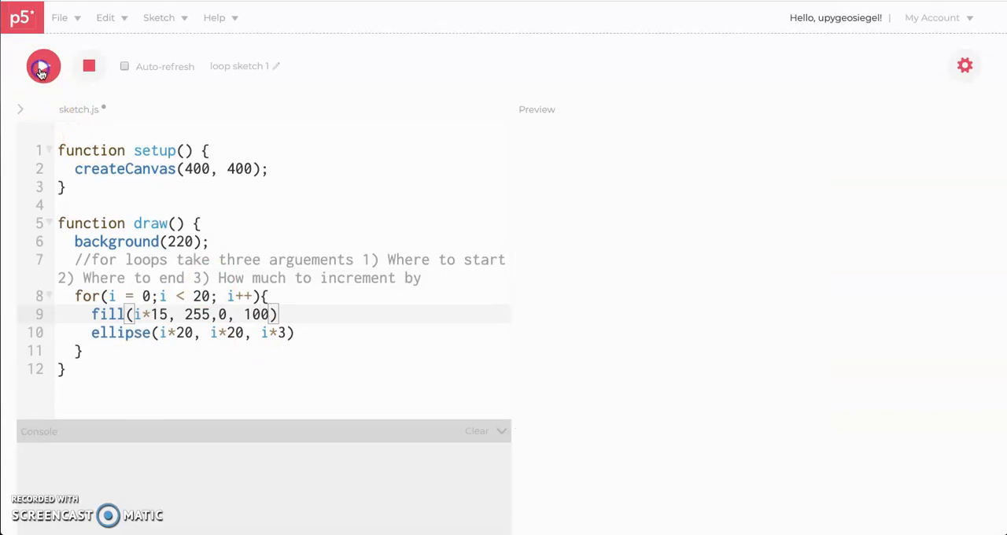
- Rerun the sketch with fill(i*15, 255, 0, 100) to show overlapping translucent circles
{"action": "left_click", "coordinate": [42, 66]}
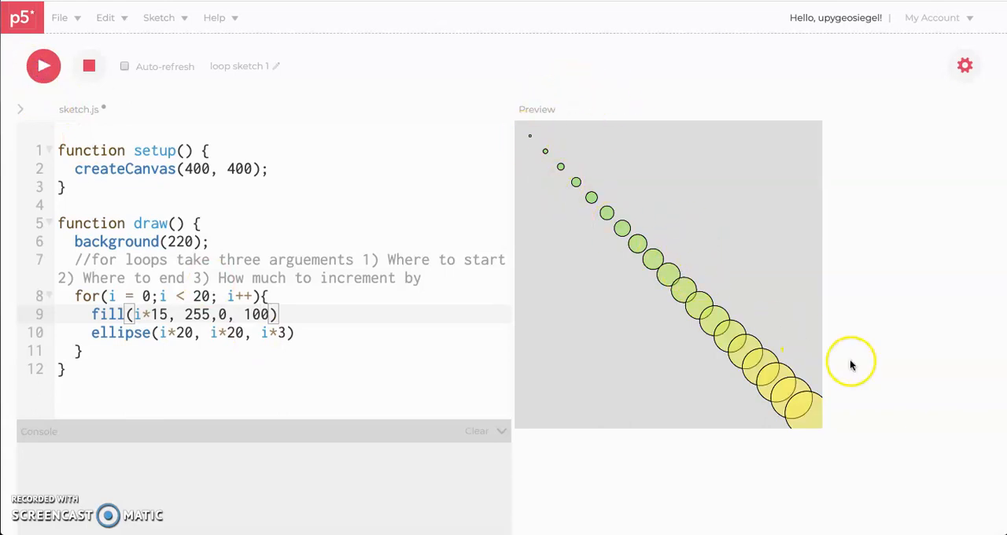
{"action": "mouse_move", "coordinate": [538, 292]}
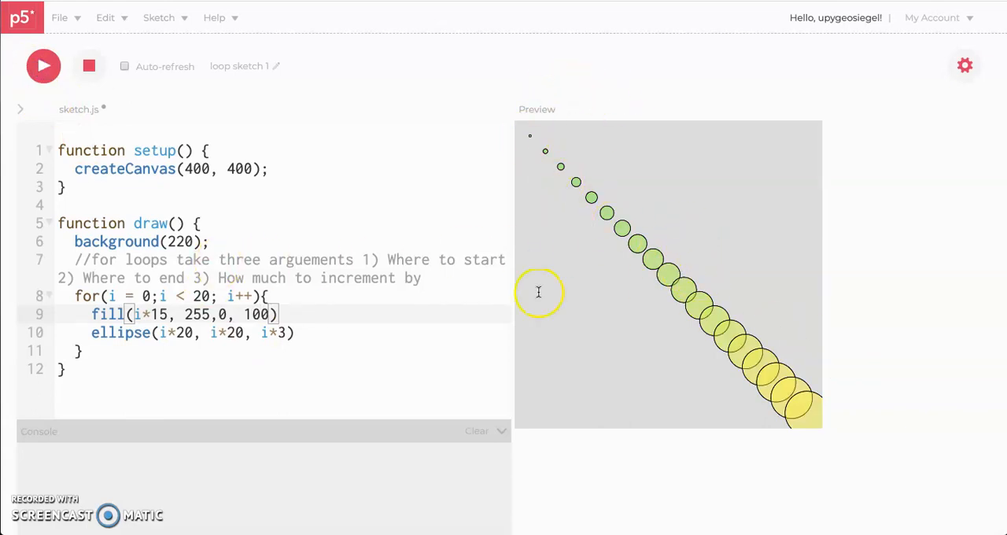
{"action": "mouse_move", "coordinate": [635, 419]}
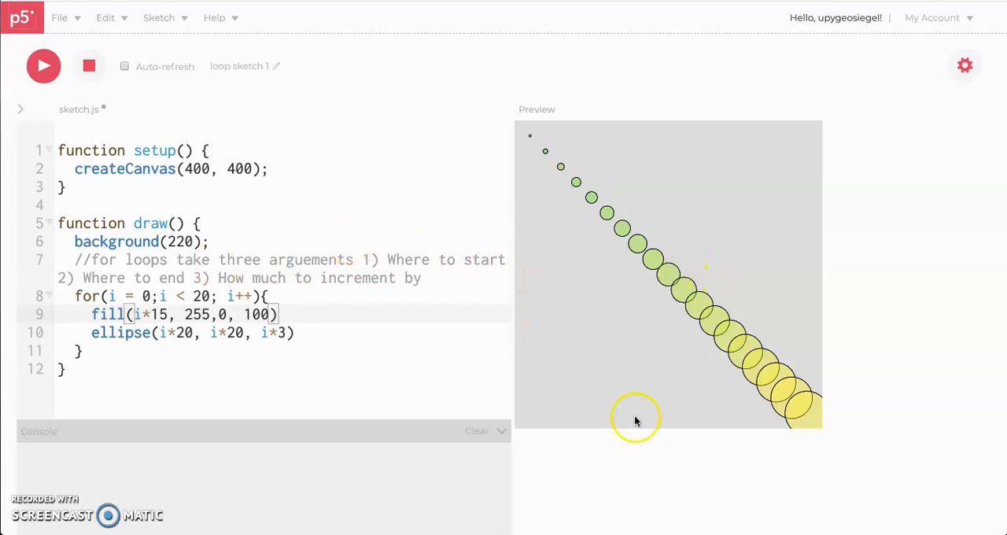
{"action": "mouse_move", "coordinate": [571, 359]}
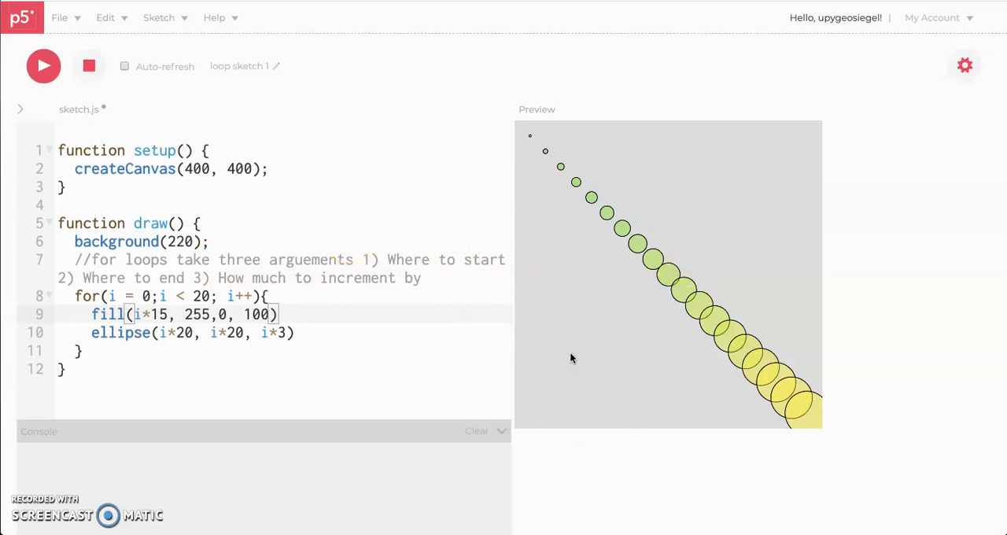
{"action": "mouse_move", "coordinate": [396, 257]}
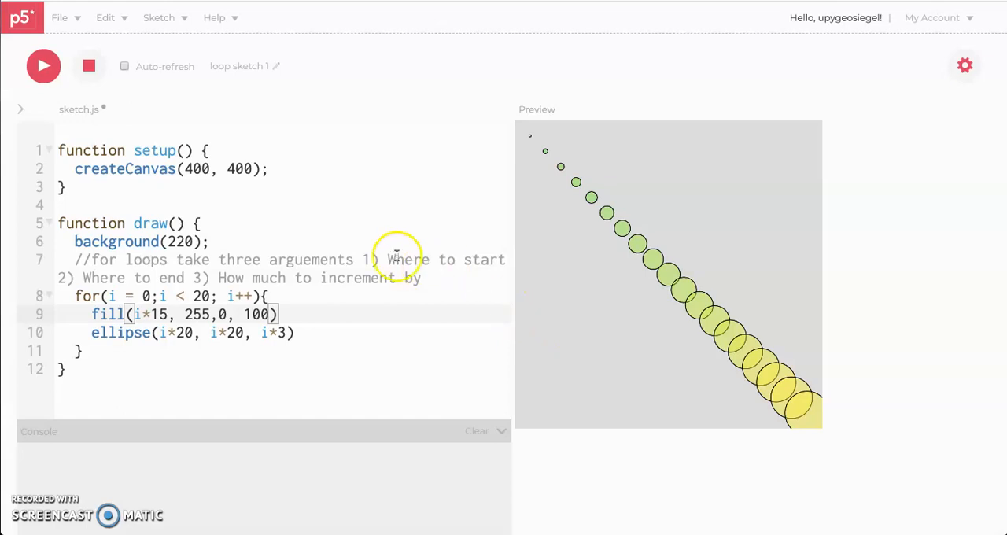
{"action": "mouse_move", "coordinate": [376, 250]}
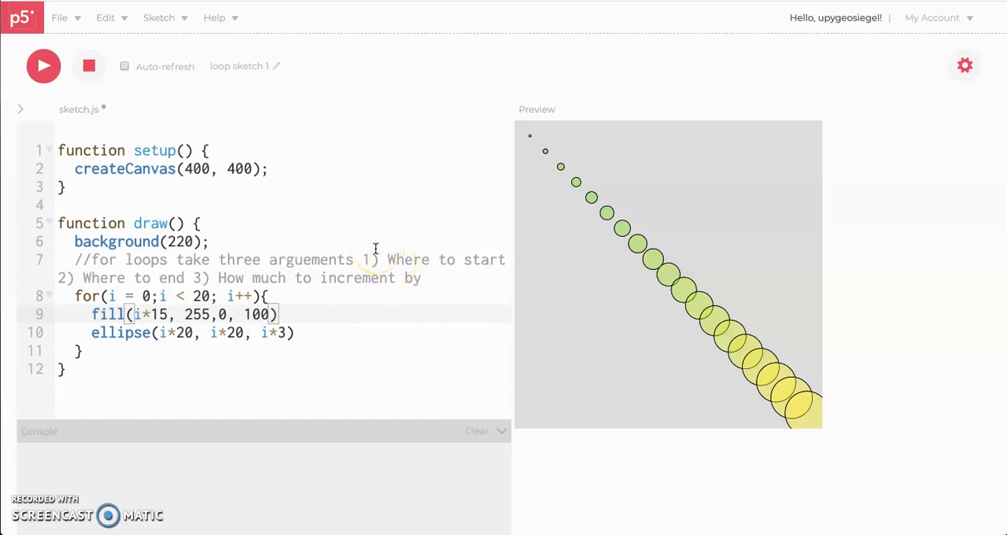
{"action": "mouse_move", "coordinate": [337, 234]}
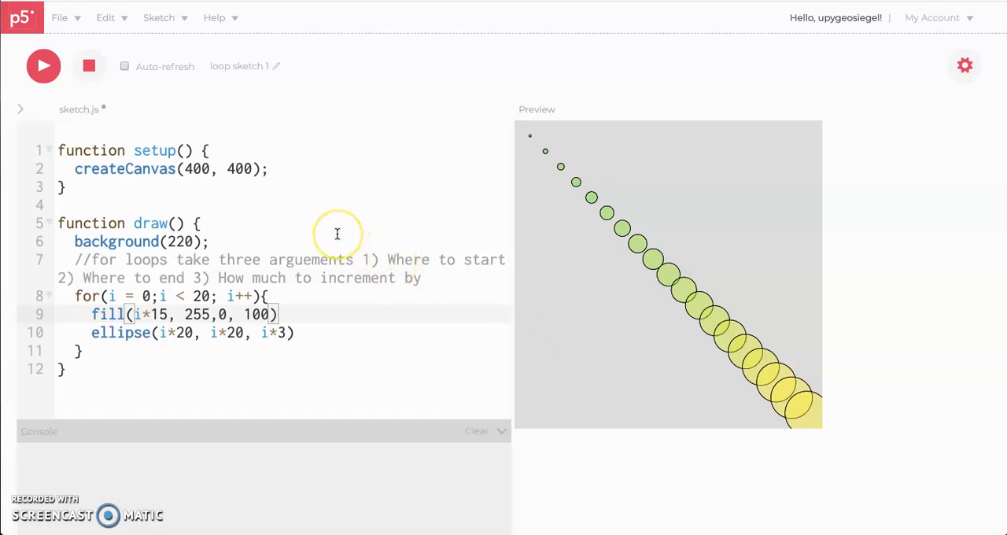
{"action": "mouse_move", "coordinate": [349, 202]}
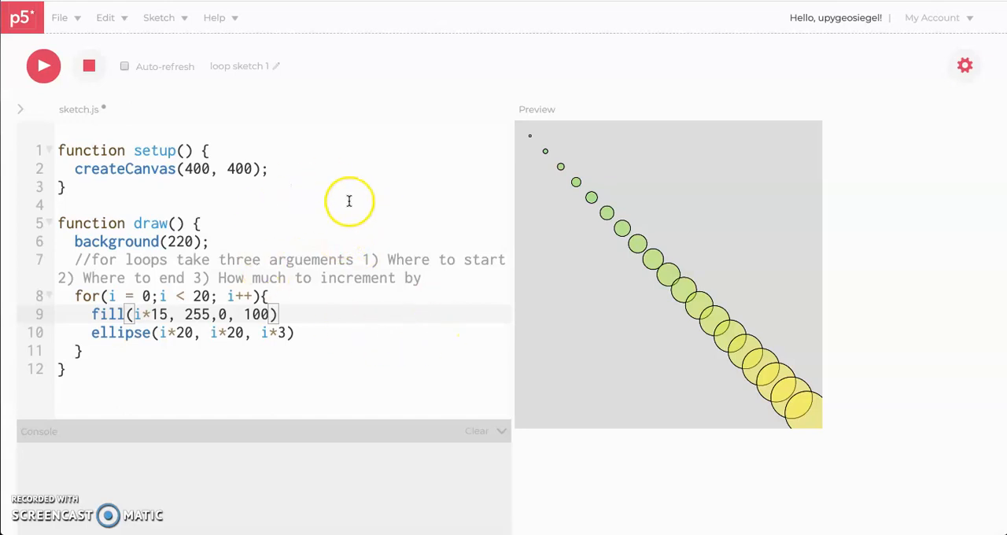
{"action": "mouse_move", "coordinate": [398, 158]}
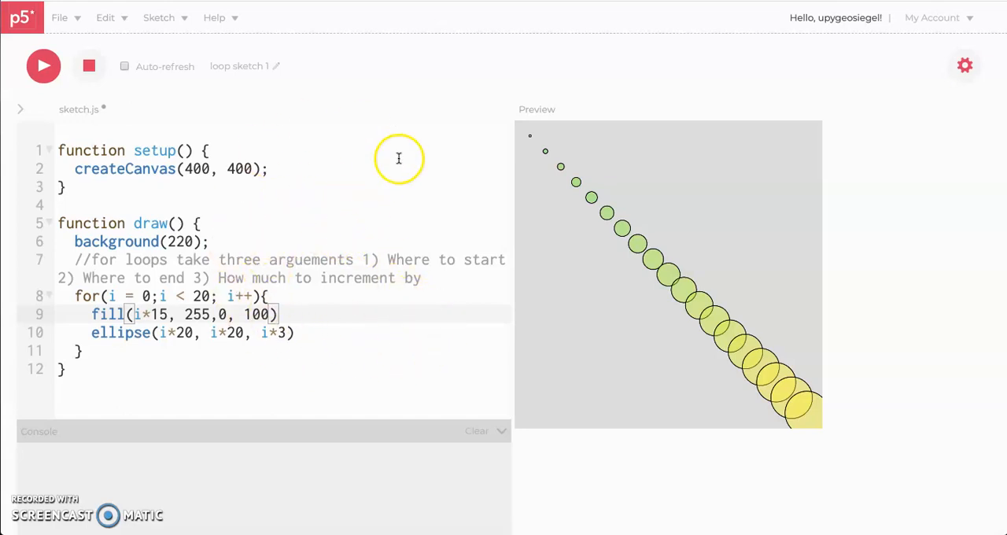
{"action": "mouse_move", "coordinate": [232, 210]}
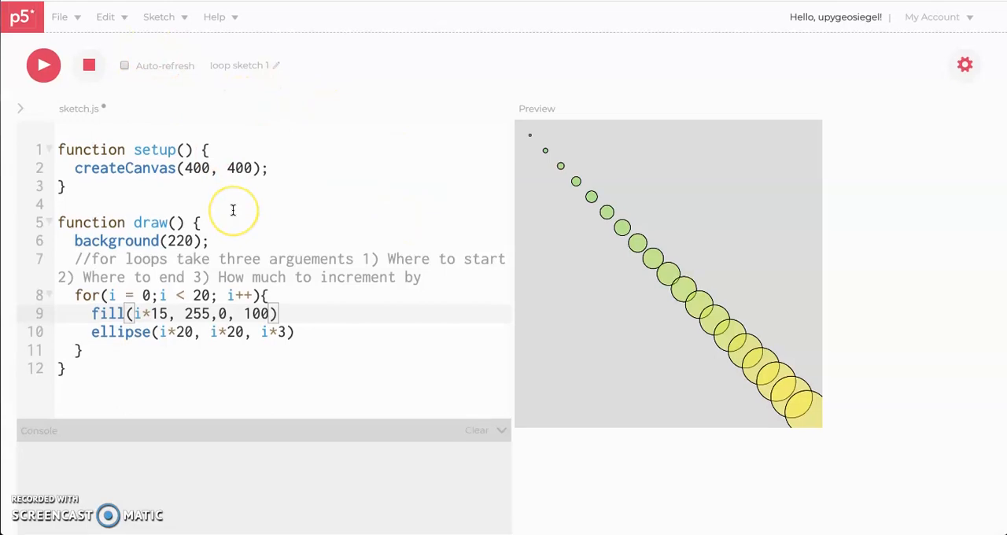
{"action": "mouse_move", "coordinate": [21, 258]}
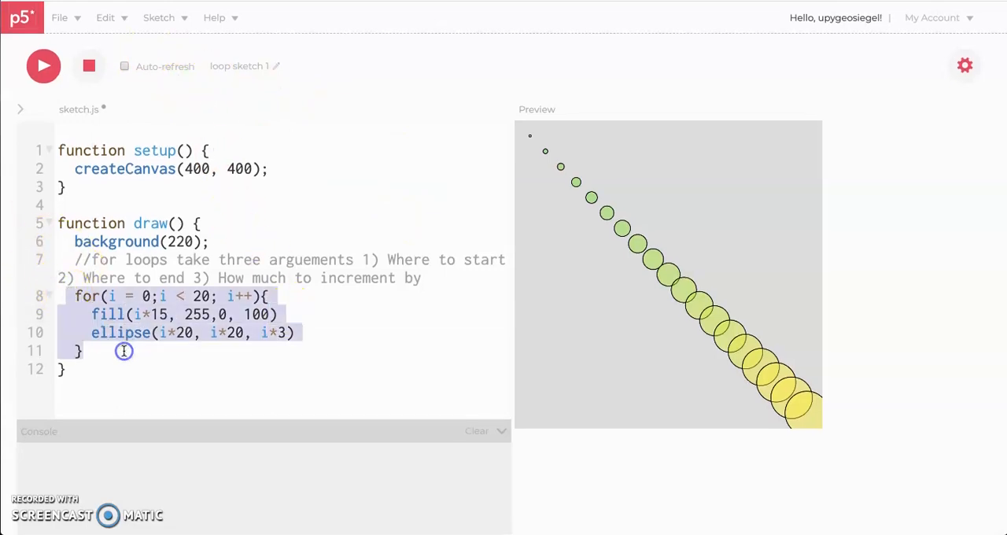
{"action": "mouse_move", "coordinate": [114, 36]}
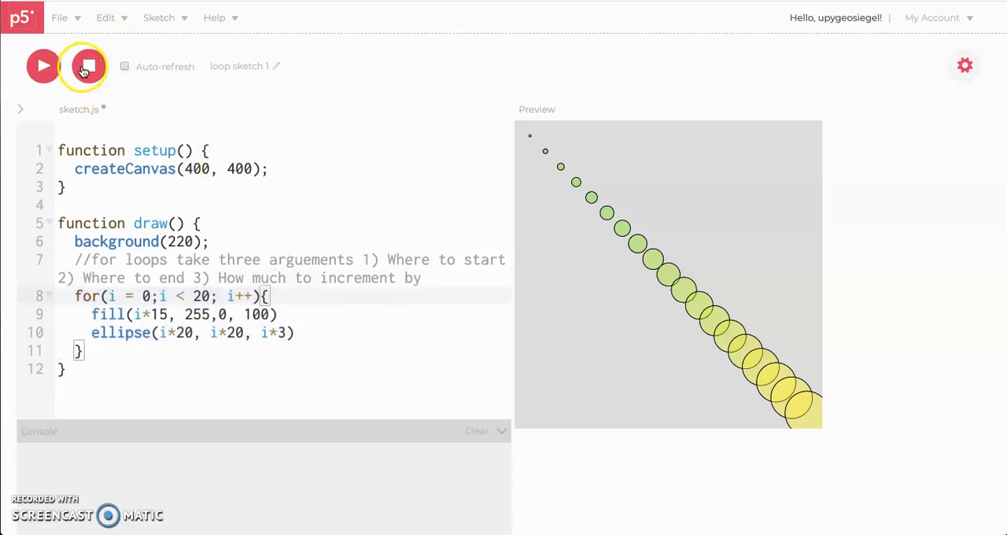
- Create a new sketch from the File menu, discarding unsaved changes
{"action": "left_click", "coordinate": [59, 17]}
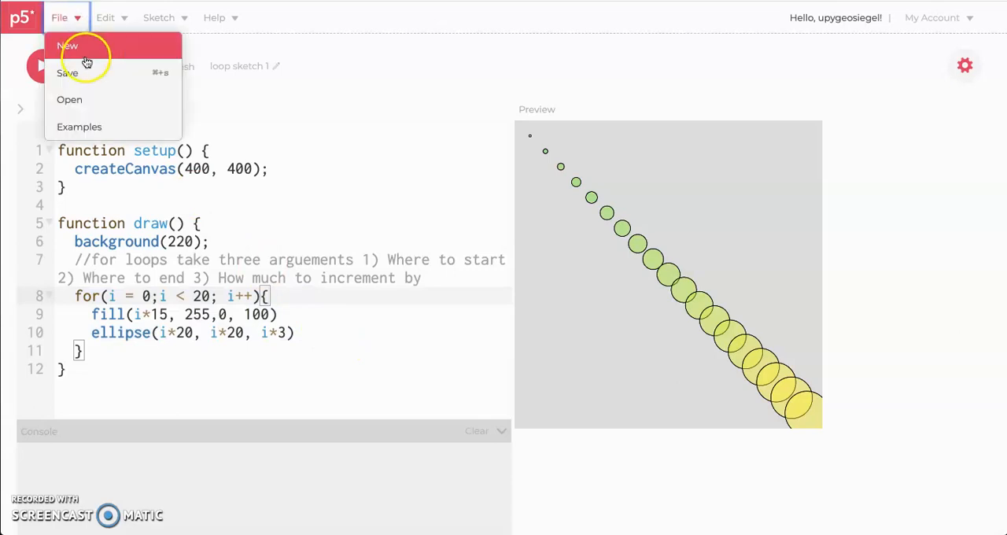
{"action": "left_click", "coordinate": [67, 46]}
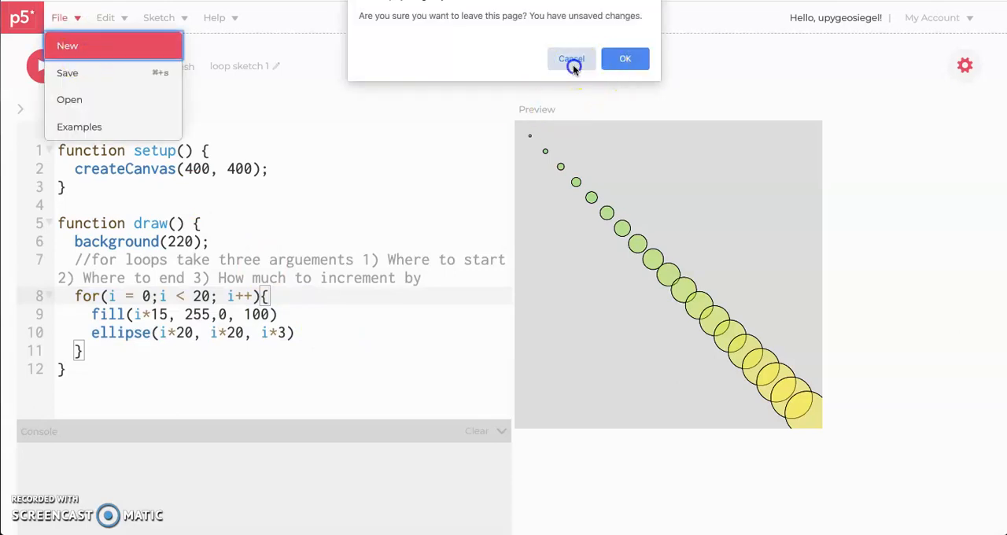
{"action": "left_click", "coordinate": [570, 59]}
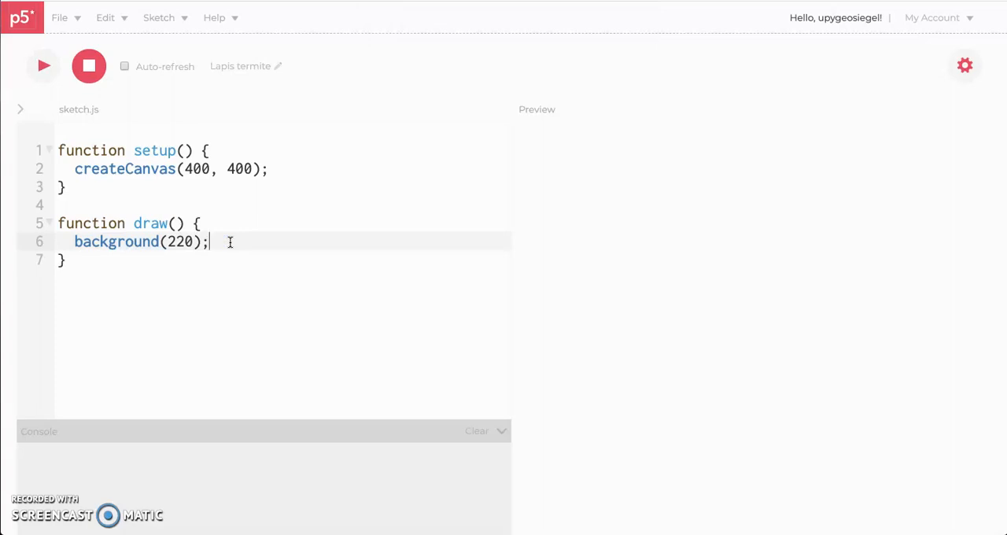
- Write for(i=0; i<20; i++) containing for(j=0; j<25; j++) inside draw, with a blank inner line
{"action": "type", "text": "for"}
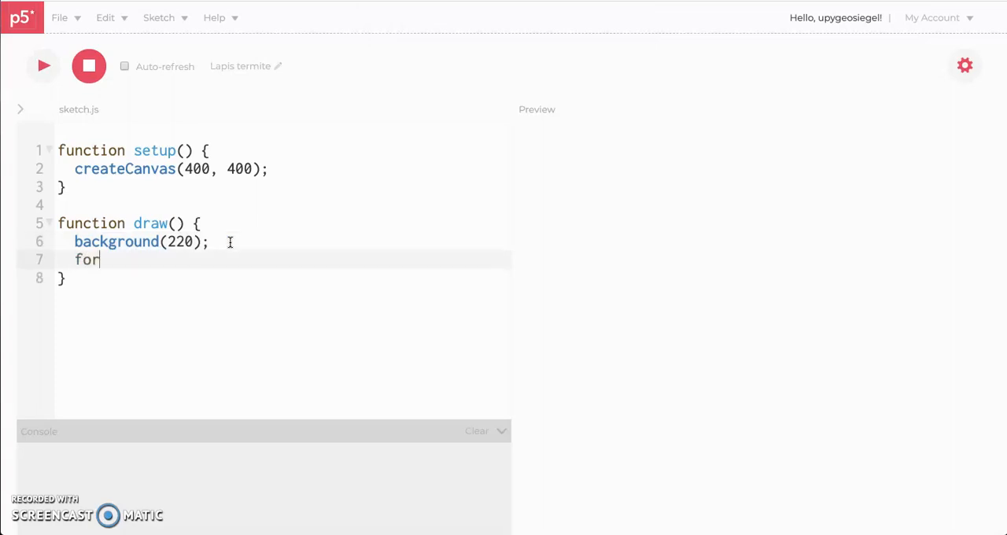
{"action": "type", "text": "(i"}
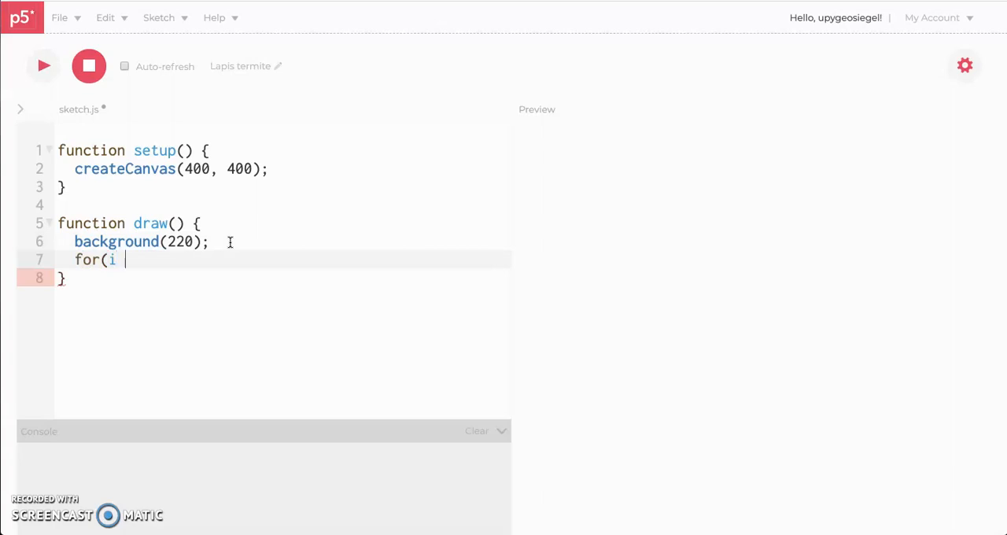
{"action": "type", "text": "= 0"}
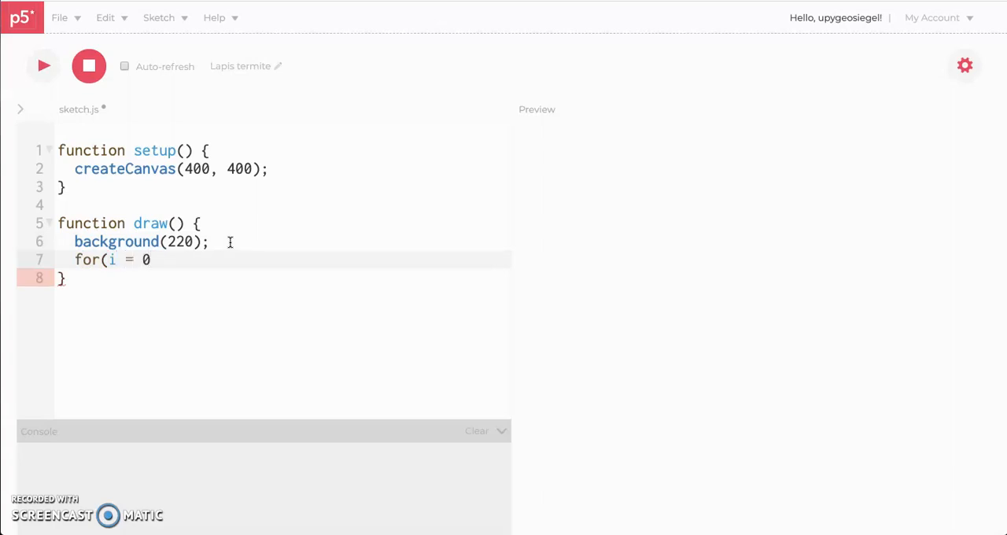
{"action": "type", "text": "; i"}
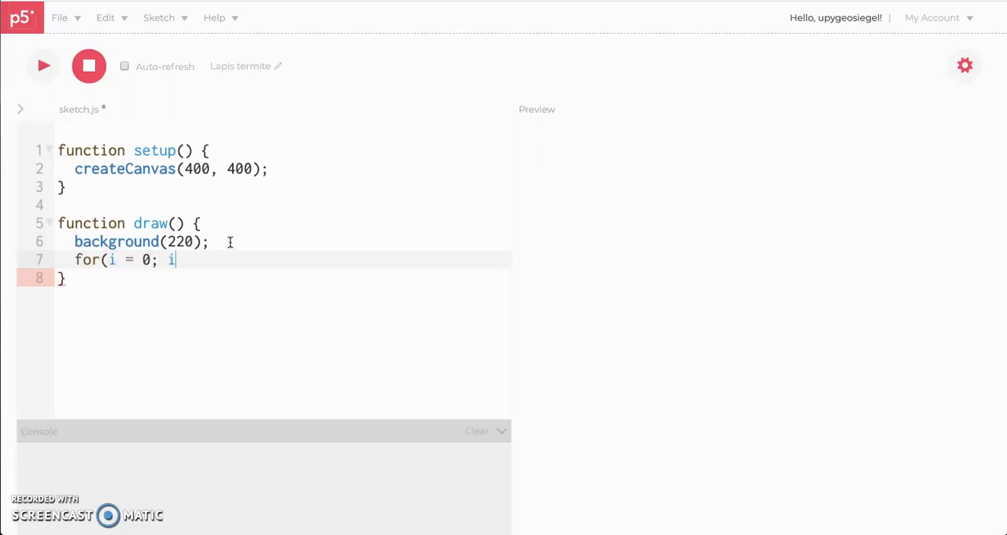
{"action": "type", "text": "<"}
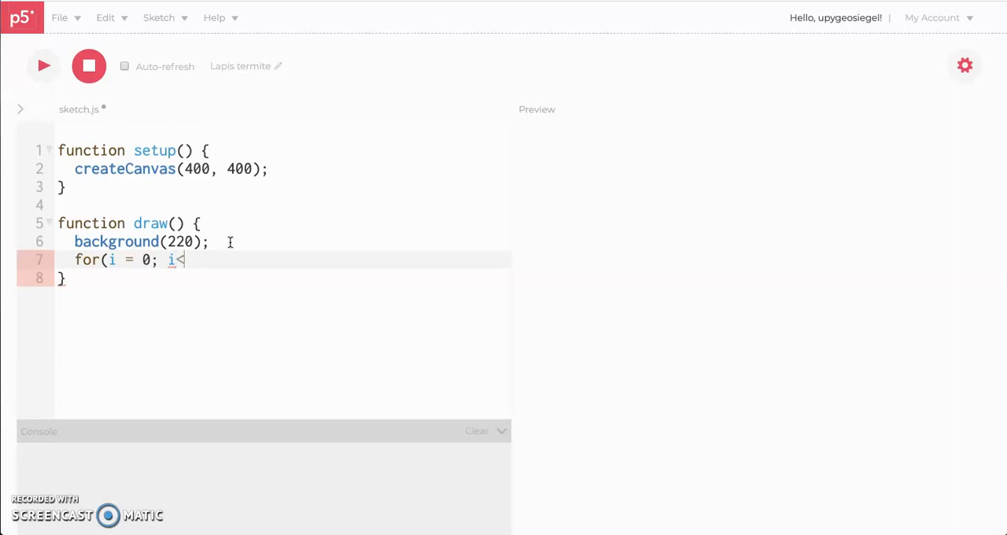
{"action": "type", "text": "20;"}
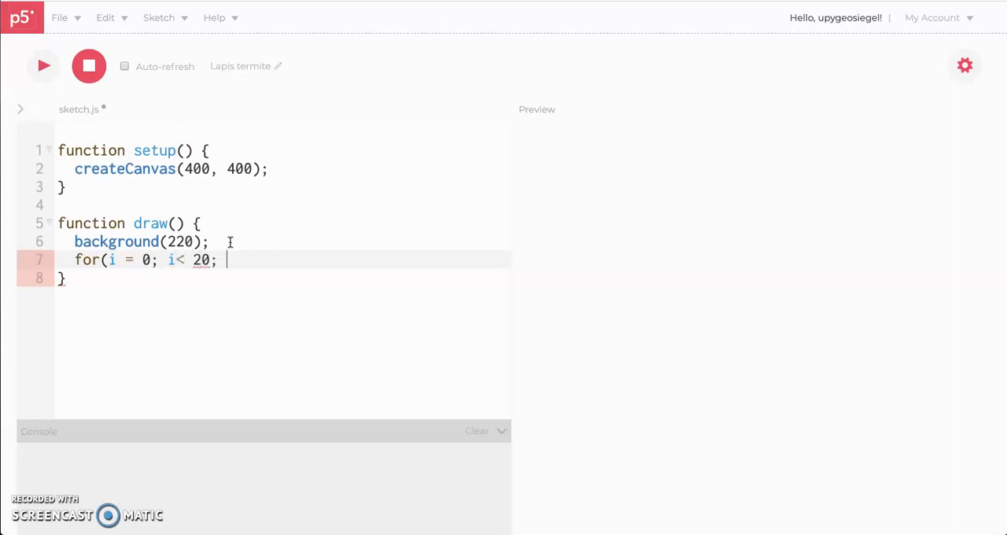
{"action": "type", "text": "i++){"}
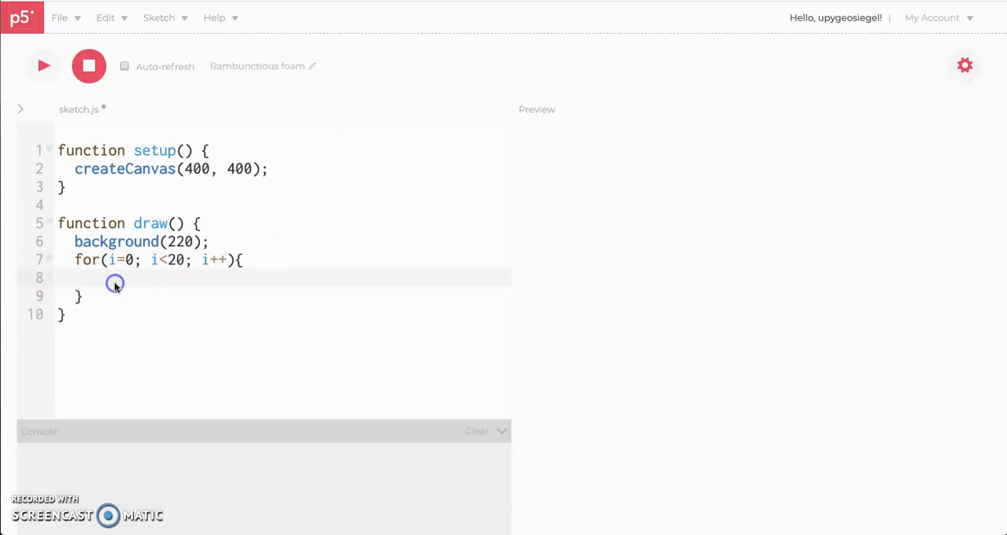
{"action": "type", "text": "for(j ="}
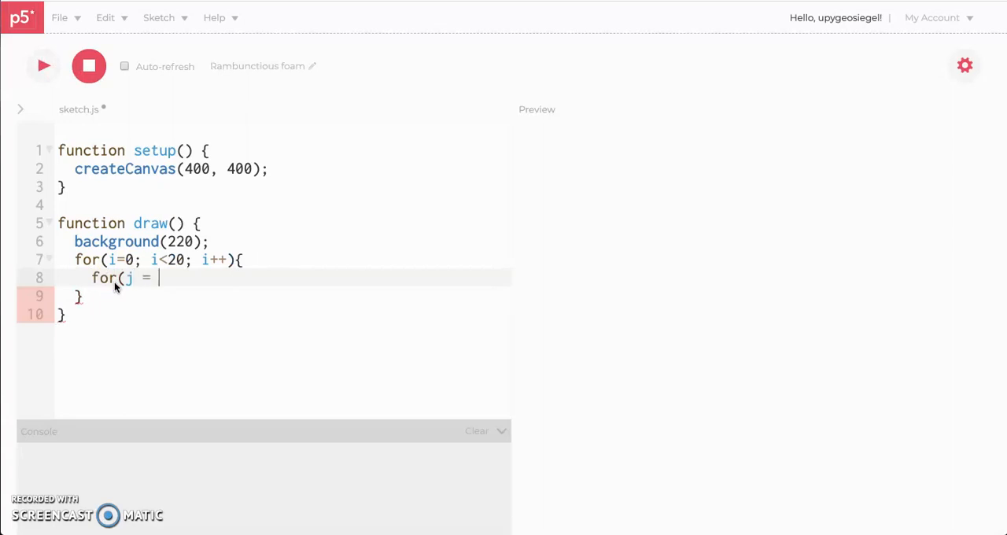
{"action": "type", "text": "=0"}
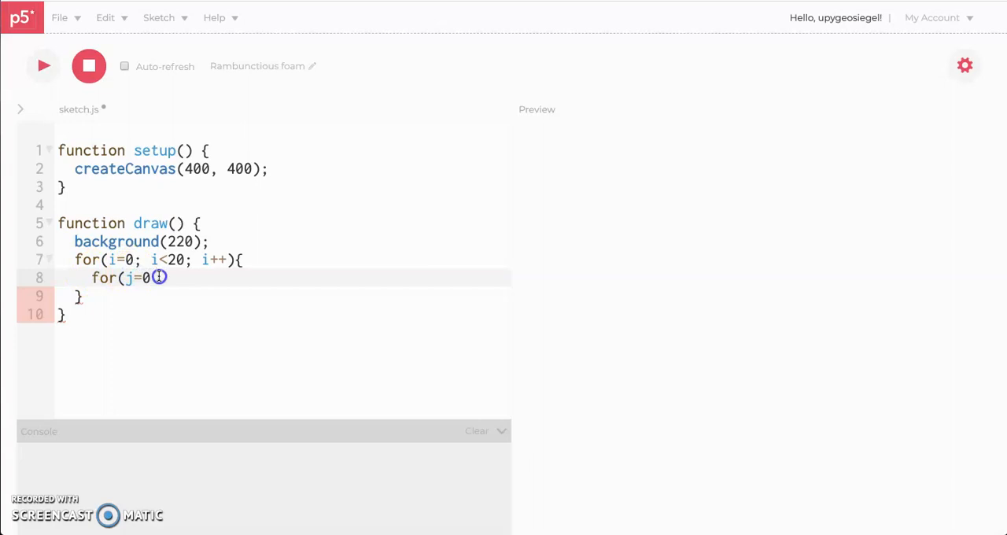
{"action": "type", "text": "; j<25; j++){"}
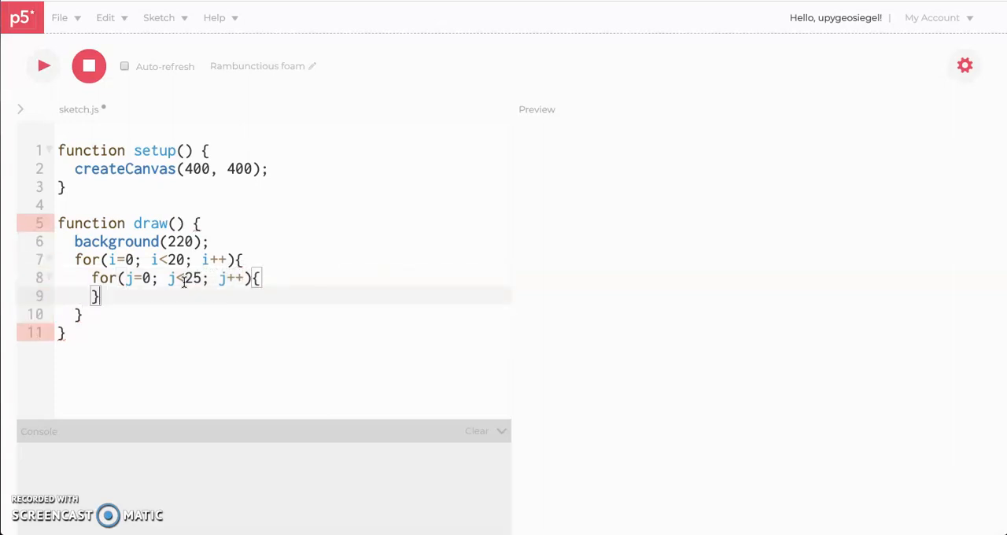
{"action": "key", "text": "Return"}
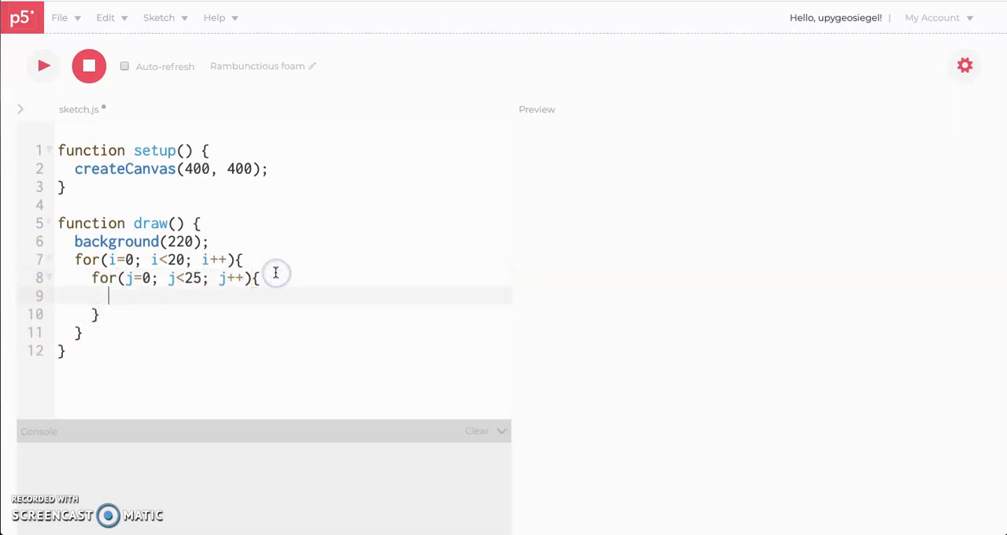
{"action": "mouse_move", "coordinate": [101, 155]}
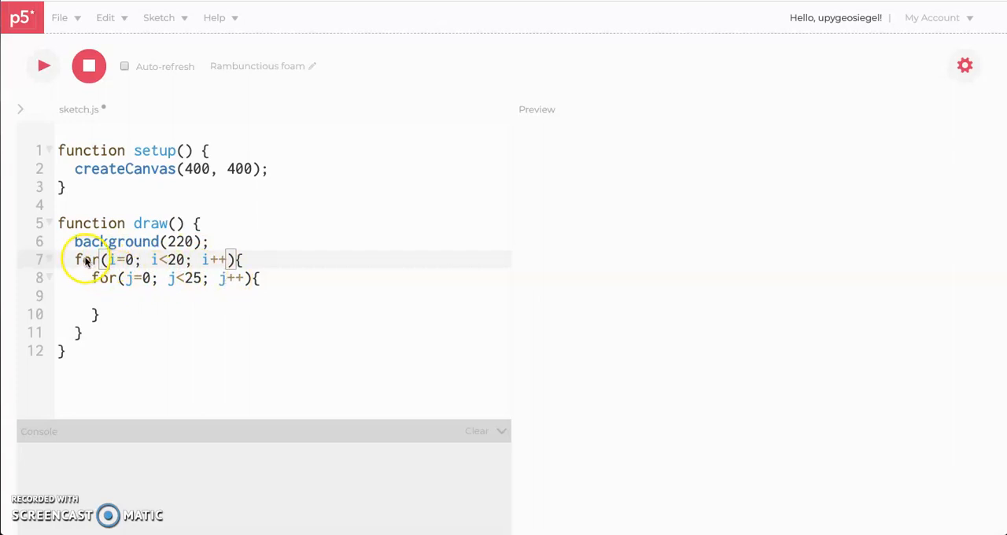
{"action": "left_click_drag", "start_coordinate": [74, 260], "coordinate": [141, 336]}
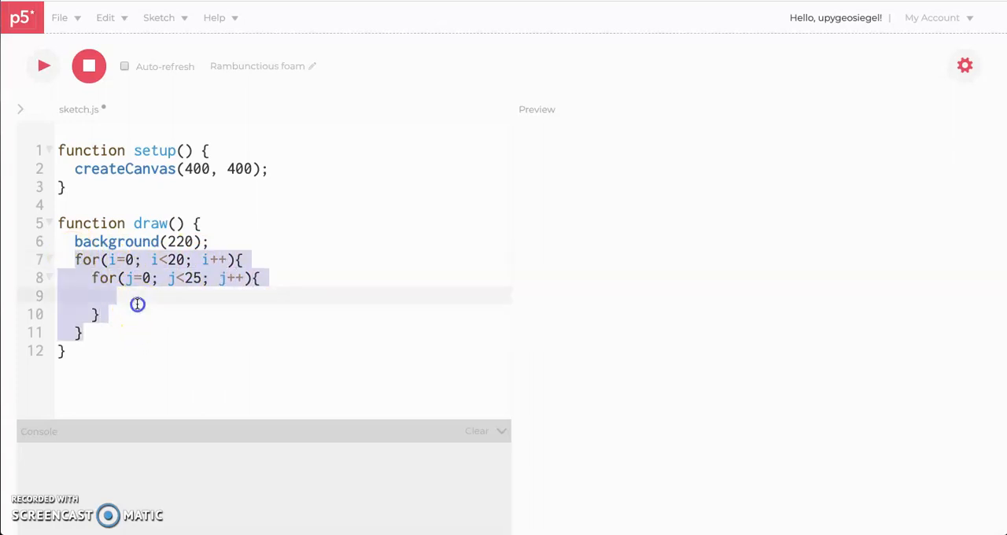
{"action": "left_click", "coordinate": [139, 296]}
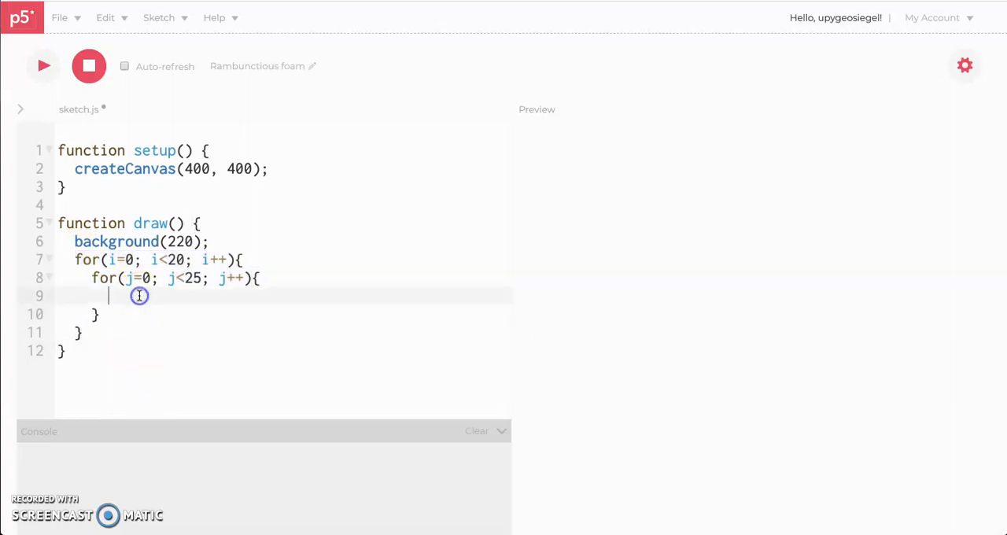
{"action": "mouse_move", "coordinate": [366, 410]}
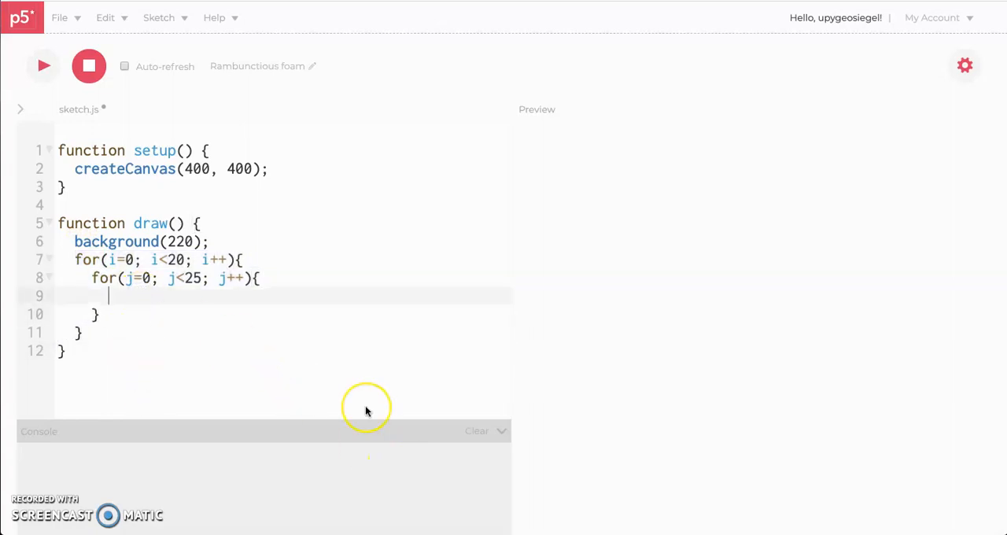
- Add ellipse(i*25, j*25, 20) in the inner loop and run to show the circle grid
{"action": "type", "text": "ellipse("}
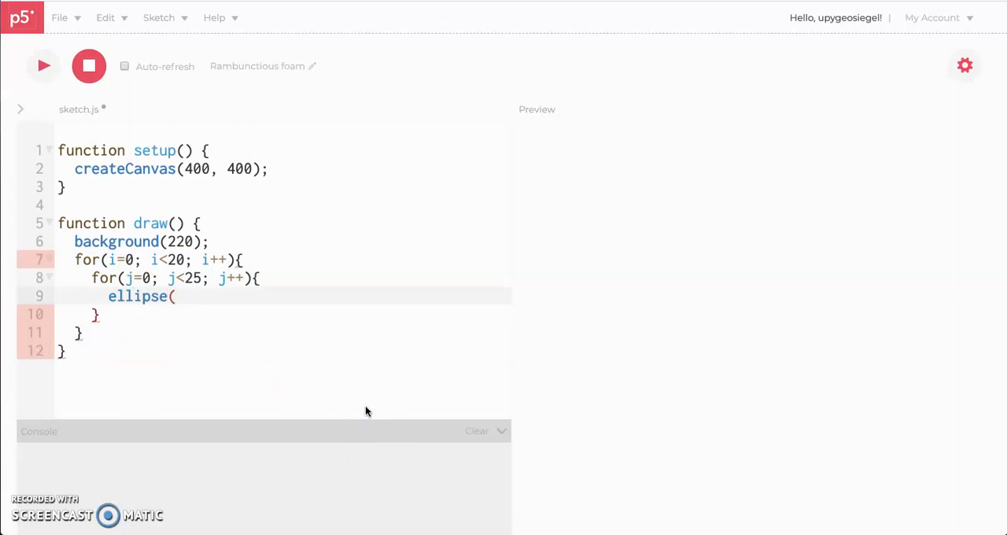
{"action": "type", "text": "i"}
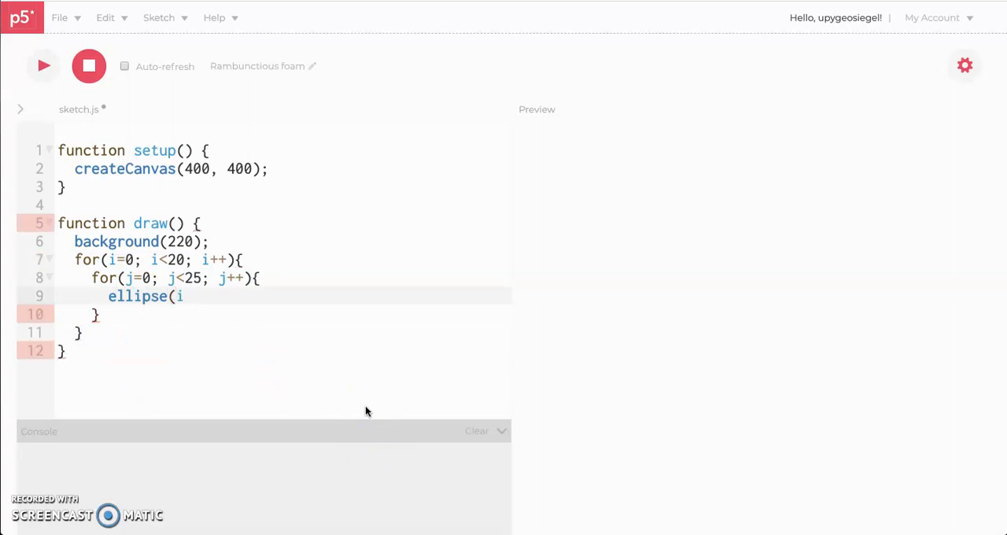
{"action": "type", "text": ",j"}
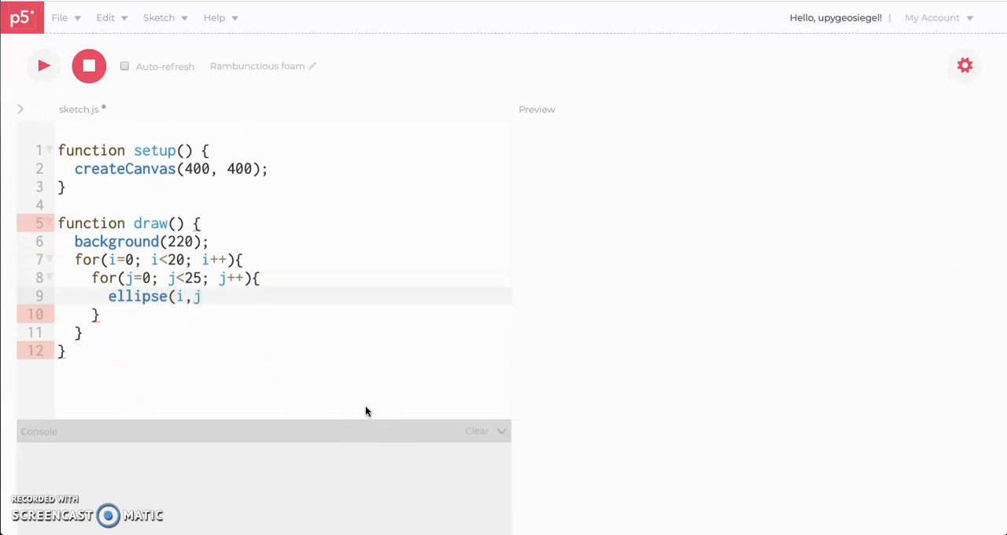
{"action": "type", "text": ",20)"}
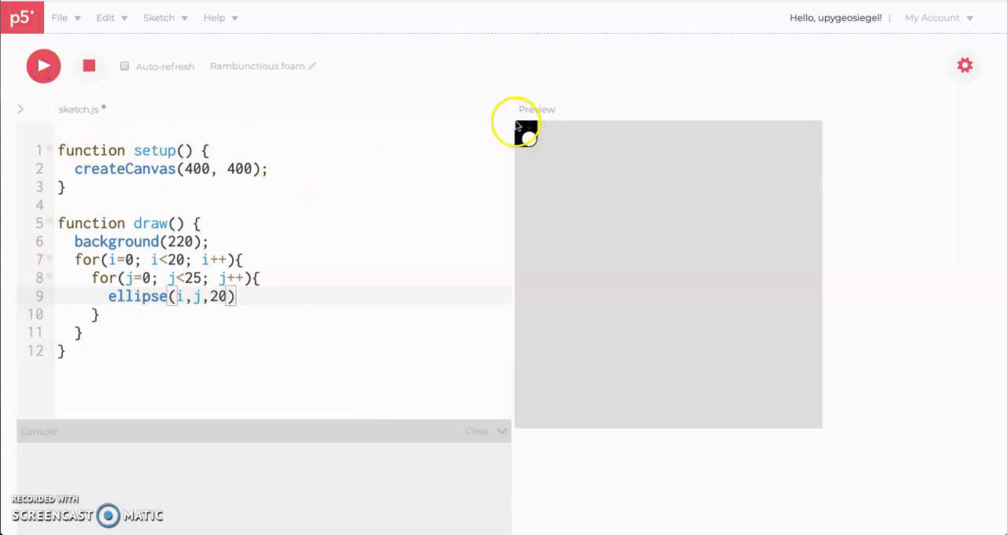
{"action": "mouse_move", "coordinate": [527, 138]}
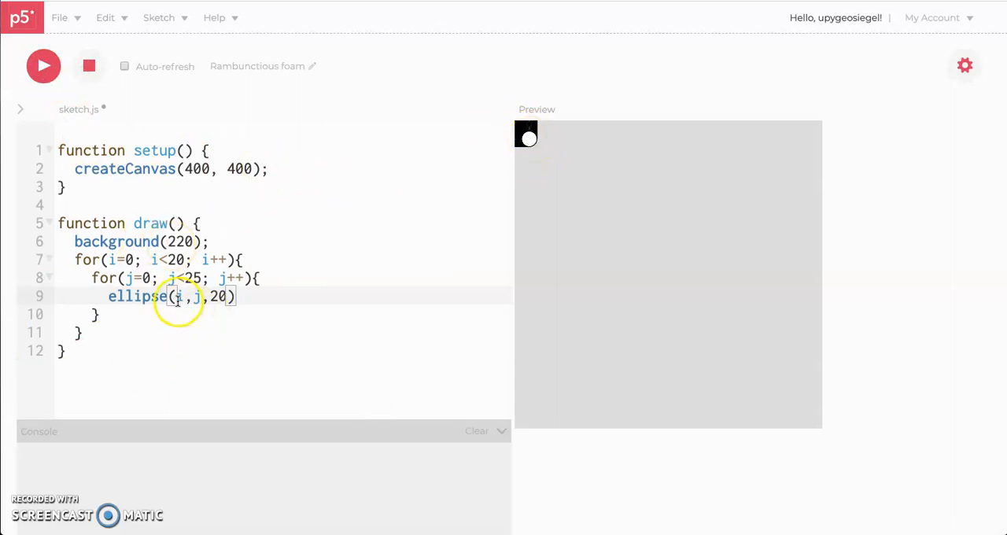
{"action": "type", "text": "*25"}
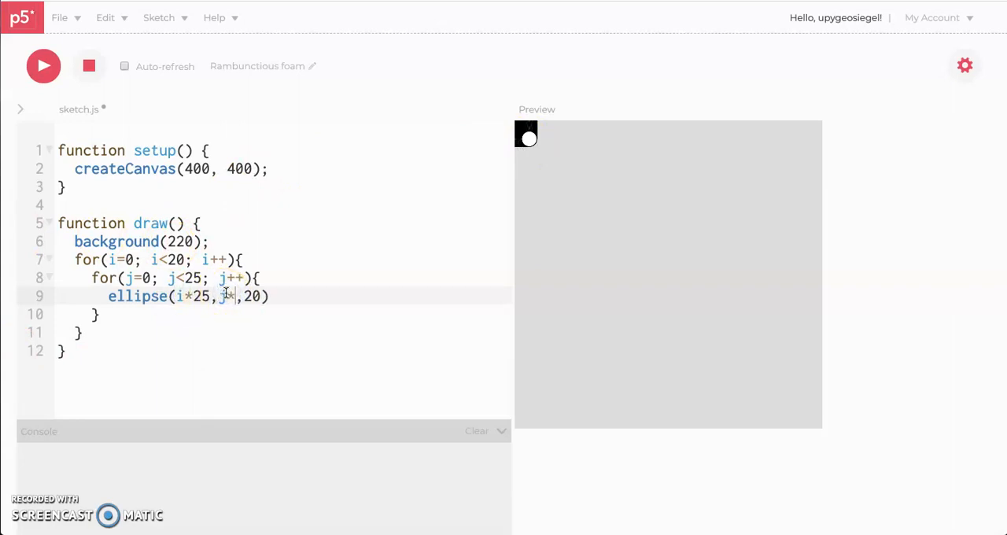
{"action": "left_click", "coordinate": [43, 65]}
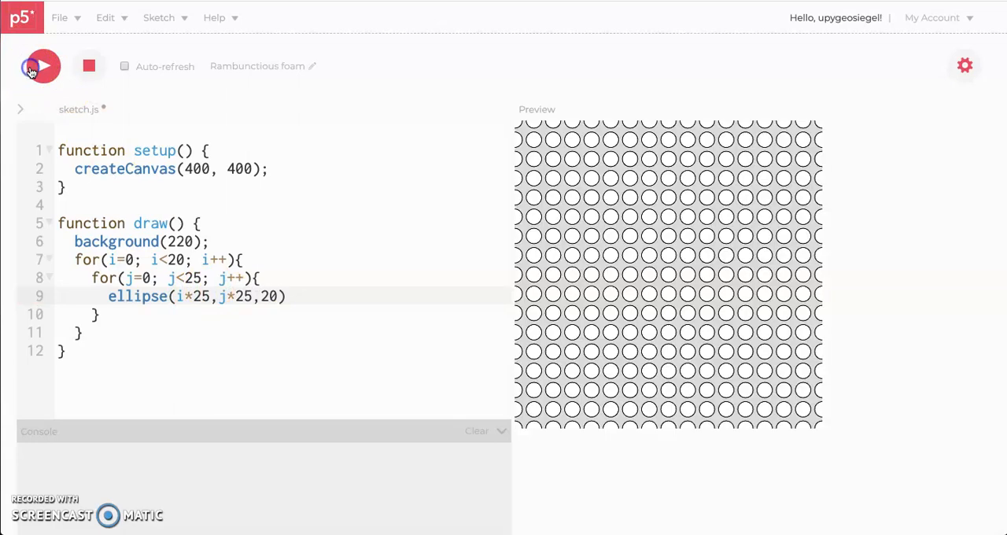
{"action": "left_click", "coordinate": [43, 66]}
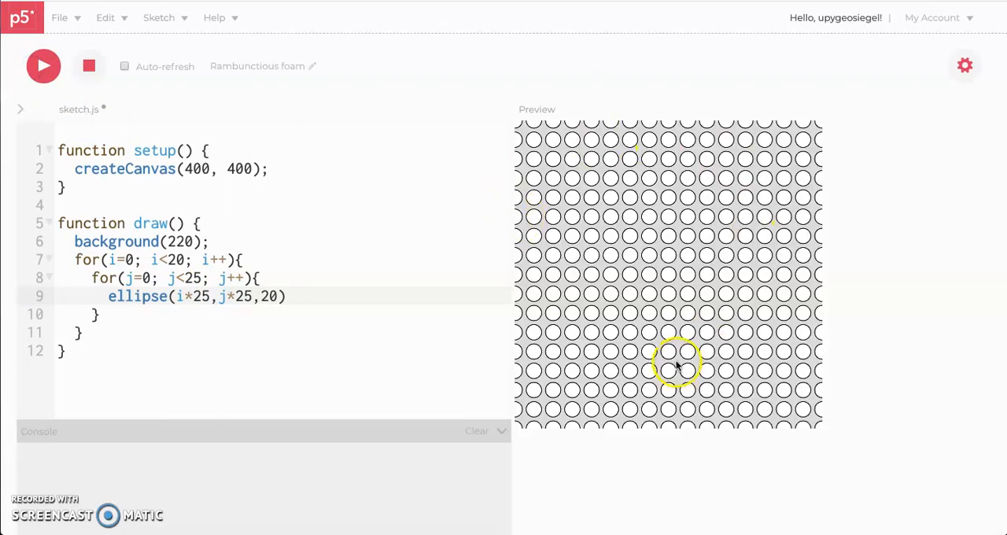
{"action": "mouse_move", "coordinate": [512, 126]}
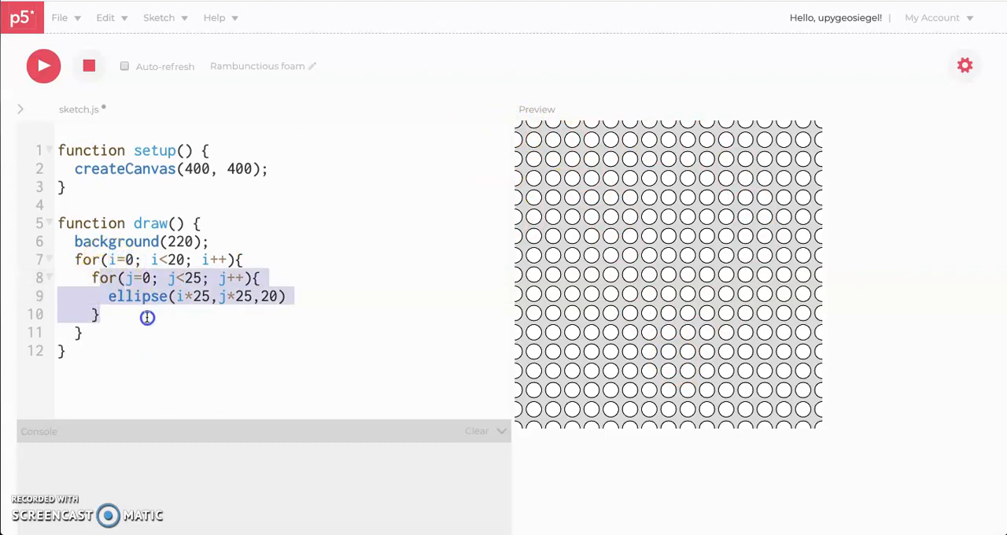
{"action": "mouse_move", "coordinate": [551, 129]}
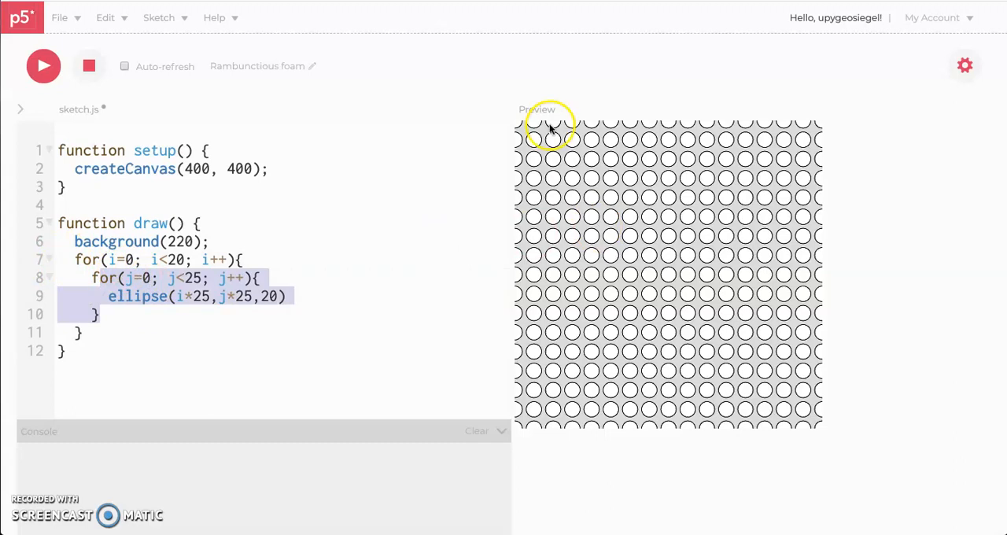
{"action": "mouse_move", "coordinate": [515, 130]}
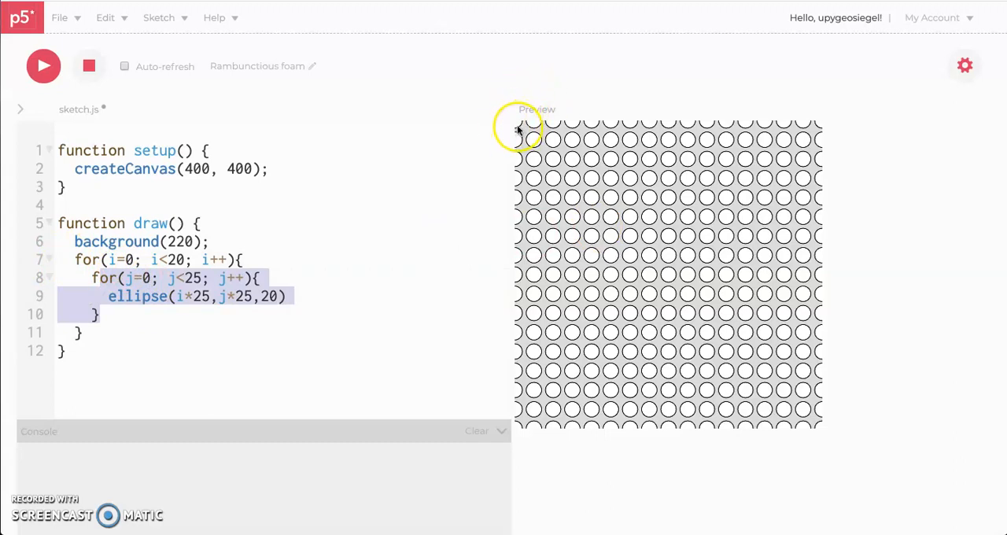
{"action": "mouse_move", "coordinate": [521, 425]}
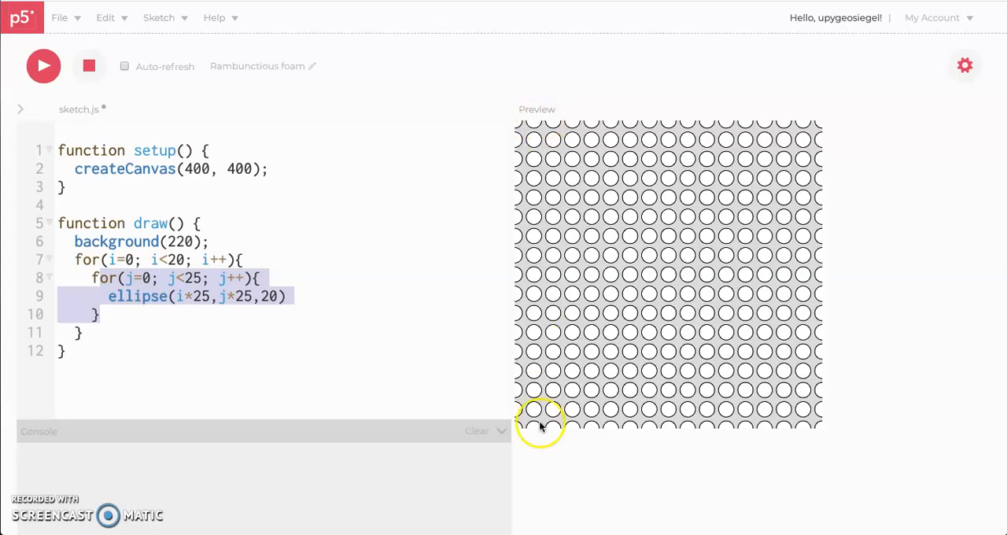
{"action": "mouse_move", "coordinate": [577, 464]}
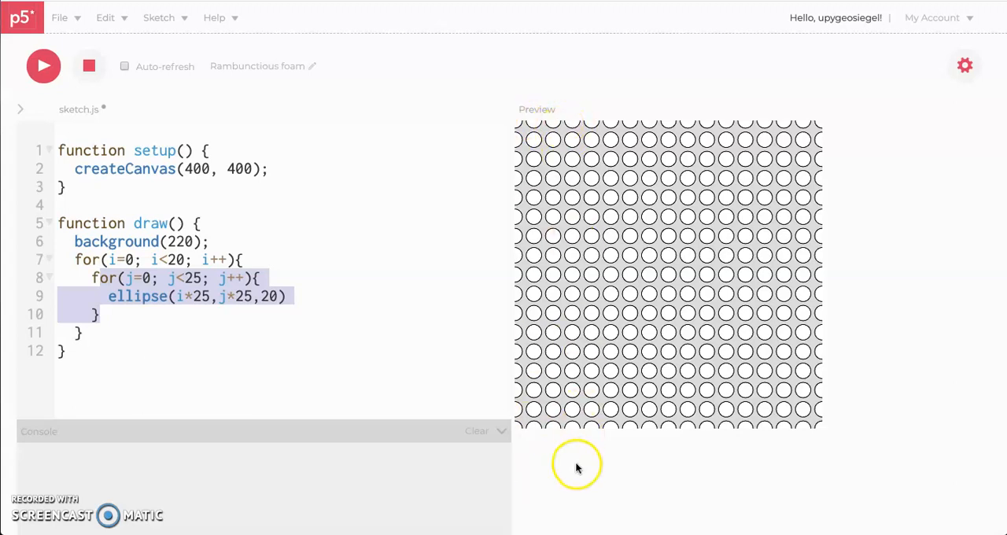
{"action": "mouse_move", "coordinate": [626, 203]}
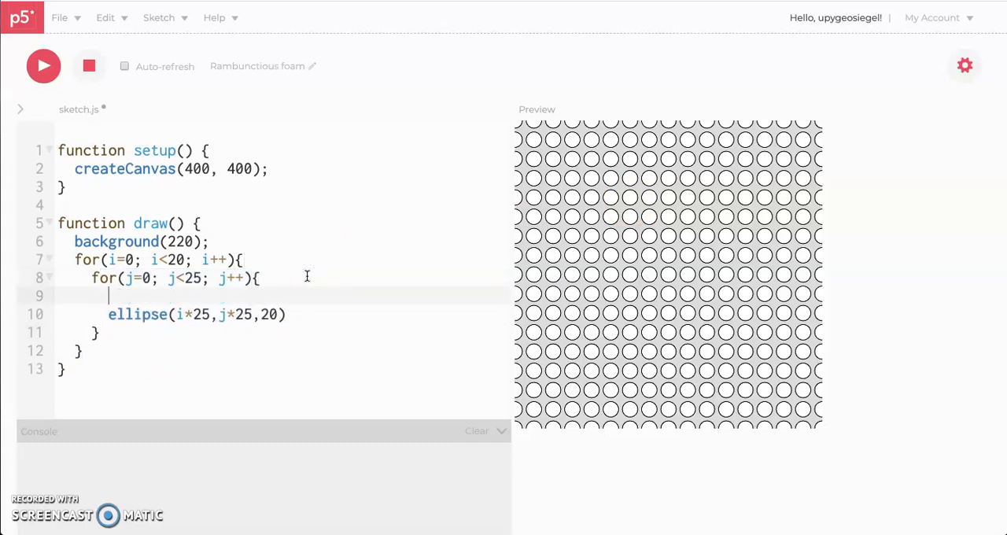
- Add fill(i*5, 255-j*10, 200) before the ellipse and run the teal-to-blue grid
{"action": "type", "text": "fill("}
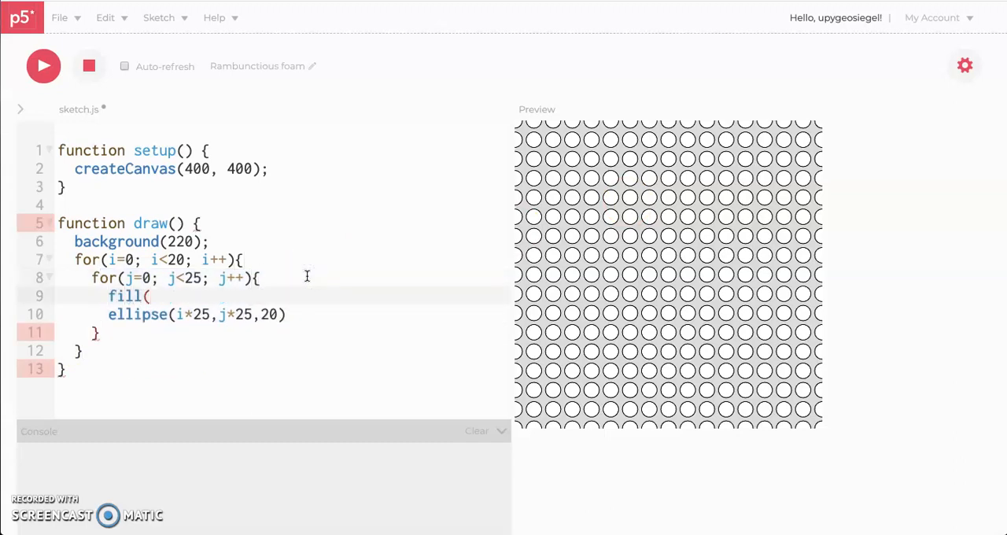
{"action": "type", "text": "i,"}
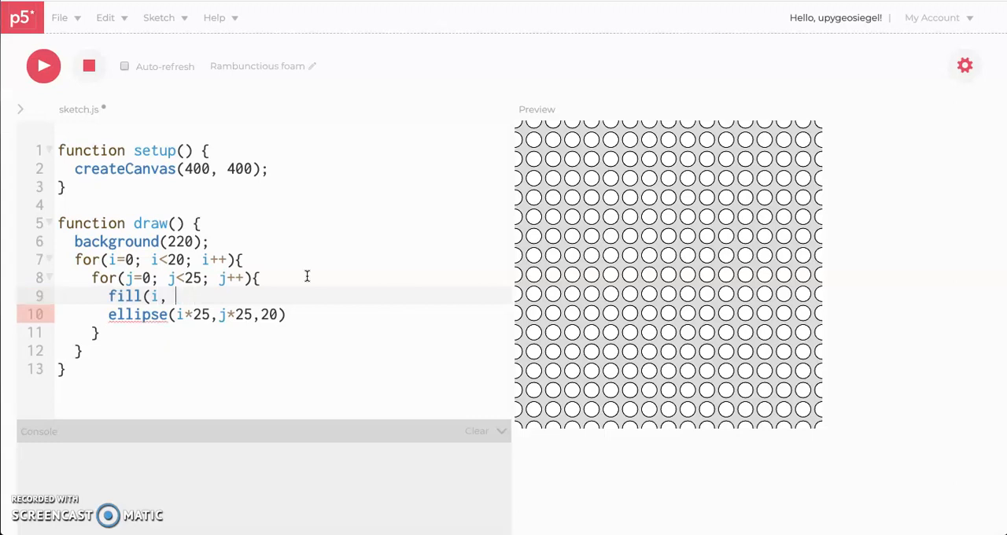
{"action": "type", "text": "255-j"}
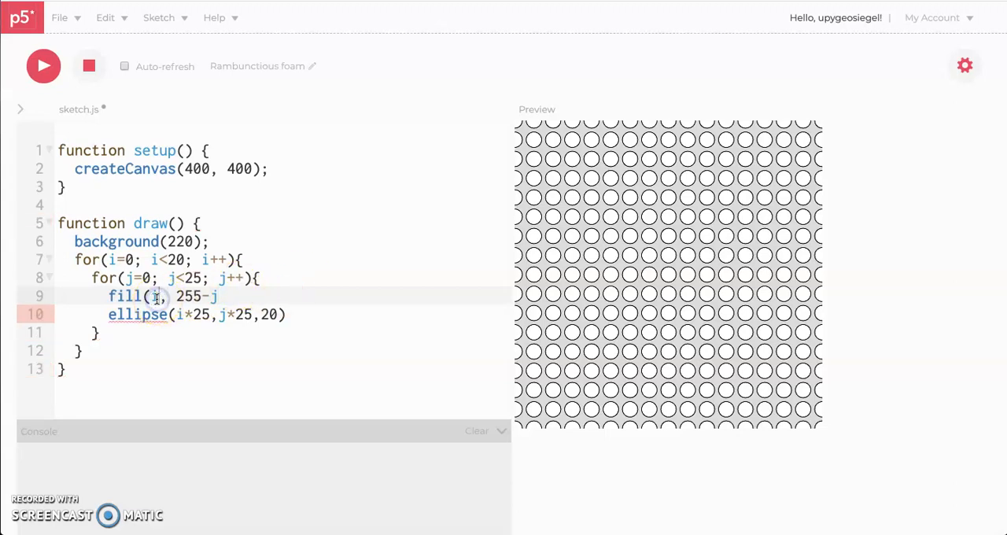
{"action": "type", "text": "*"}
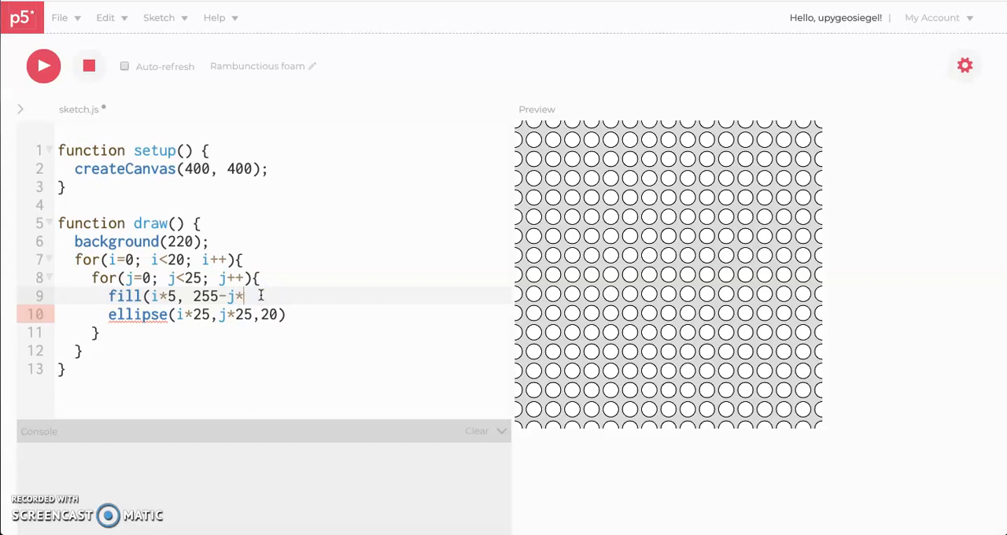
{"action": "type", "text": "2,"}
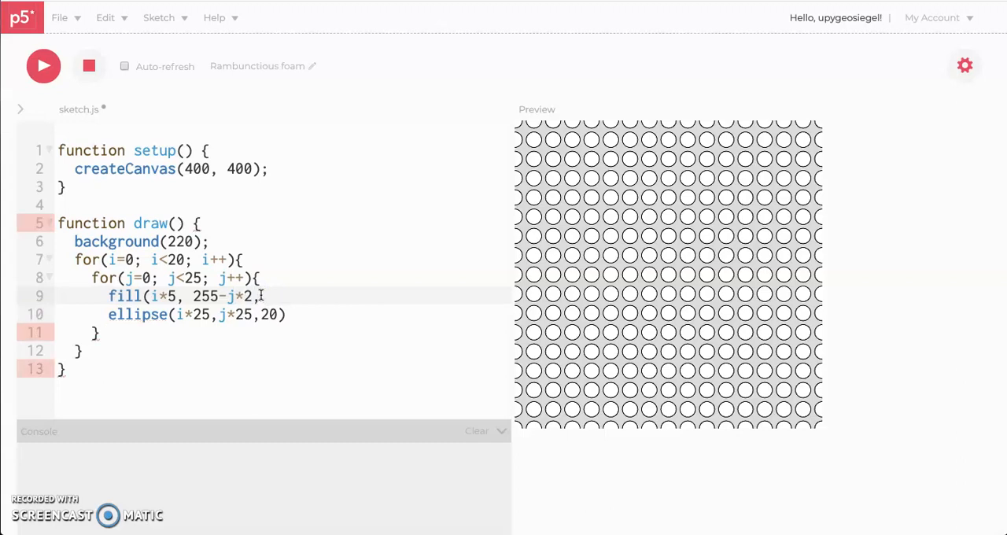
{"action": "left_click", "coordinate": [197, 314]}
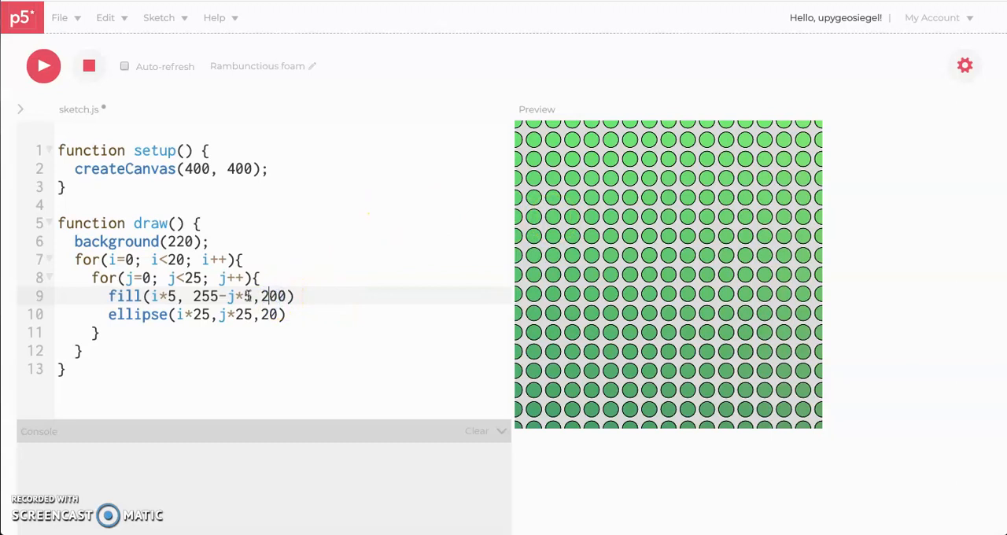
{"action": "type", "text": "0"}
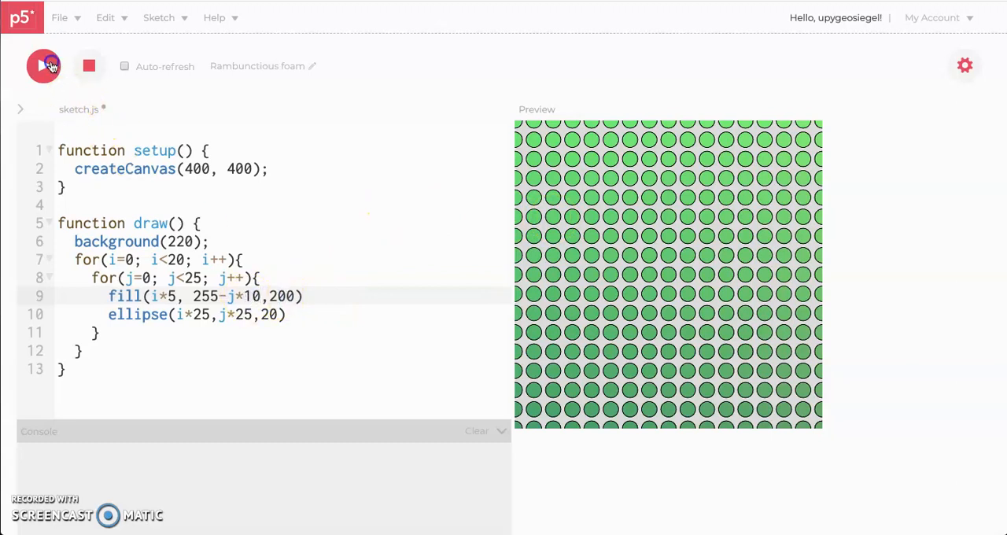
{"action": "left_click", "coordinate": [43, 65]}
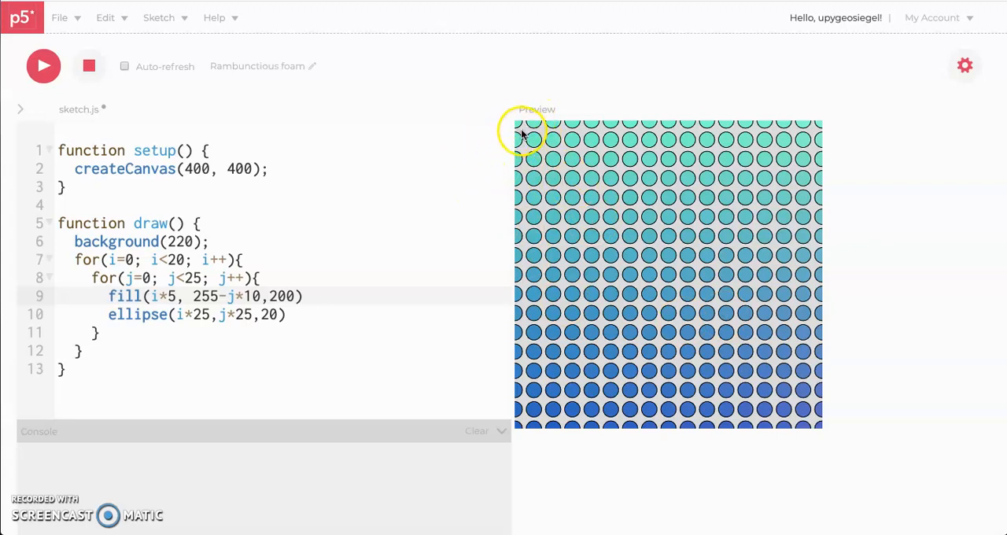
{"action": "mouse_move", "coordinate": [573, 91]}
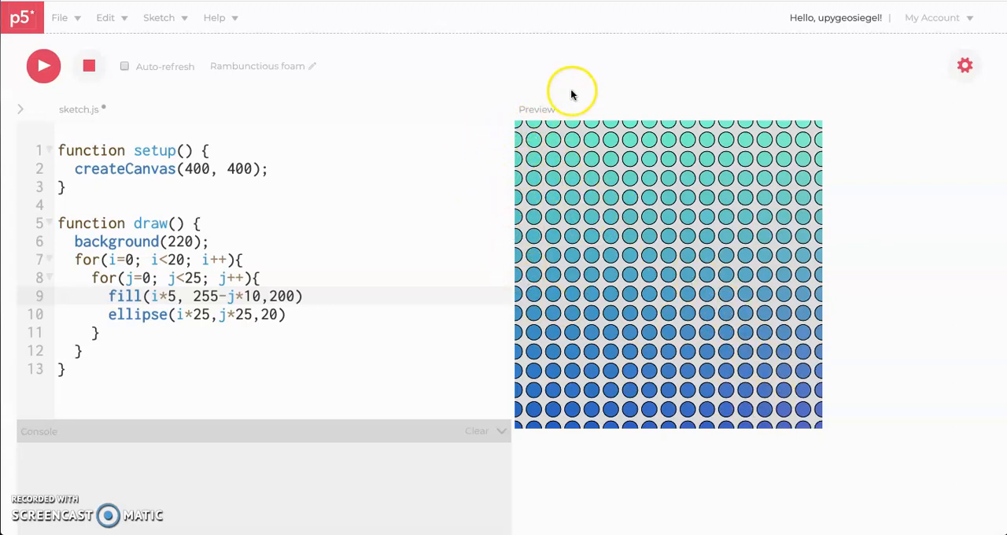
{"action": "mouse_move", "coordinate": [539, 220]}
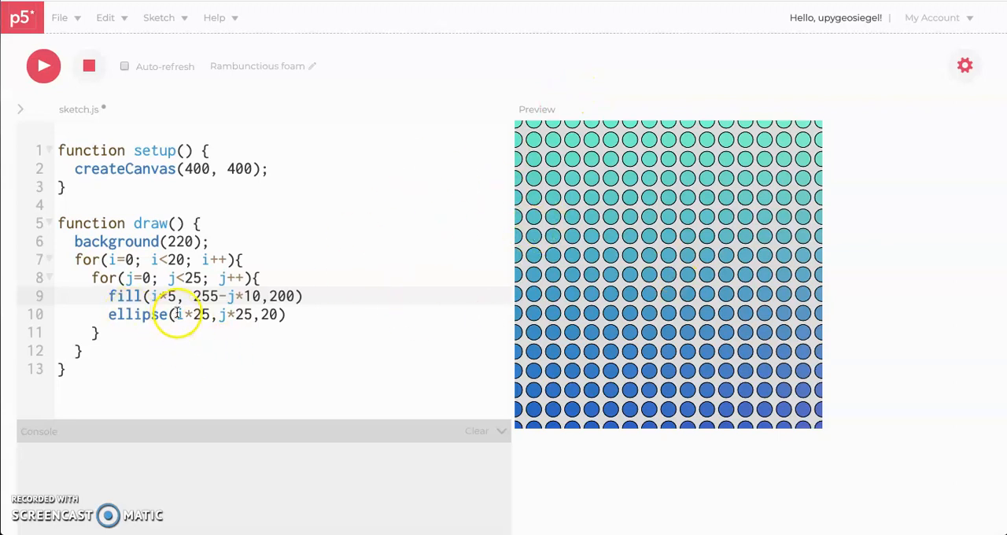
{"action": "mouse_move", "coordinate": [252, 324]}
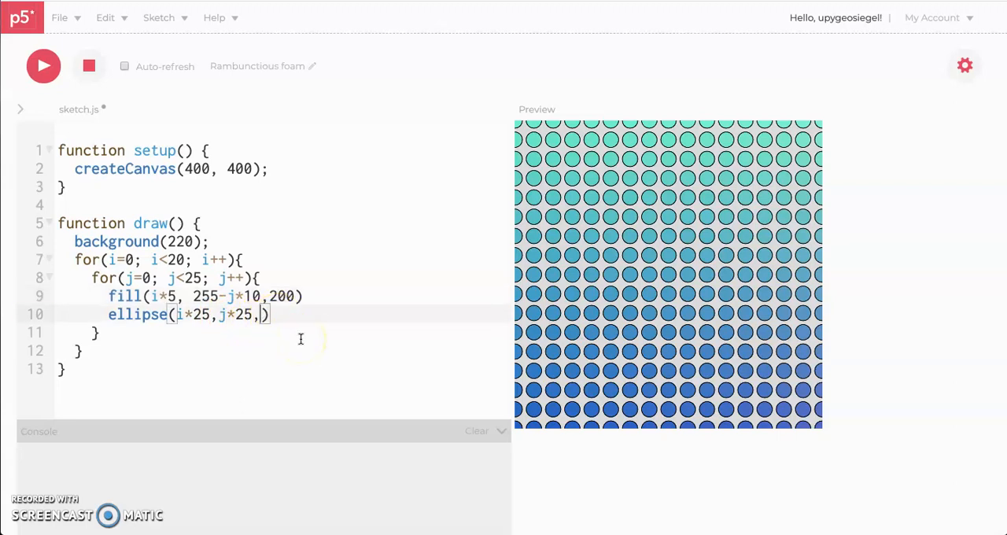
- Try circle sizes i*j and i*10, rerunning the sketch after each edit
{"action": "type", "text": "i"}
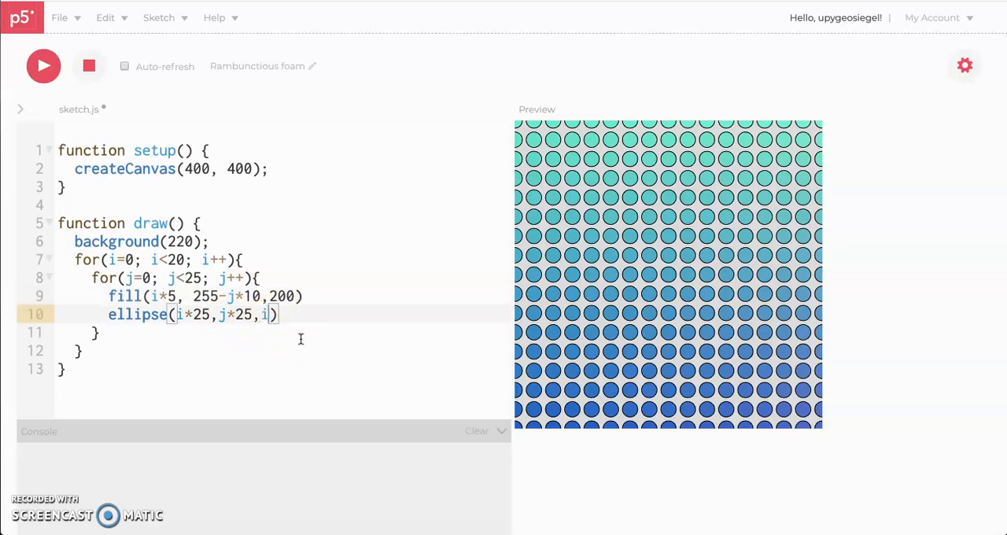
{"action": "type", "text": "j"}
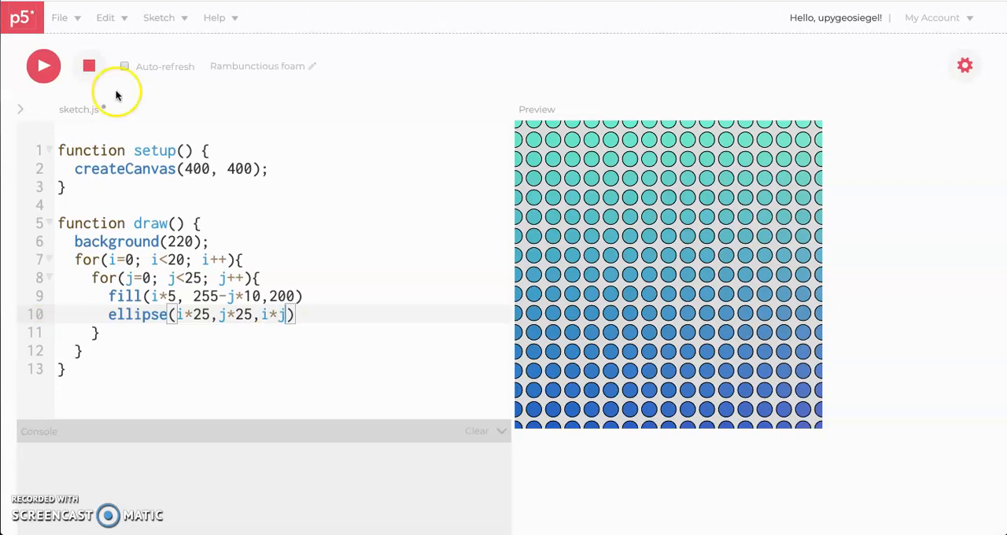
{"action": "left_click", "coordinate": [43, 66]}
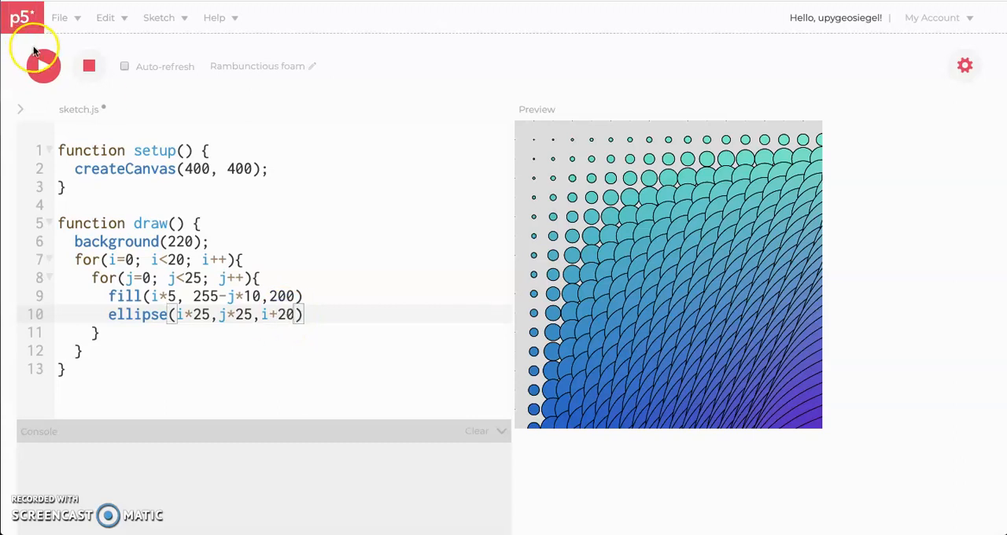
{"action": "key", "text": "Backspace"}
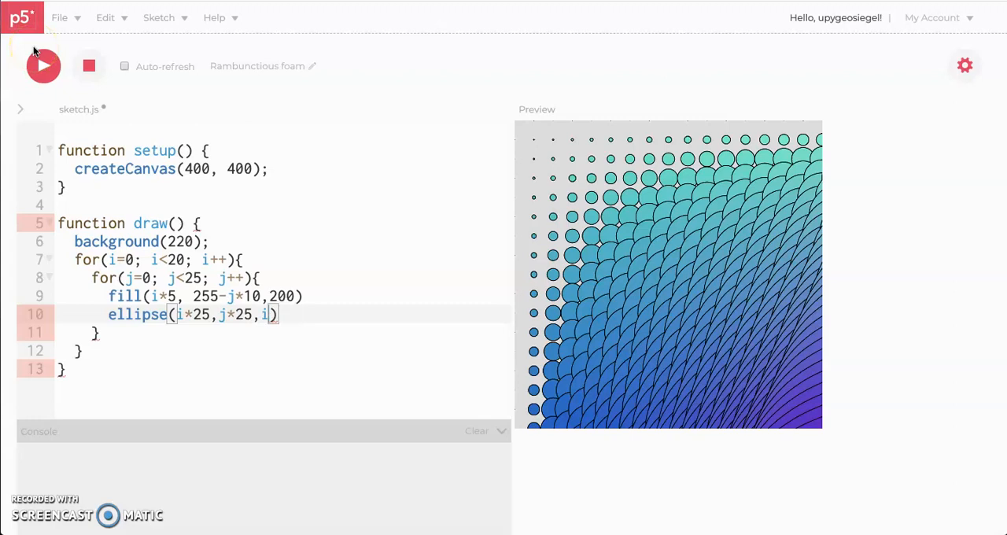
{"action": "type", "text": "10"}
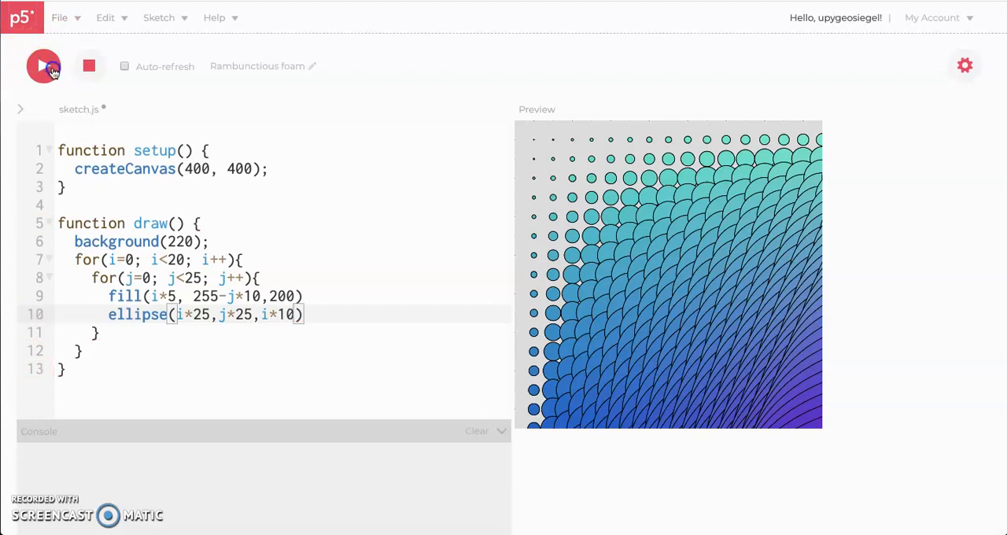
{"action": "left_click", "coordinate": [43, 66]}
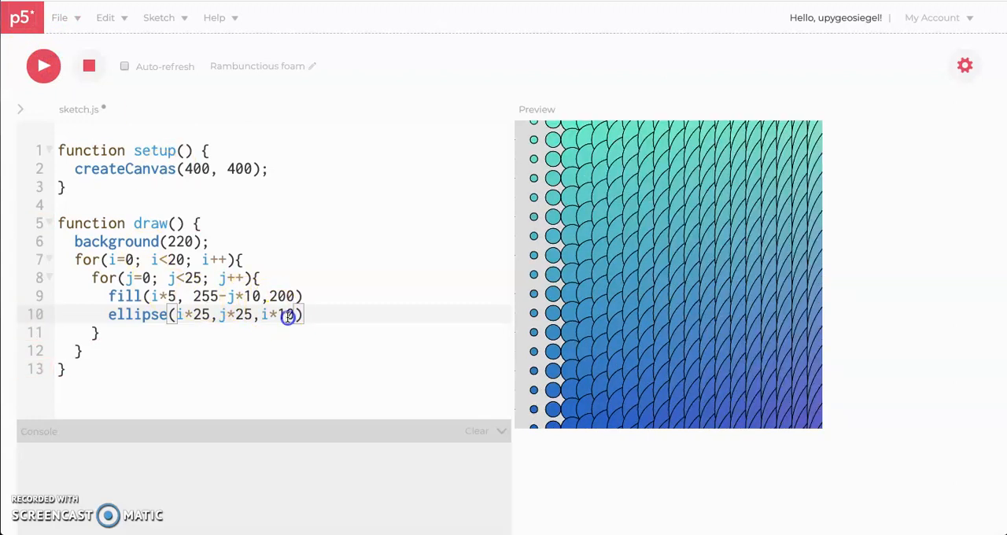
- Set the circle size to i+j and rerun, then select that size expression
{"action": "key", "text": "Backspace"}
{"action": "type", "text": "+j"}
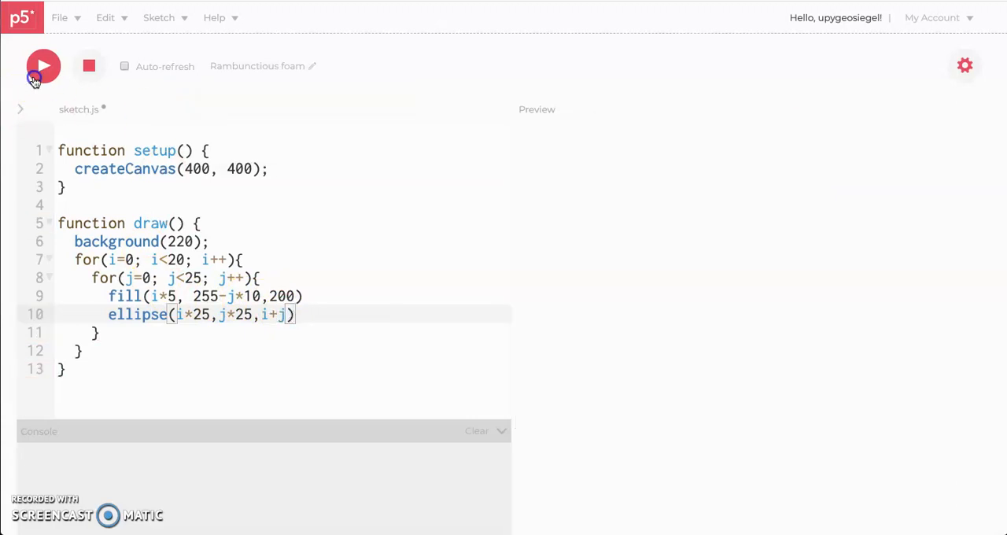
{"action": "left_click", "coordinate": [43, 65]}
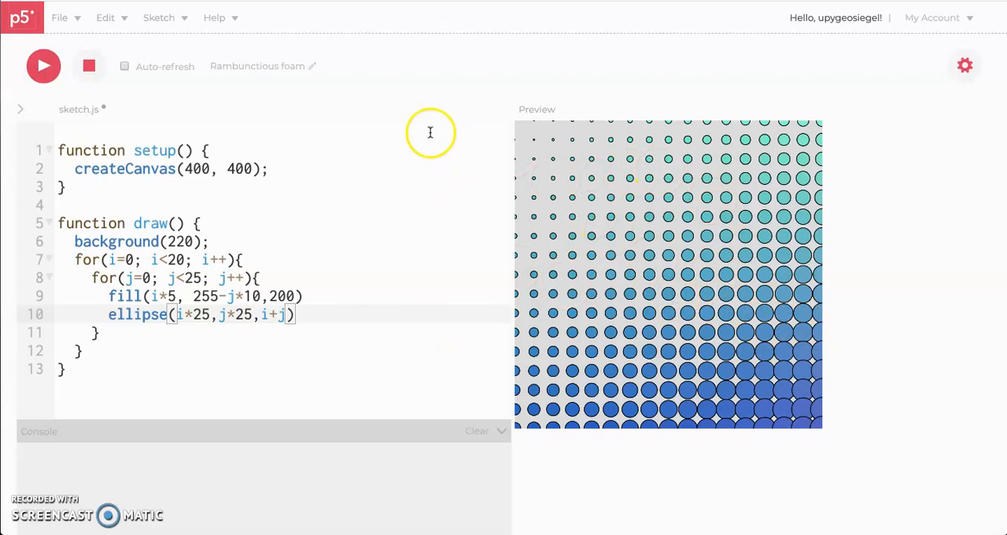
{"action": "mouse_move", "coordinate": [193, 270]}
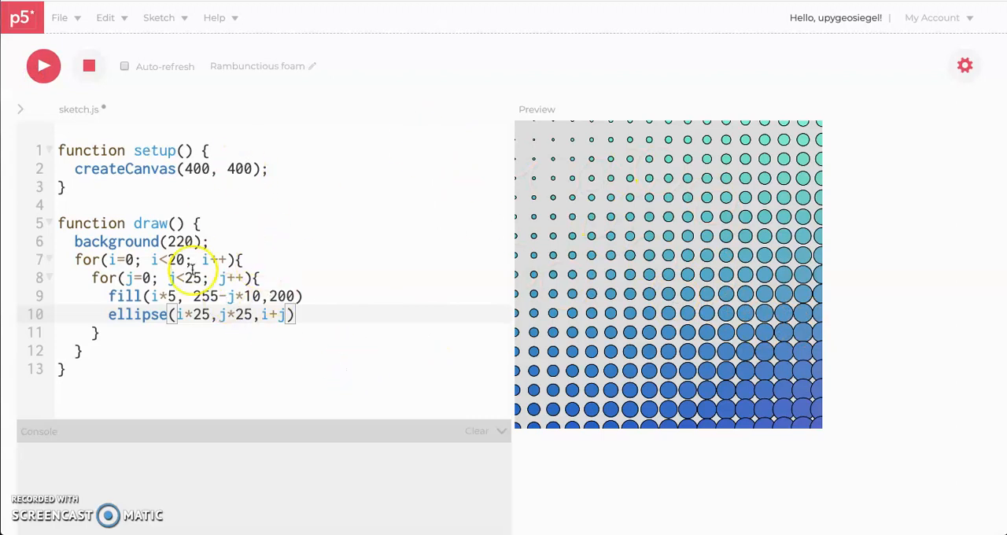
{"action": "double_click", "coordinate": [197, 314]}
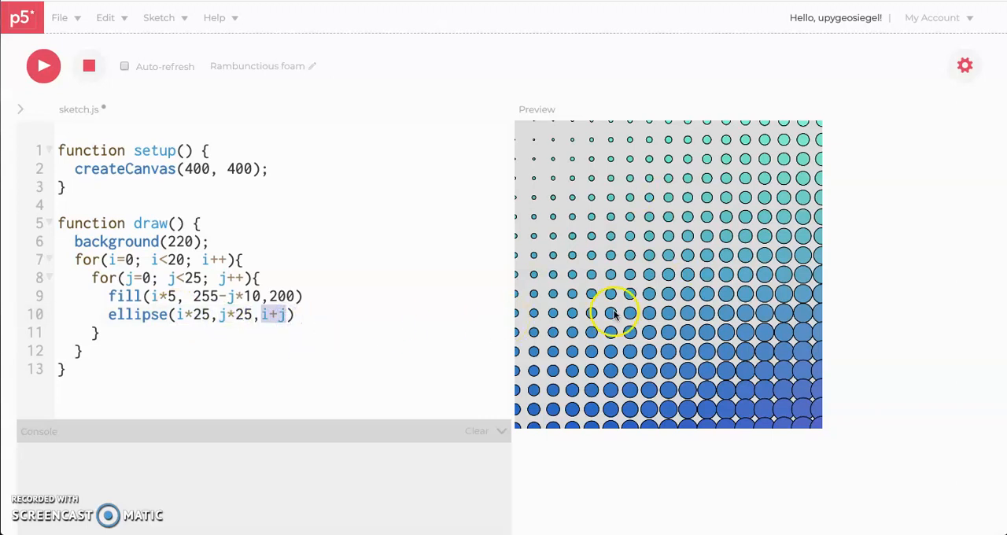
{"action": "mouse_move", "coordinate": [504, 232]}
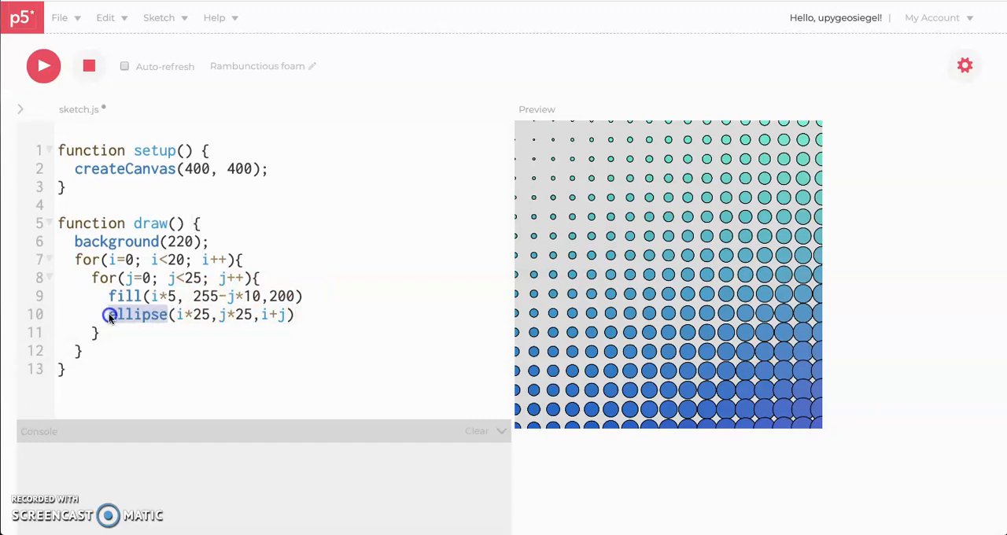
- Swap the ellipse for line(i*25, j*25, i, j) with stroke, run it, then select all code
{"action": "type", "text": "line"}
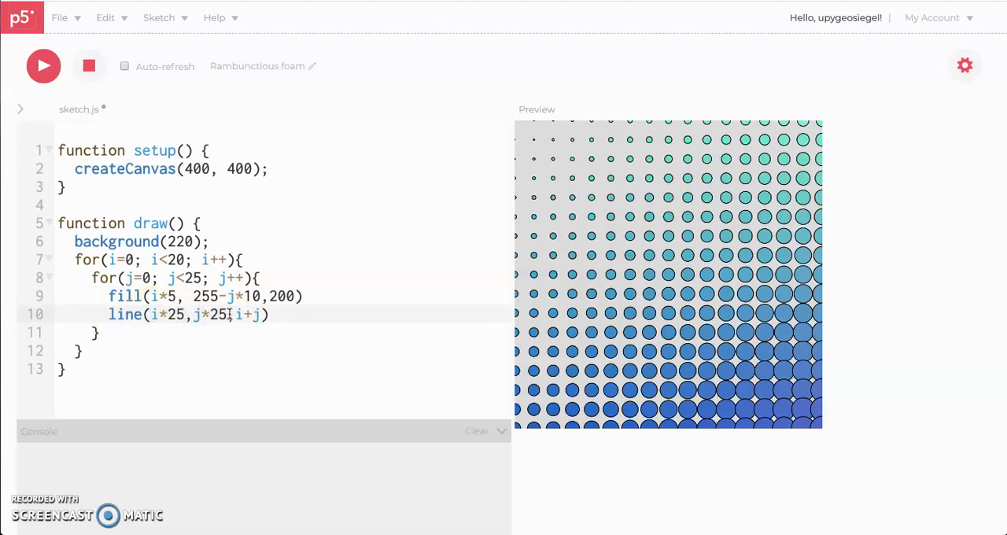
{"action": "double_click", "coordinate": [244, 314]}
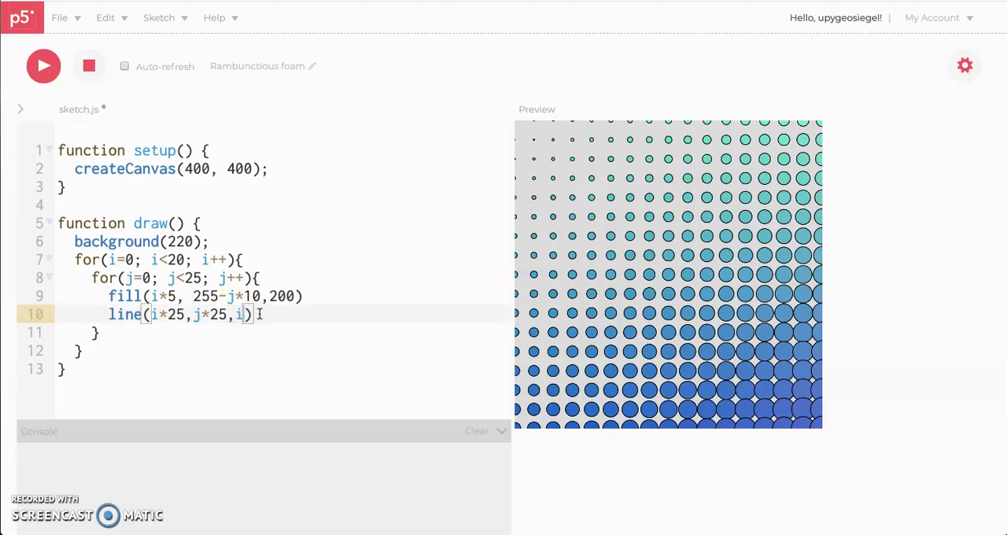
{"action": "type", "text": ",j"}
{"action": "left_click", "coordinate": [283, 295]}
{"action": "type", "text": "str"}
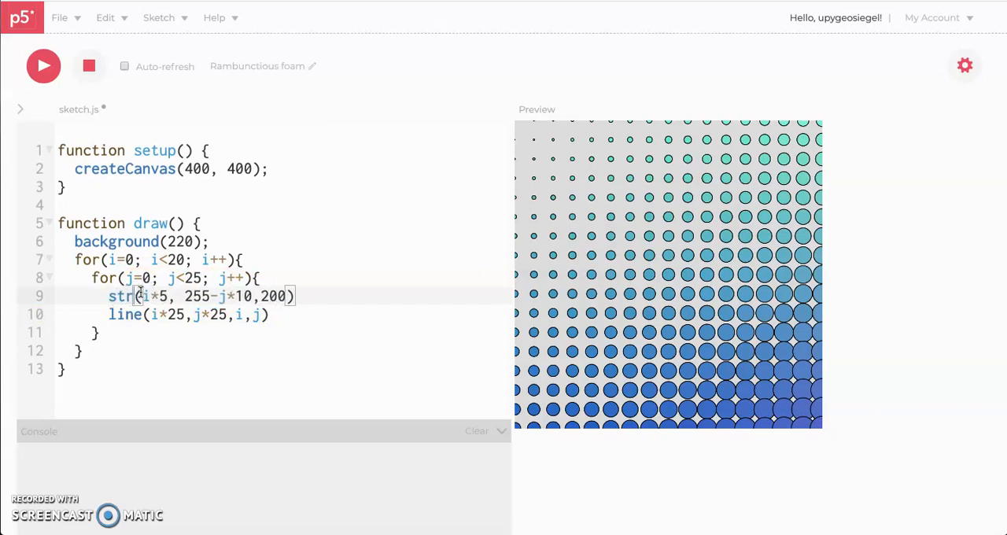
{"action": "left_click", "coordinate": [44, 66]}
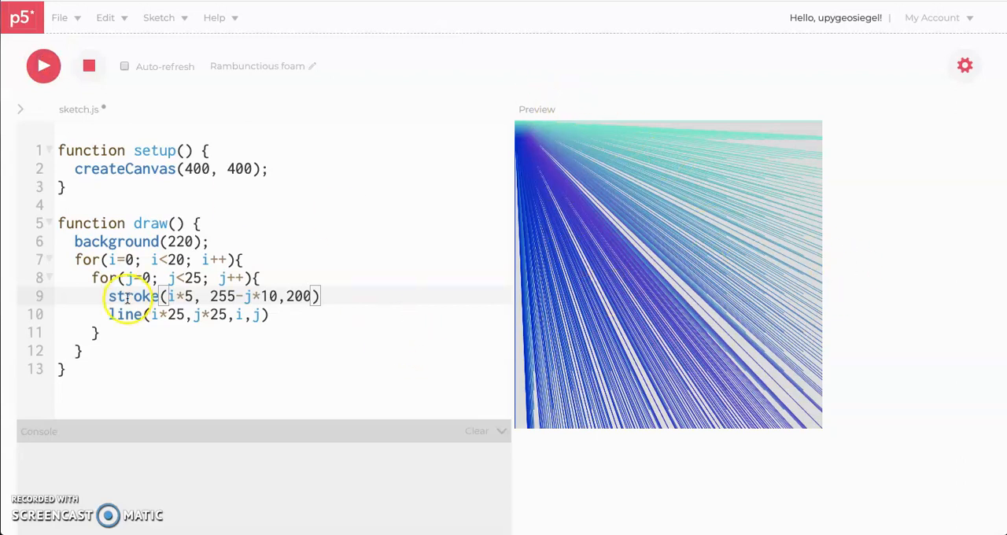
{"action": "key", "text": "ctrl+a"}
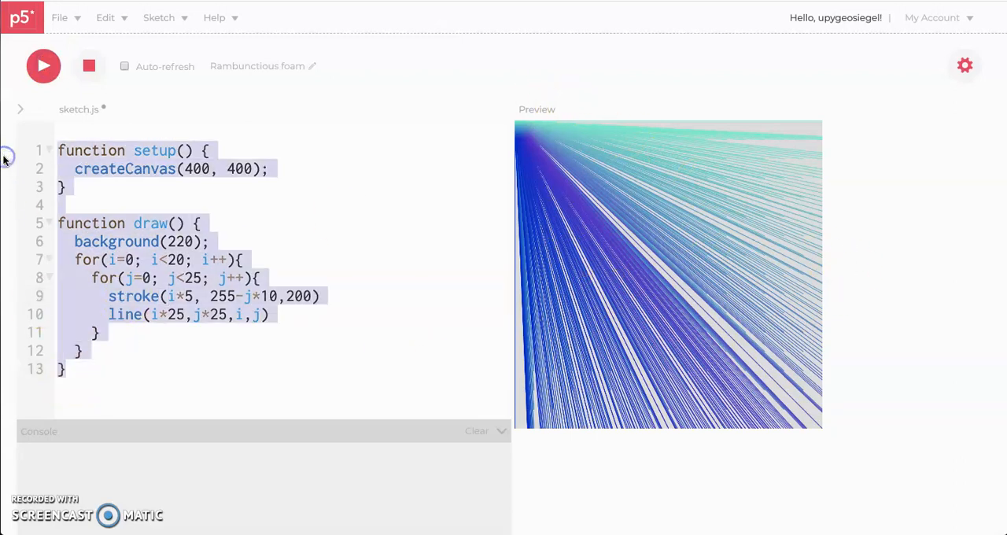
{"action": "mouse_move", "coordinate": [559, 212]}
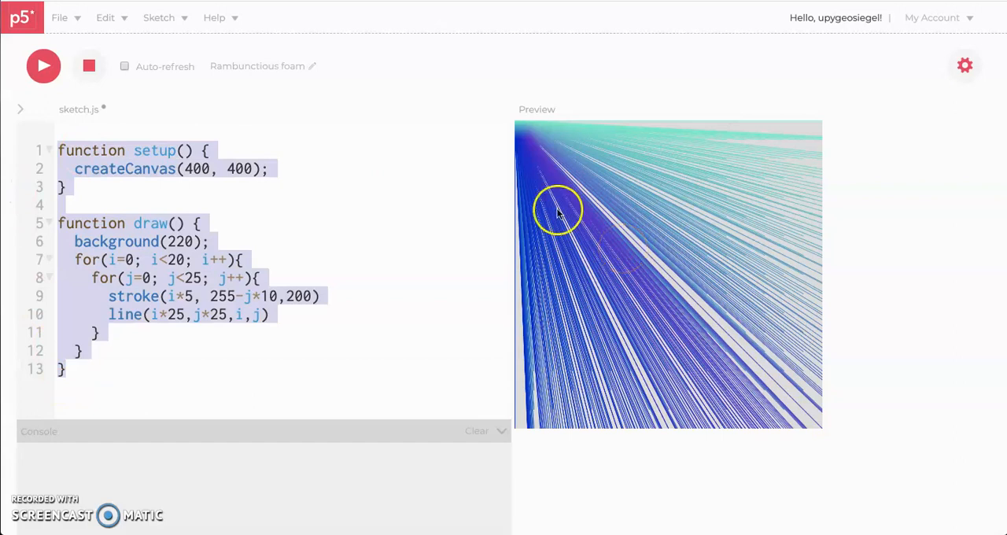
{"action": "mouse_move", "coordinate": [52, 266]}
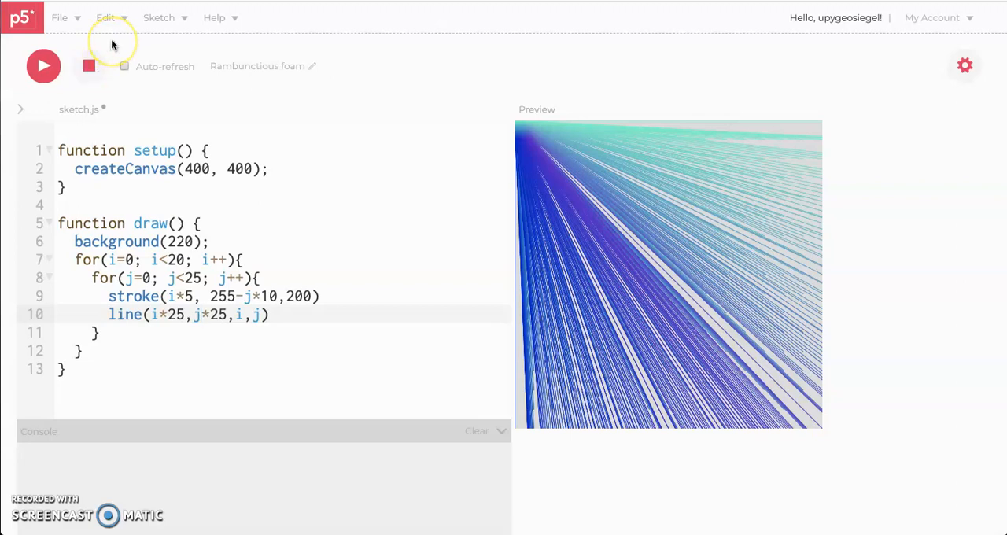
{"action": "mouse_move", "coordinate": [111, 40]}
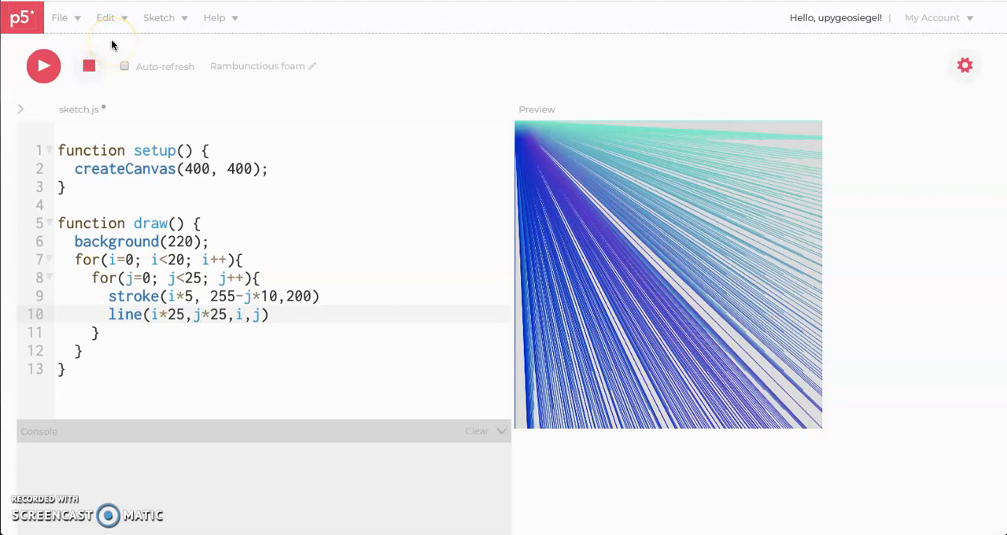